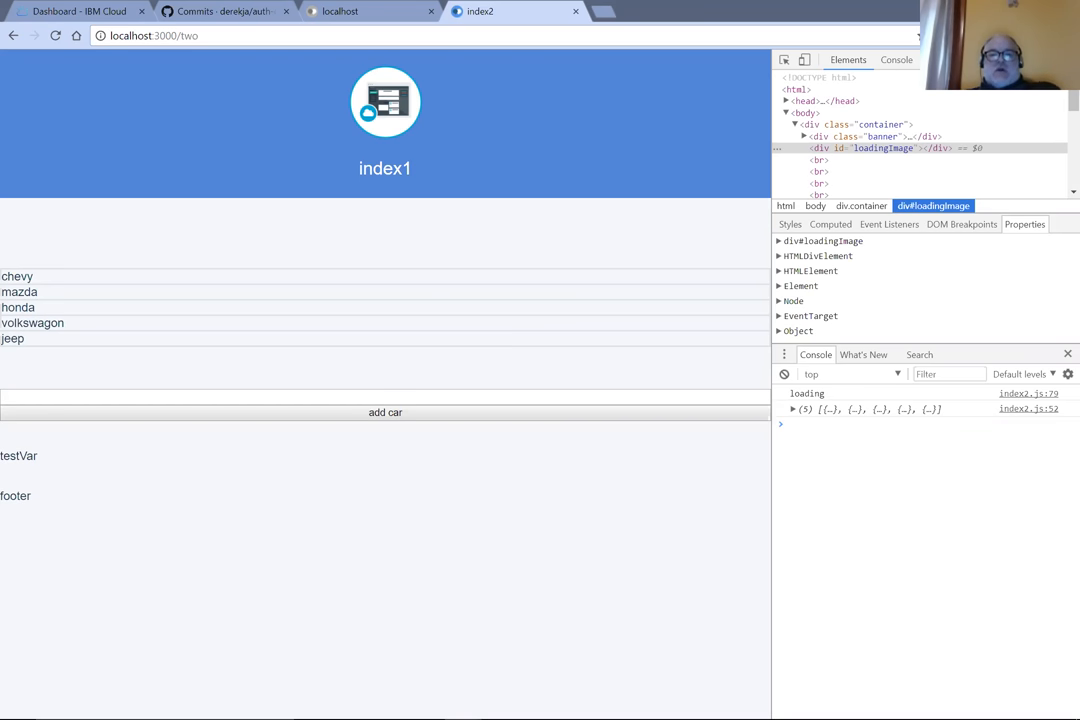
Step: Switch to the MINGW64 terminal showing the 'created a simple db table output' commit pushed to master
key(alt+tab)
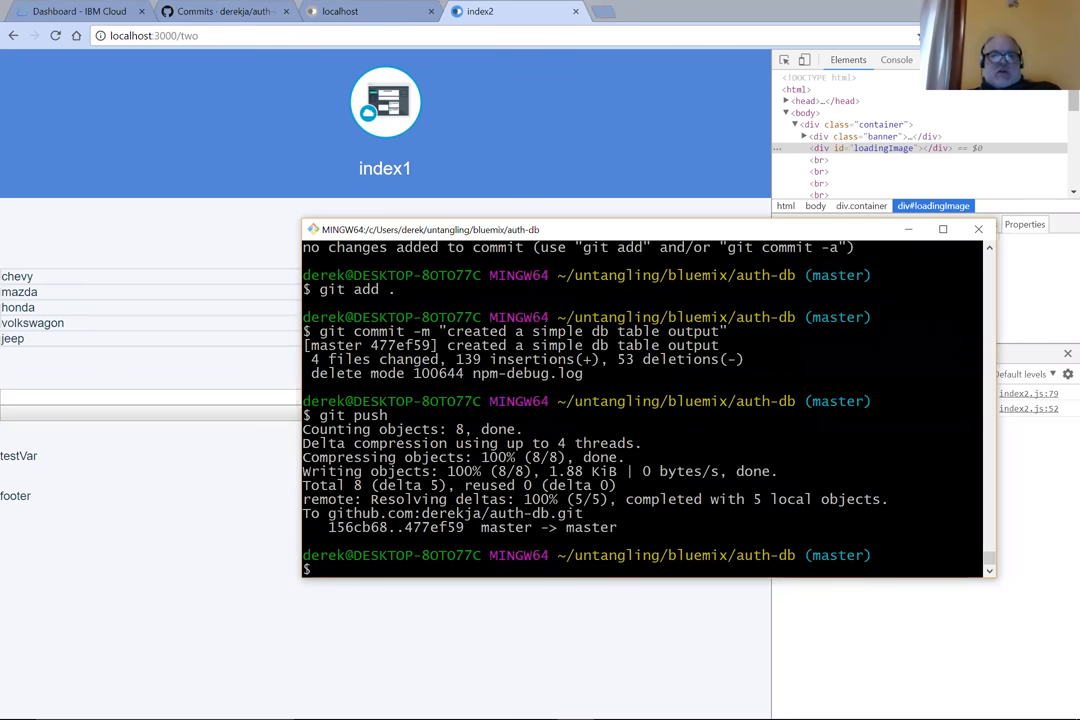
mouse_move(210, 11)
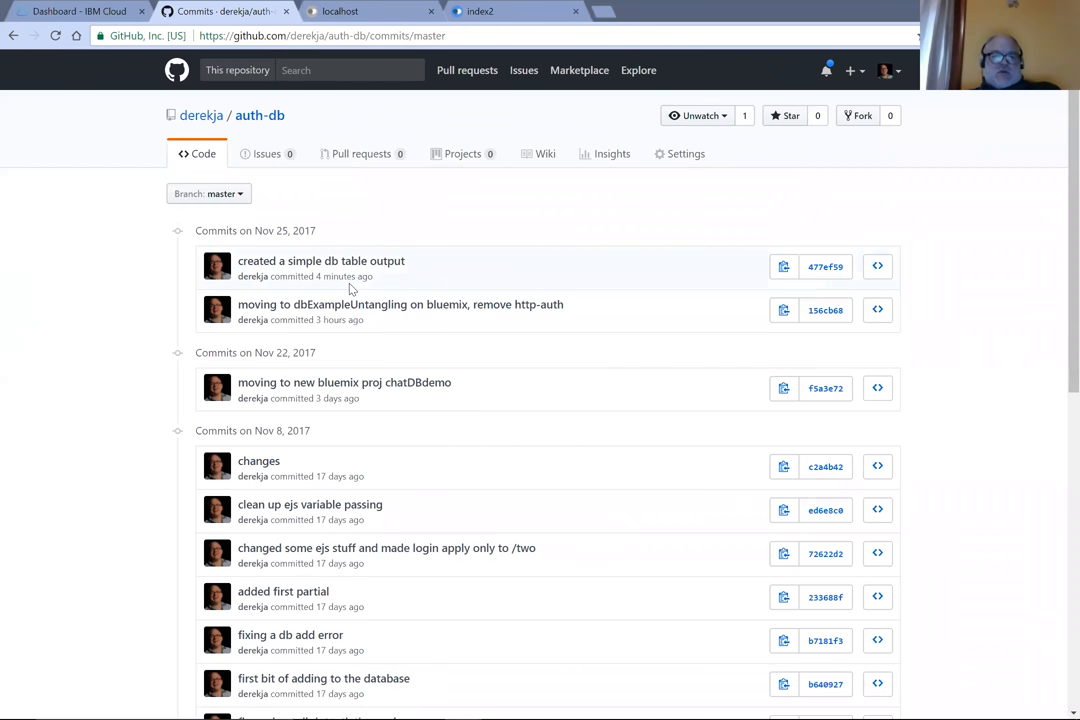
mouse_move(344, 382)
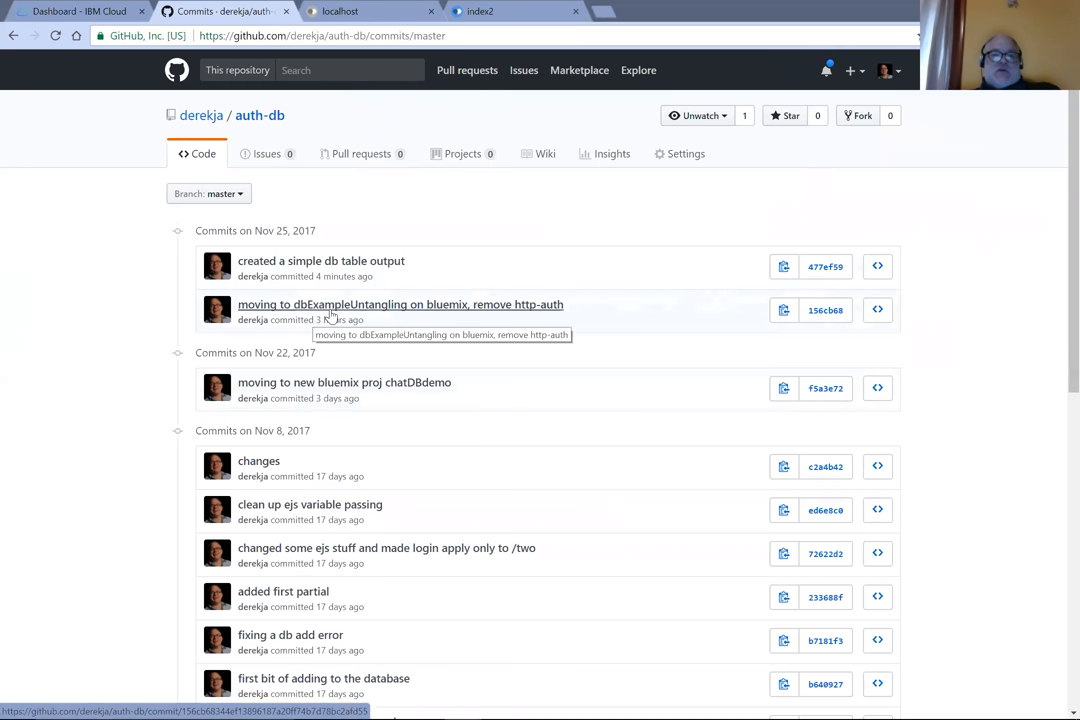
mouse_move(387, 304)
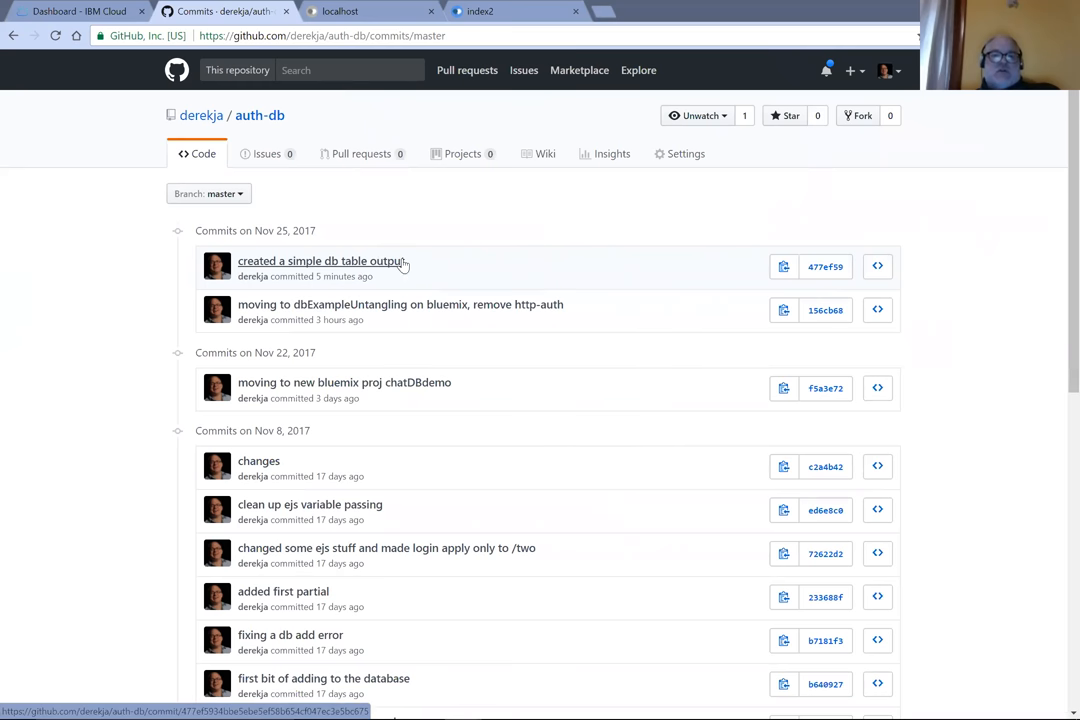
Step: Return to the terminal after checking the newest auth-db commit on GitHub
key(alt+tab)
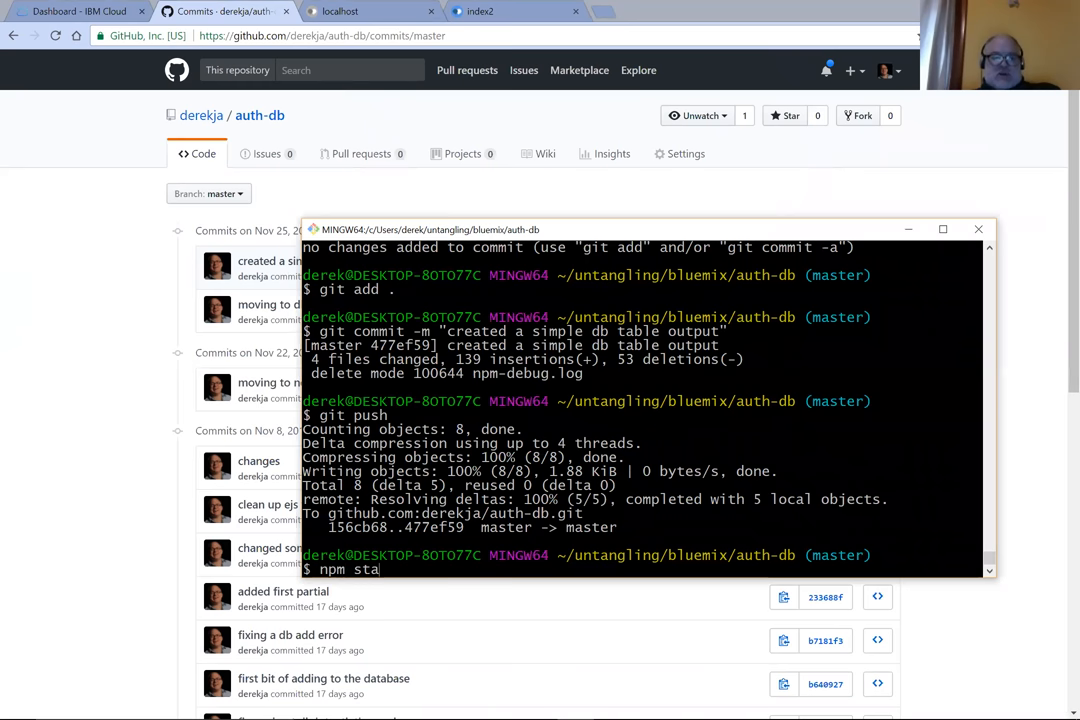
Step: Restart the auth-db local server with npm start
text(rt)
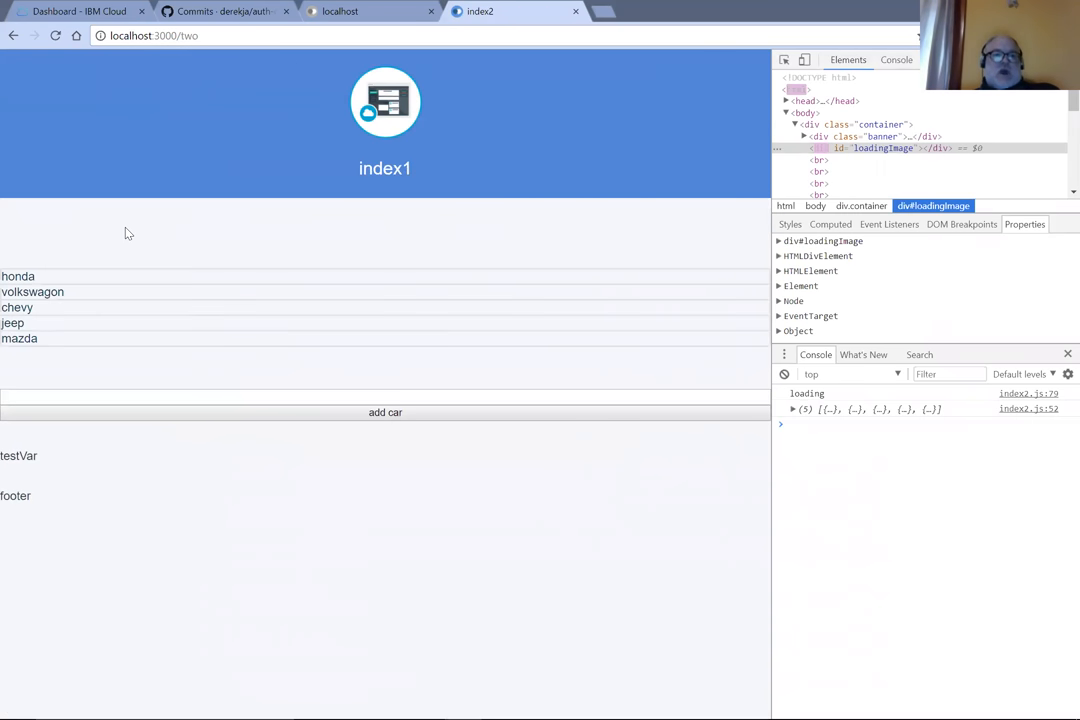
mouse_move(84, 316)
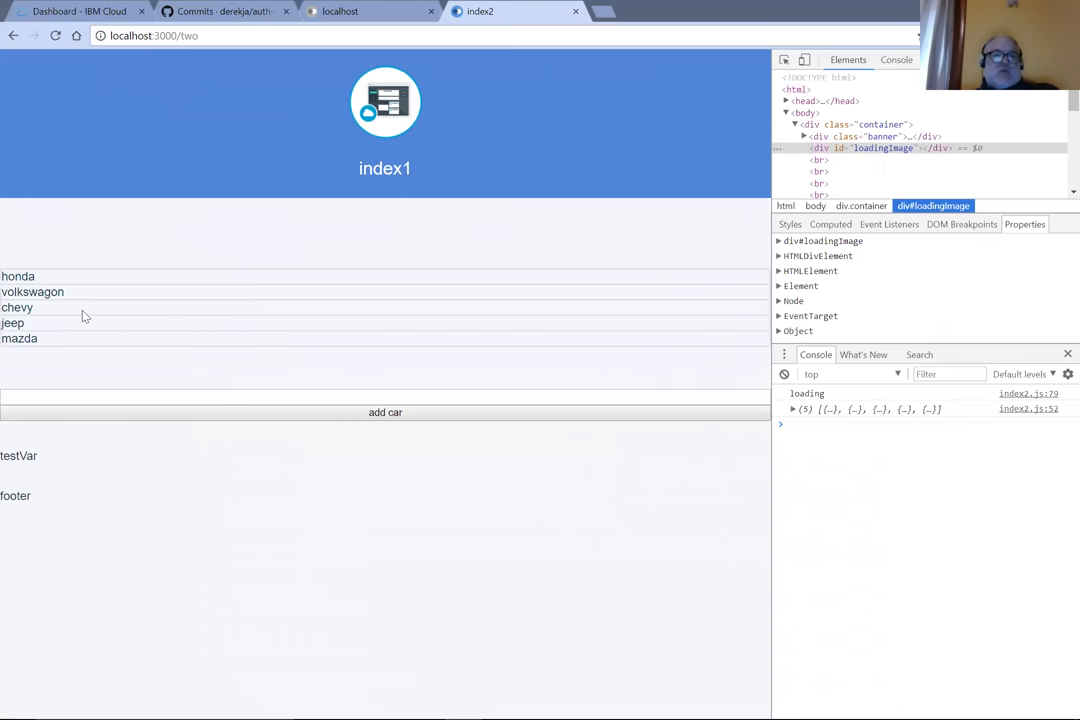
mouse_move(210, 370)
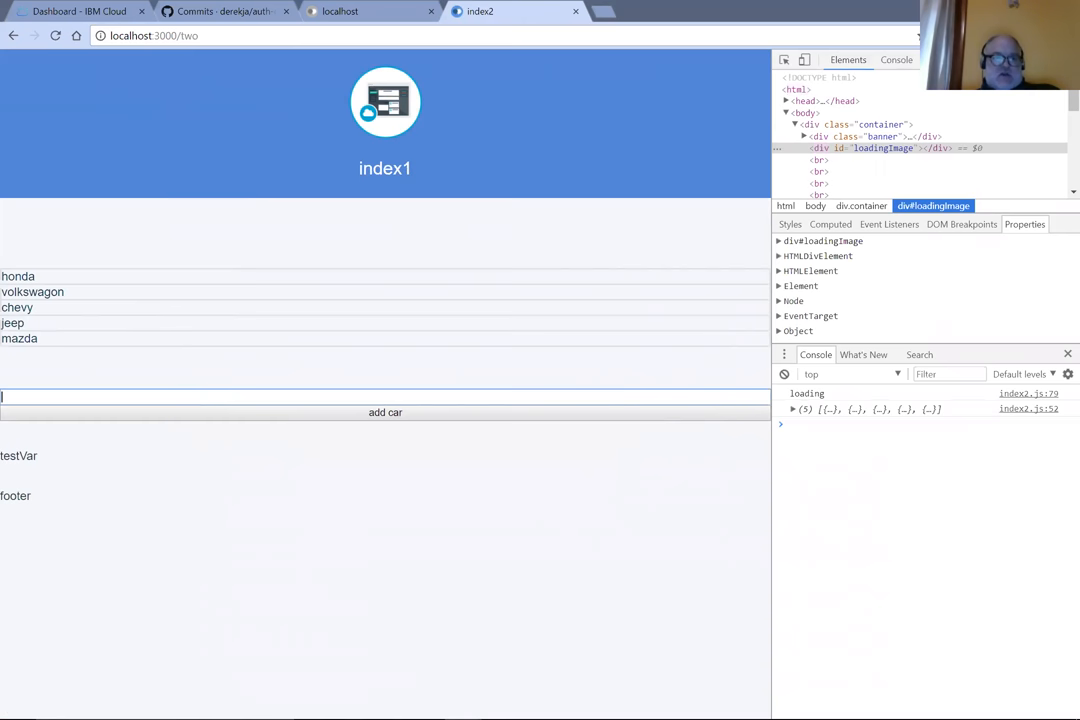
Step: Add the car 'tesla' on localhost:3000/two and reload so the list shows six cars
text(tesla)
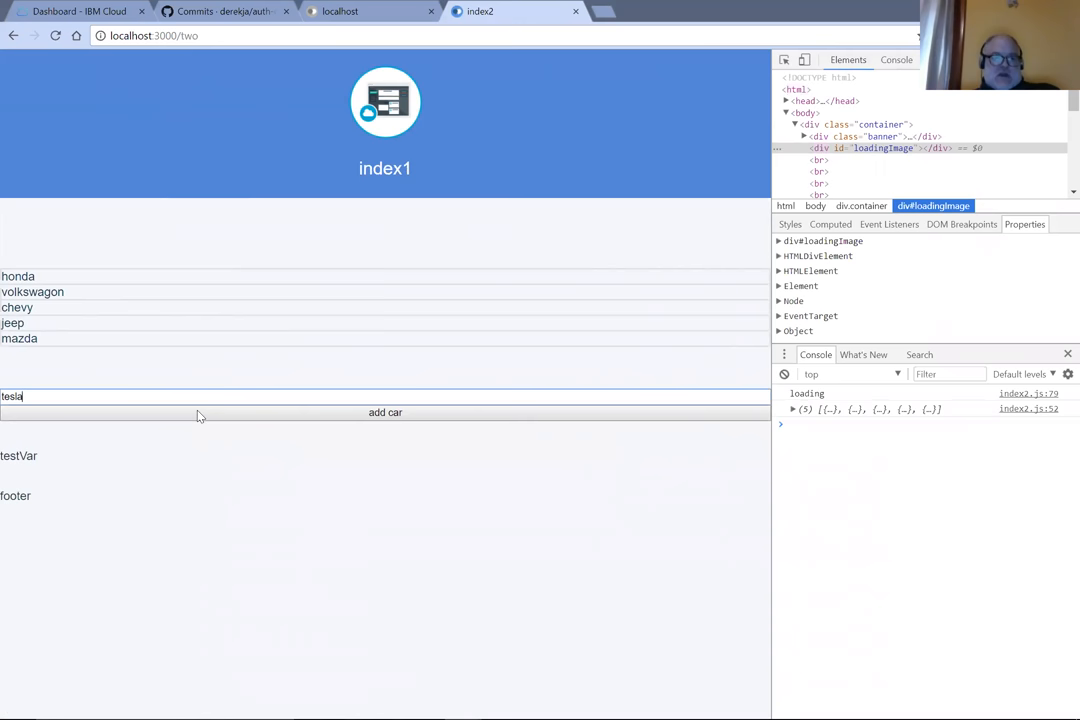
click(385, 412)
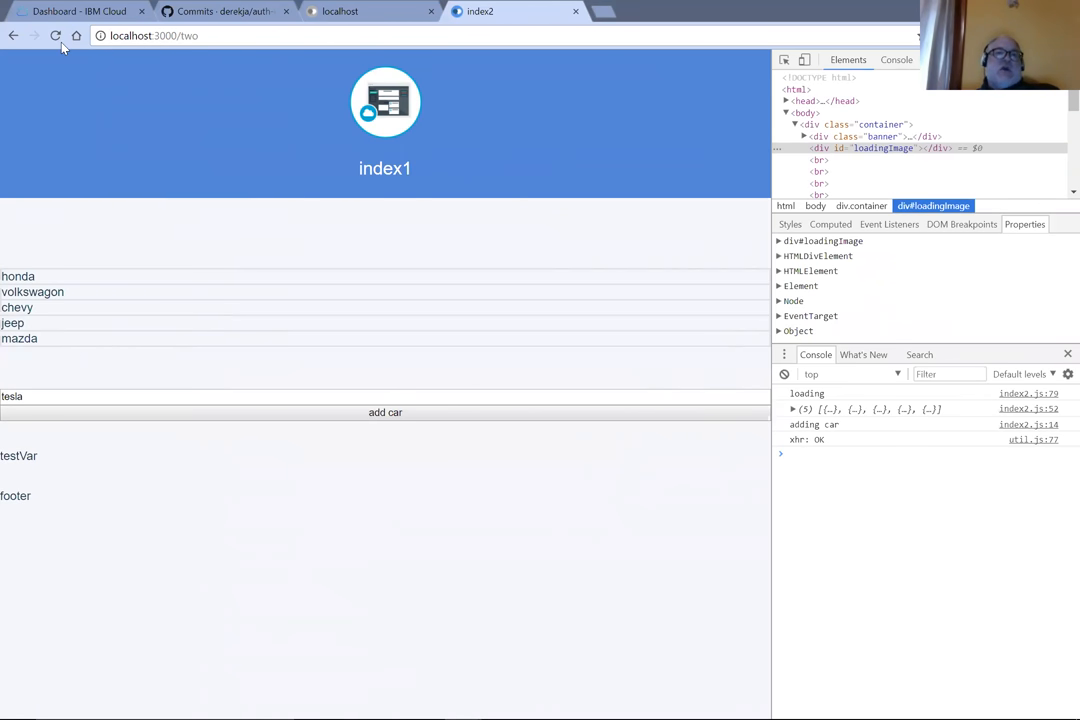
click(56, 35)
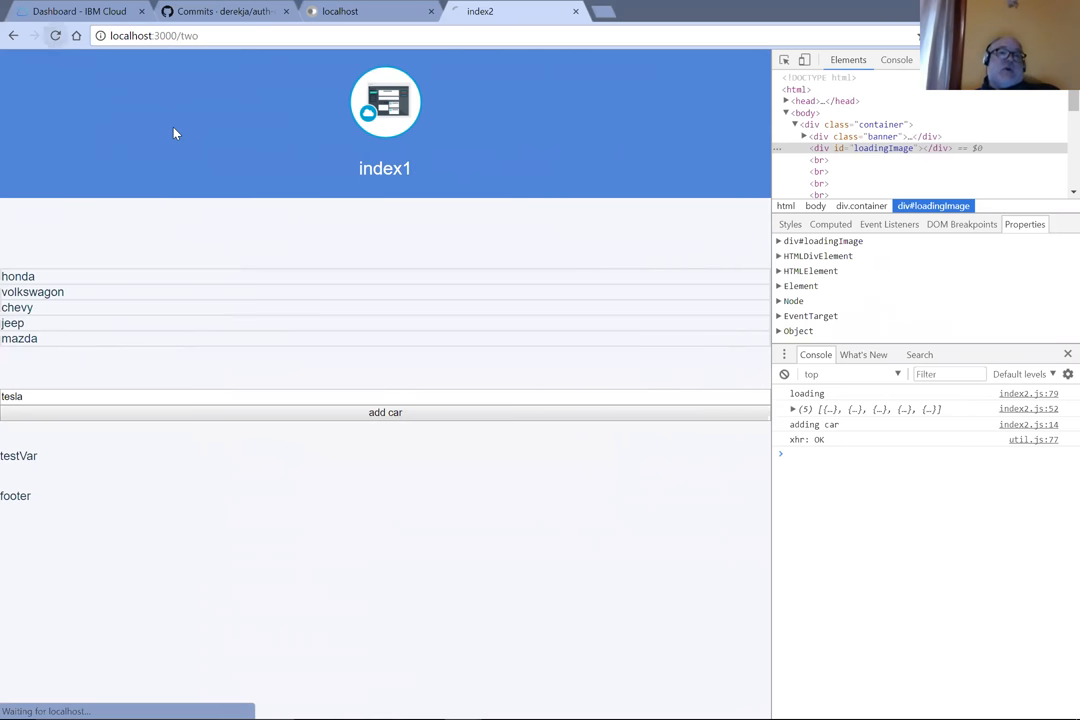
click(385, 412)
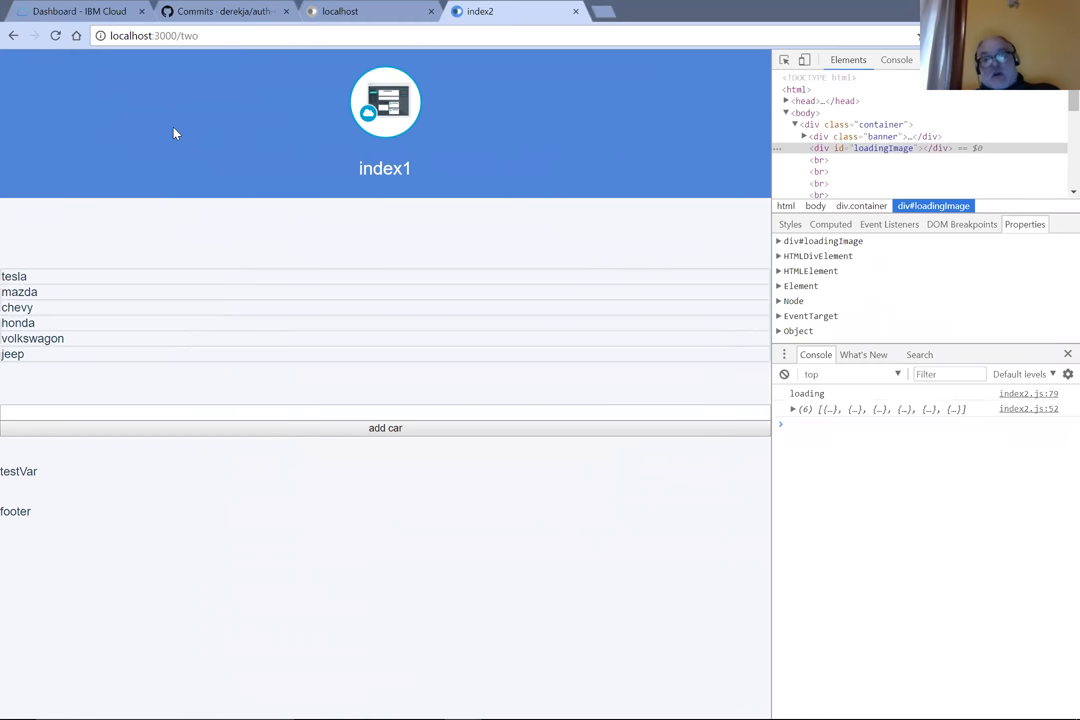
mouse_move(155, 324)
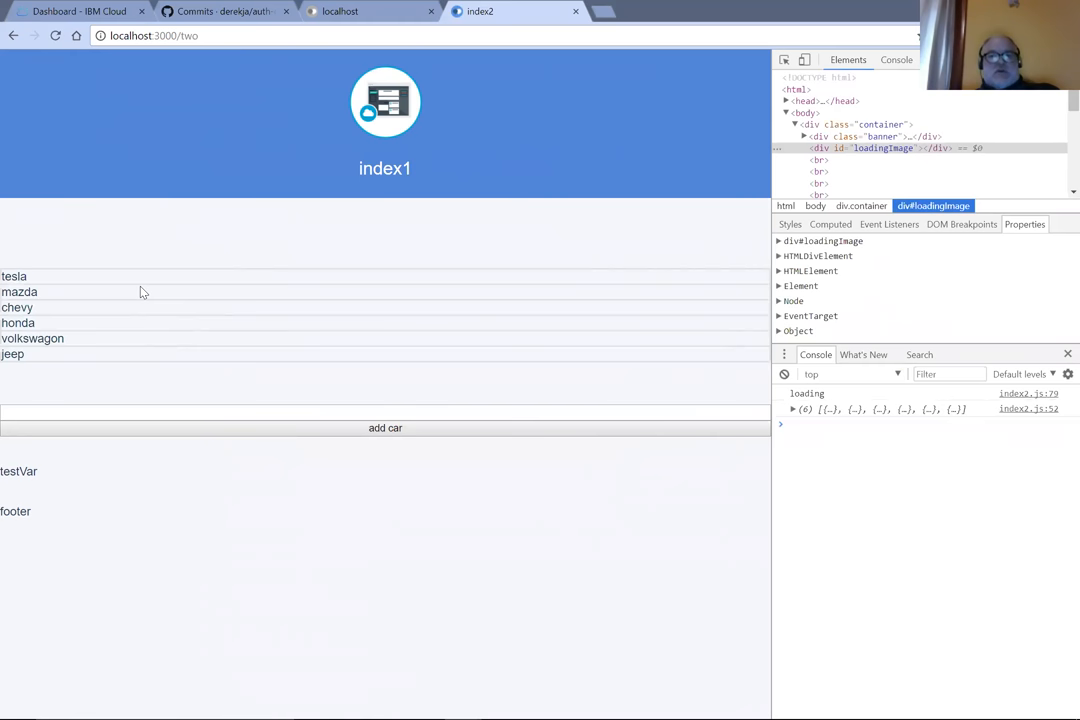
mouse_move(100, 347)
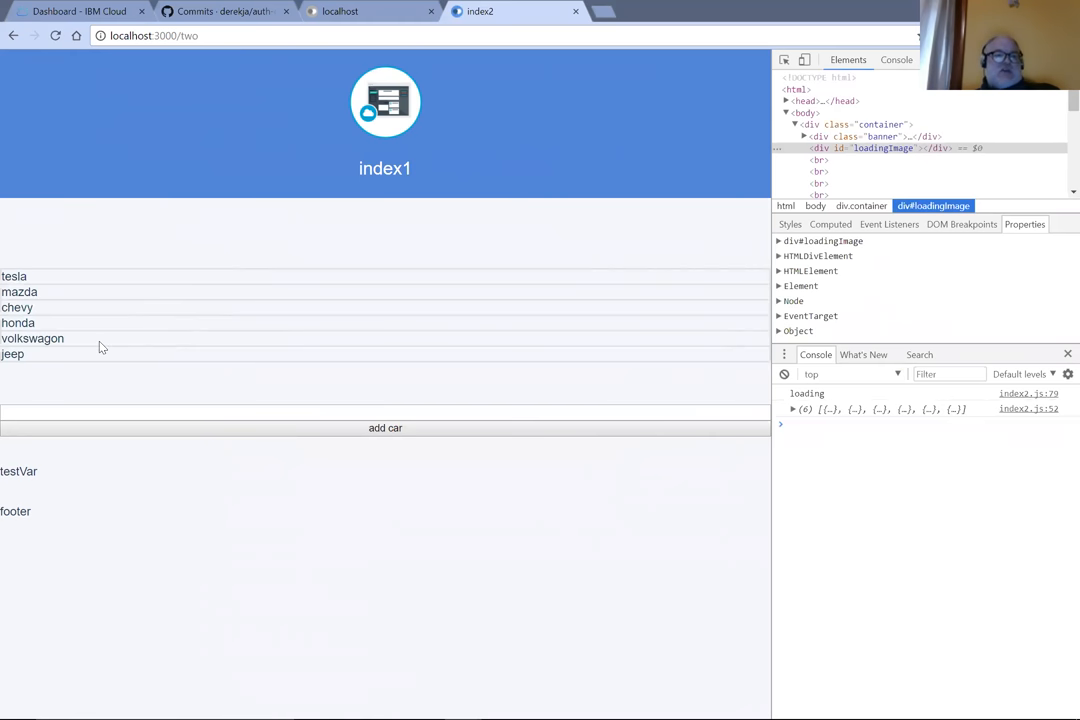
mouse_move(44, 280)
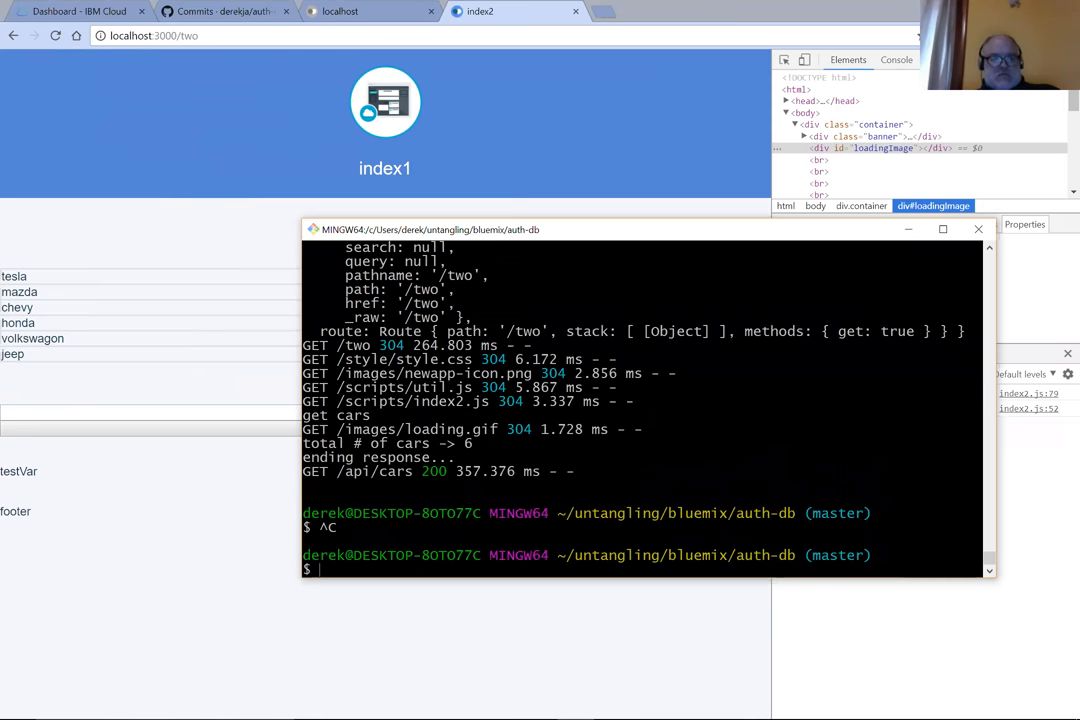
Step: Stop the server and launch the auth-db project in VS Code with 'code .'
text(cod)
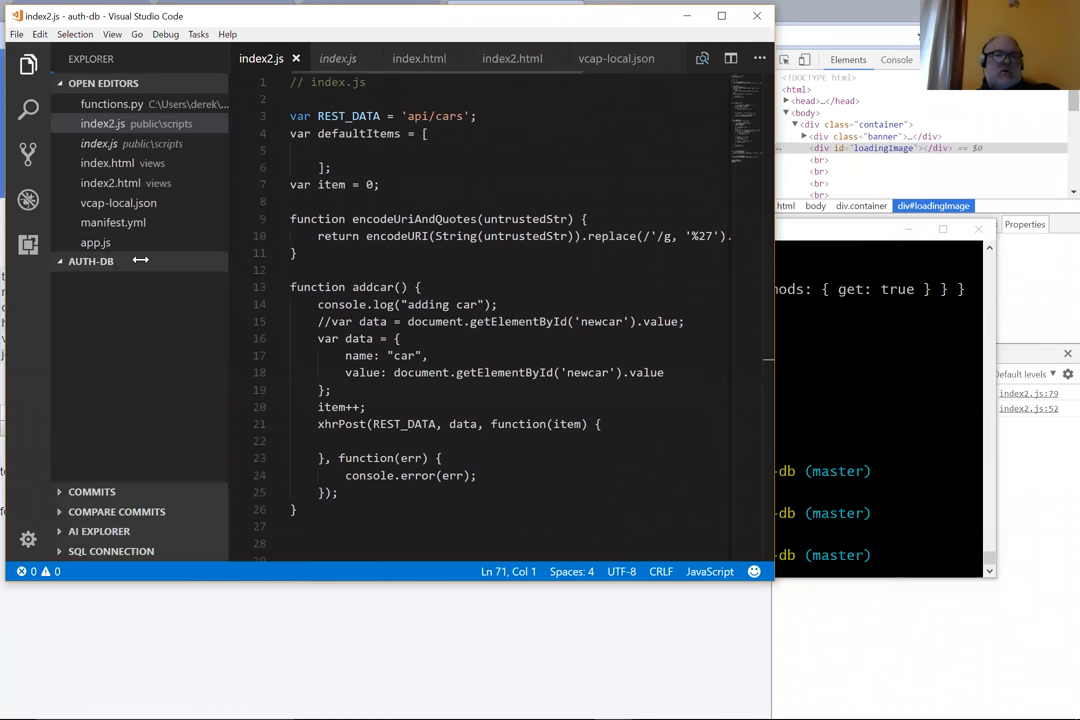
Step: Expand the AUTH-DB file tree in the Explorer and bring up app.js with its cars routes
click(90, 261)
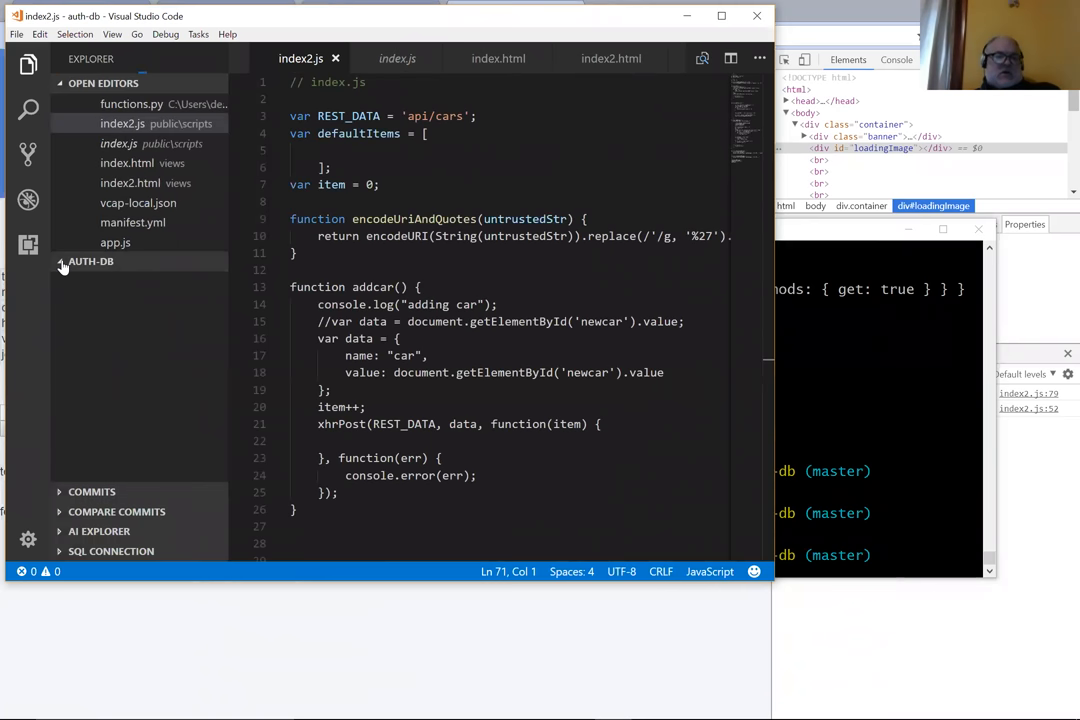
click(91, 261)
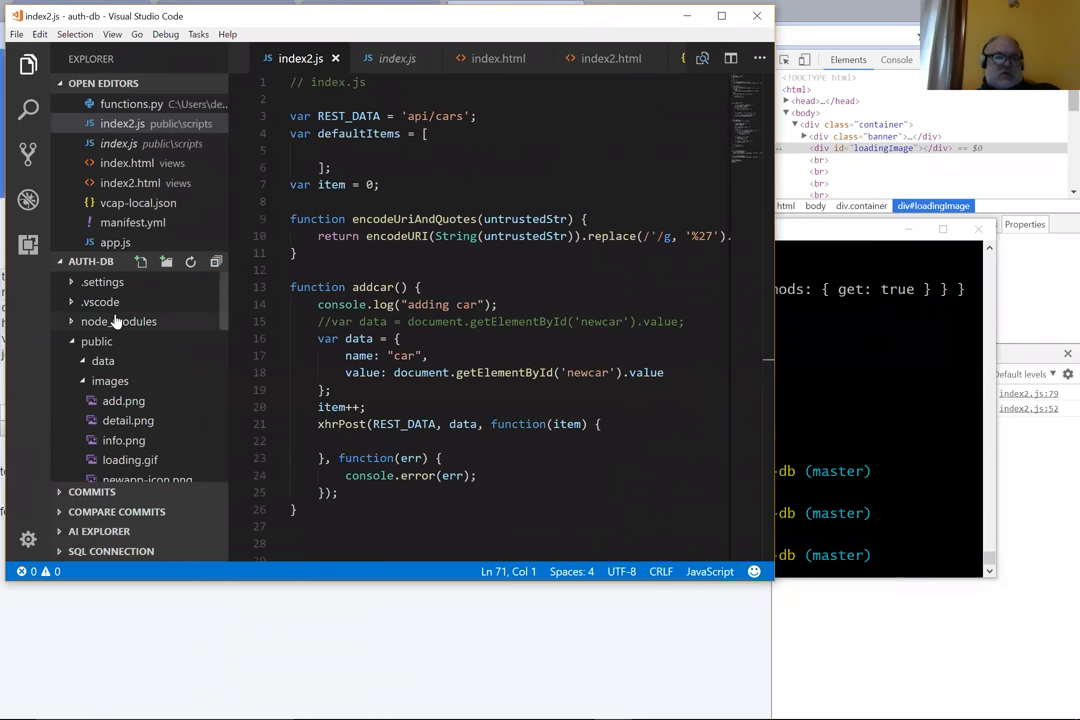
scroll(down, 3)
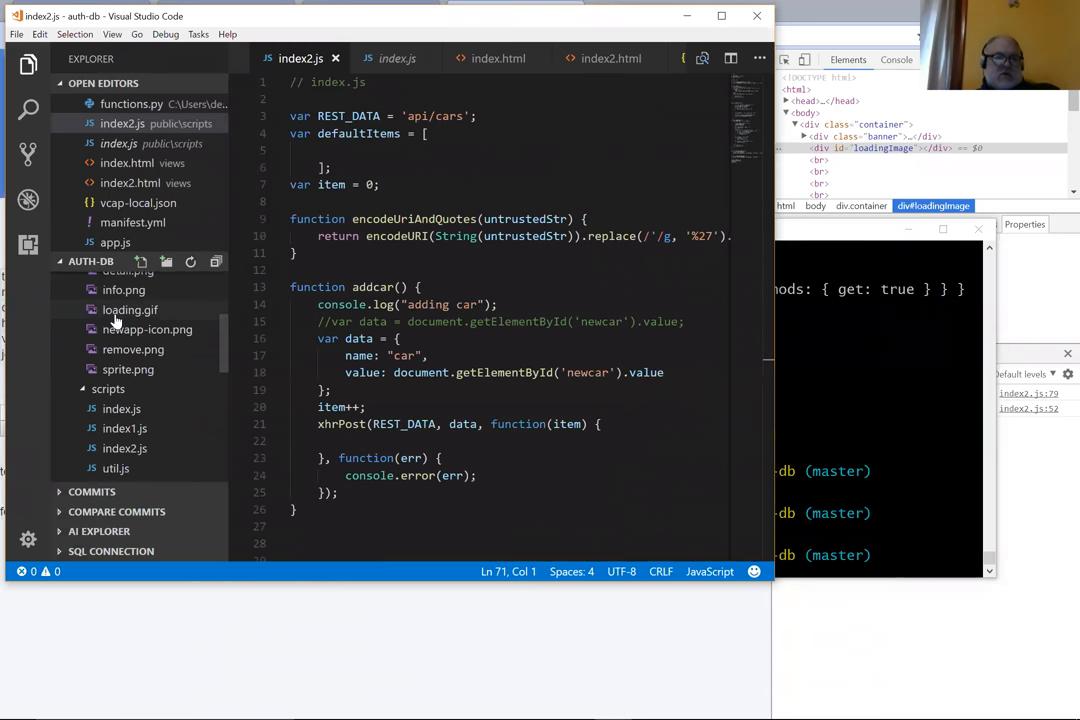
scroll(down, 3)
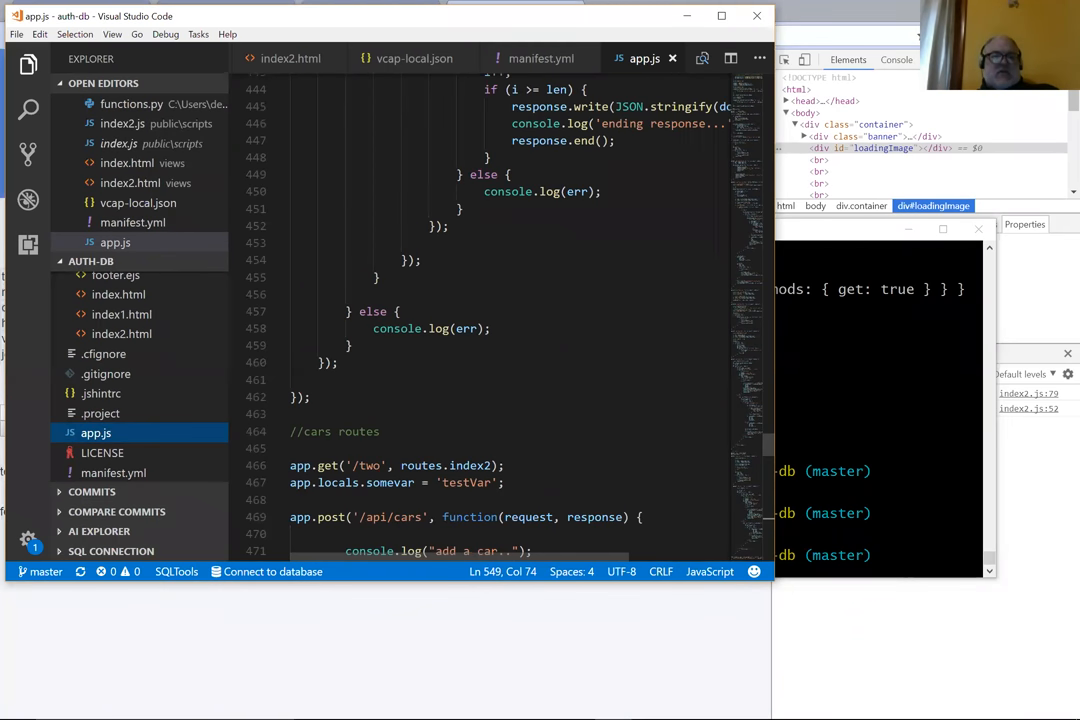
Step: Scroll app.js down past the POST /api/cars handler to the GET /api/cars route
scroll(down, 3)
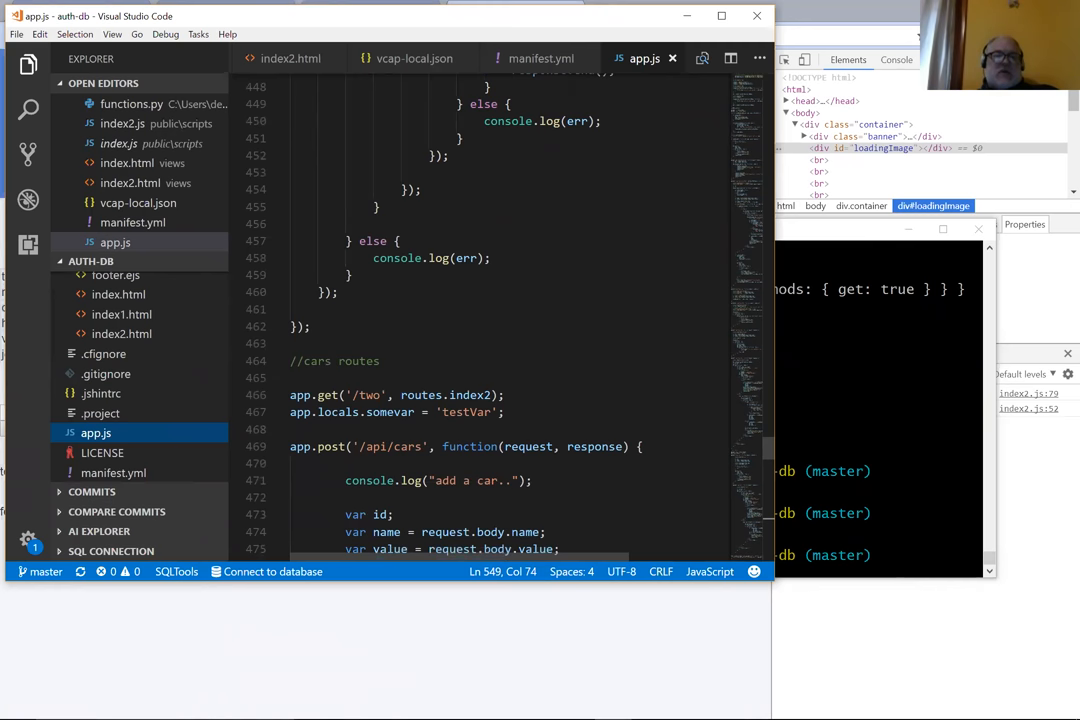
mouse_move(140, 337)
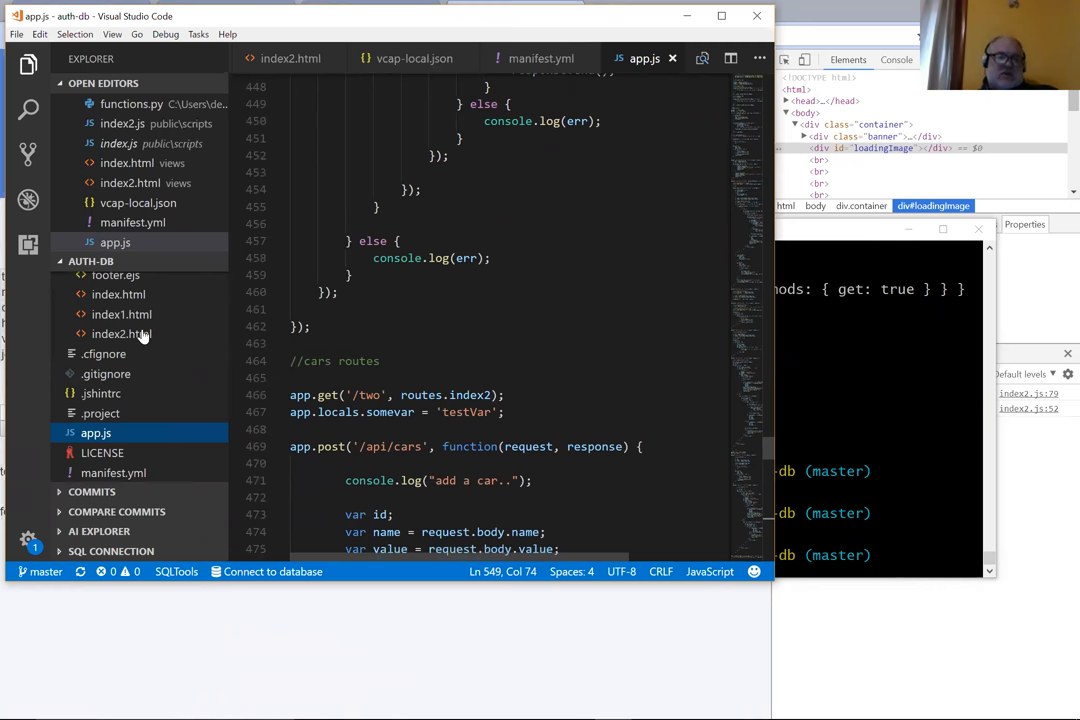
mouse_move(110, 314)
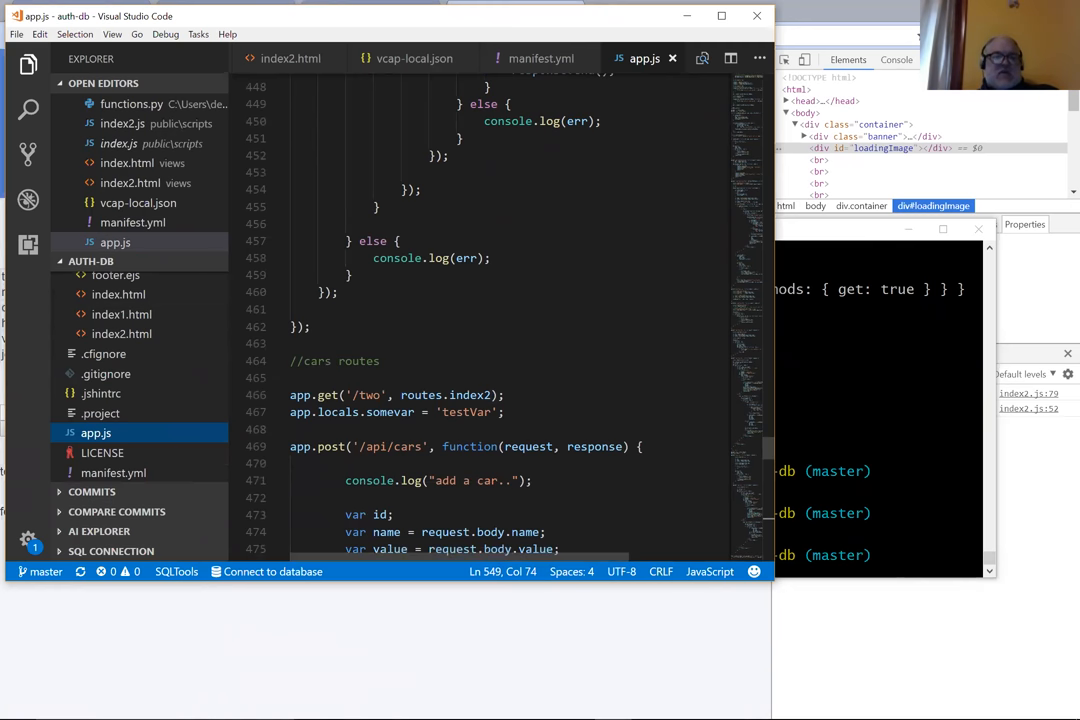
scroll(down, 3)
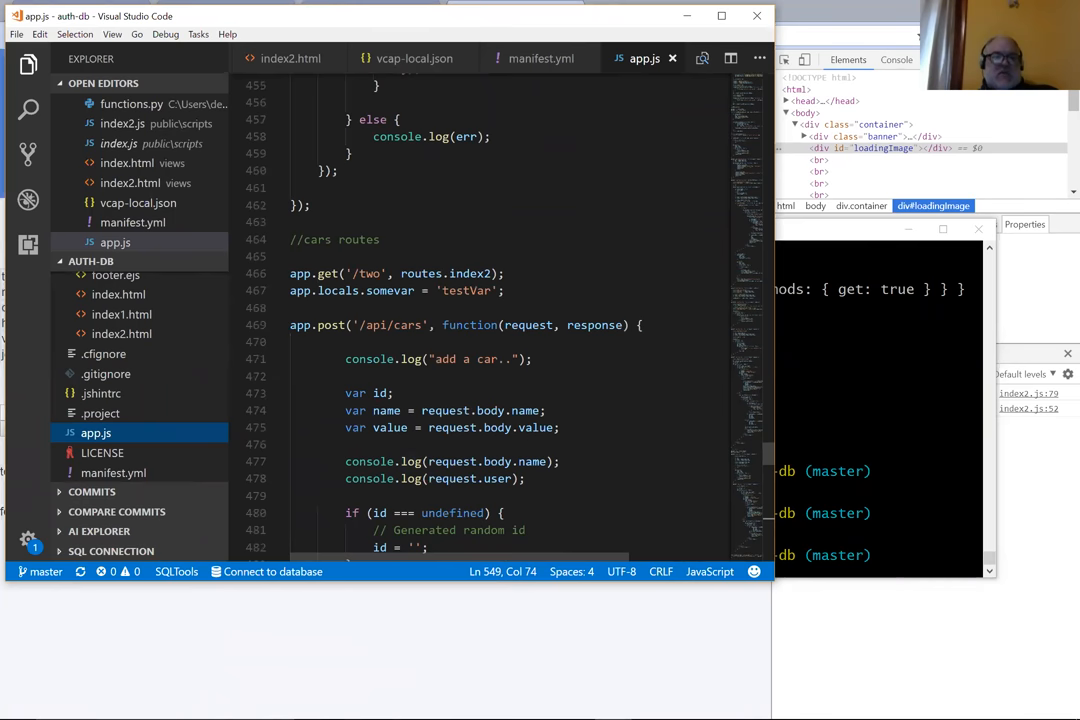
scroll(down, 3)
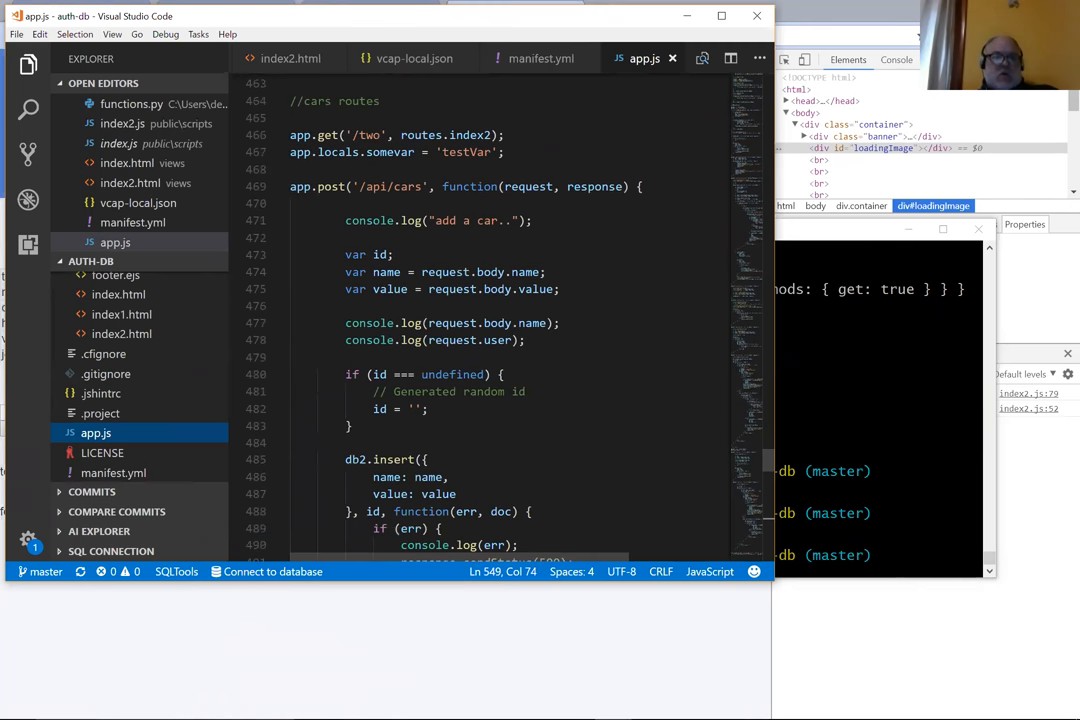
scroll(down, 3)
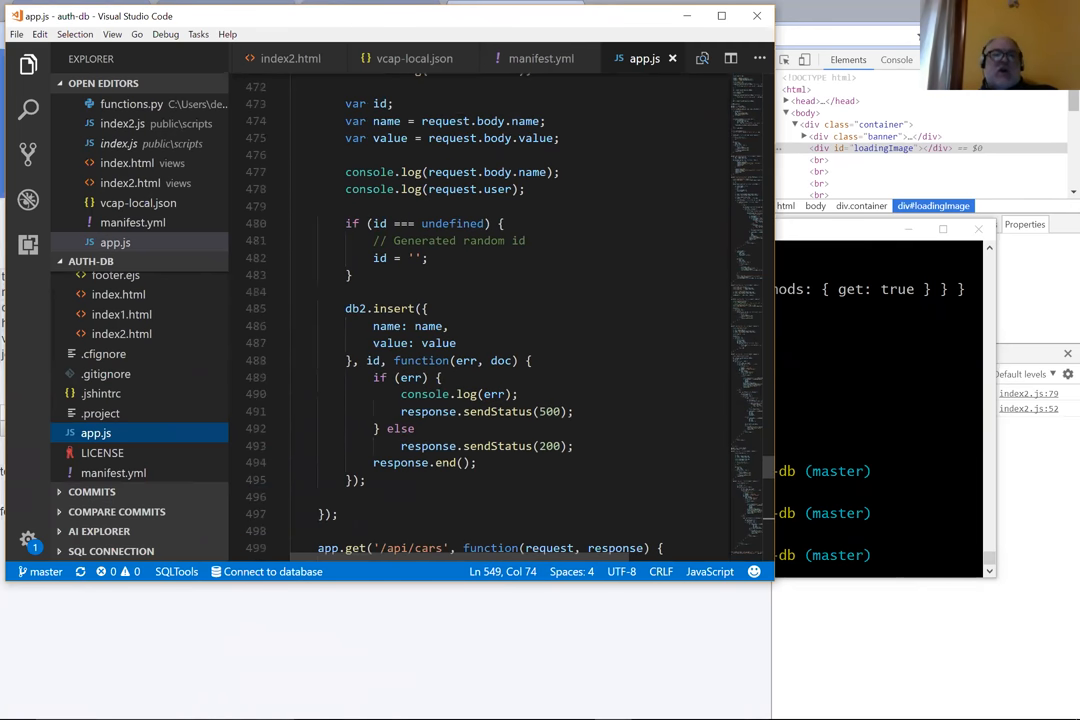
scroll(down, 3)
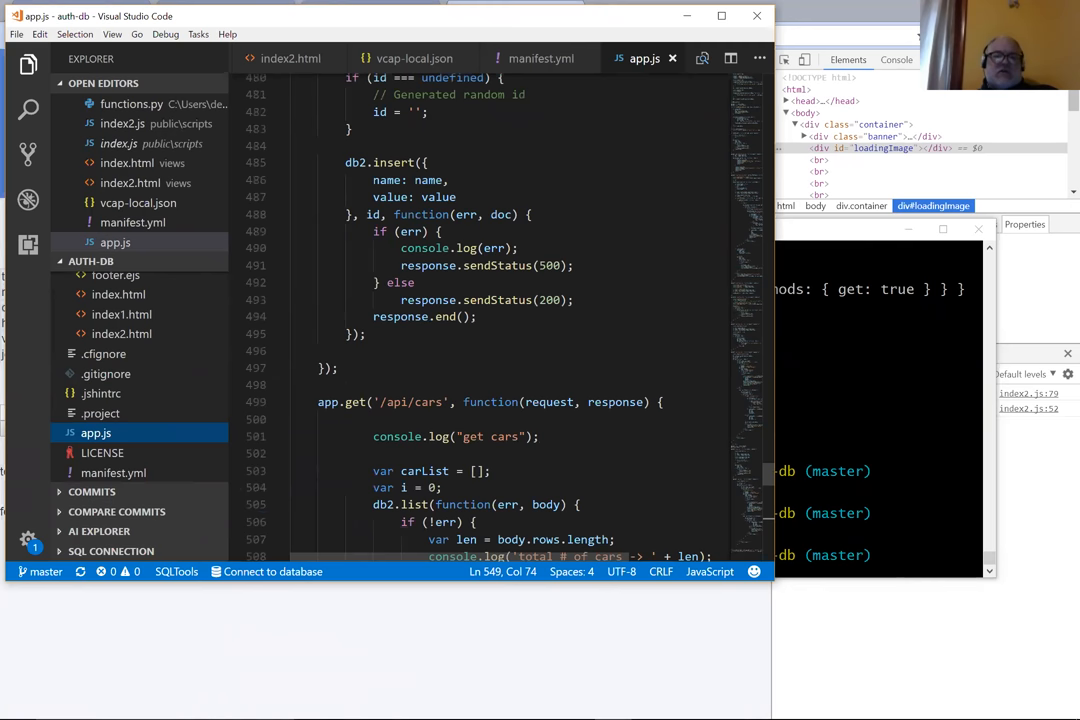
scroll(down, 3)
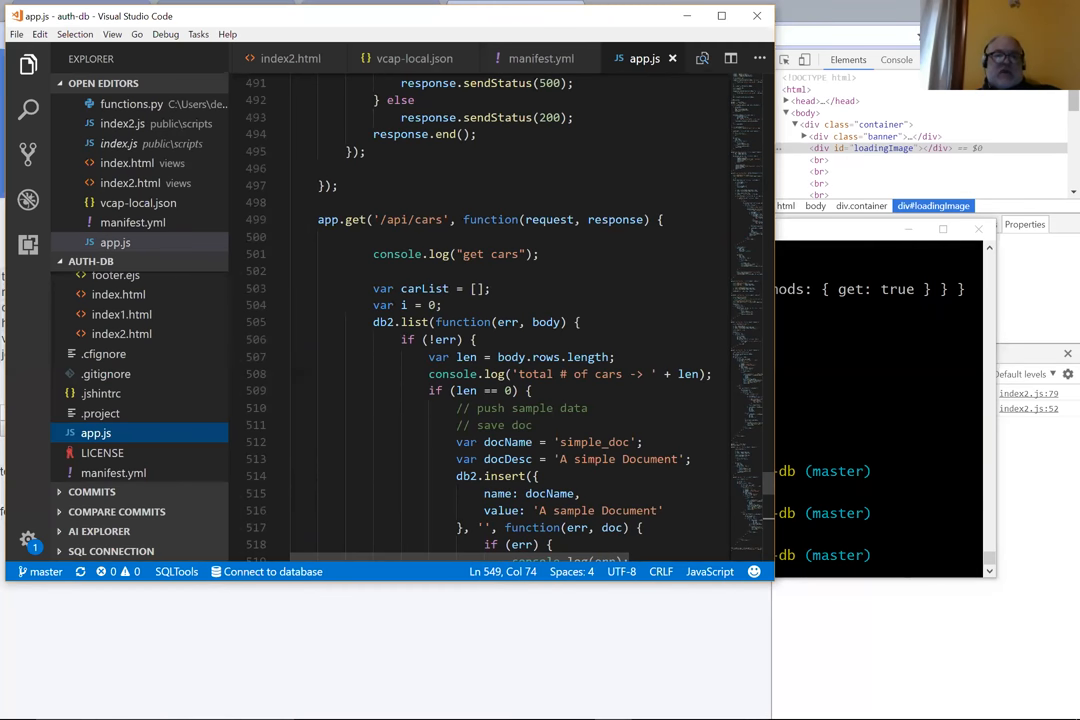
mouse_move(352, 219)
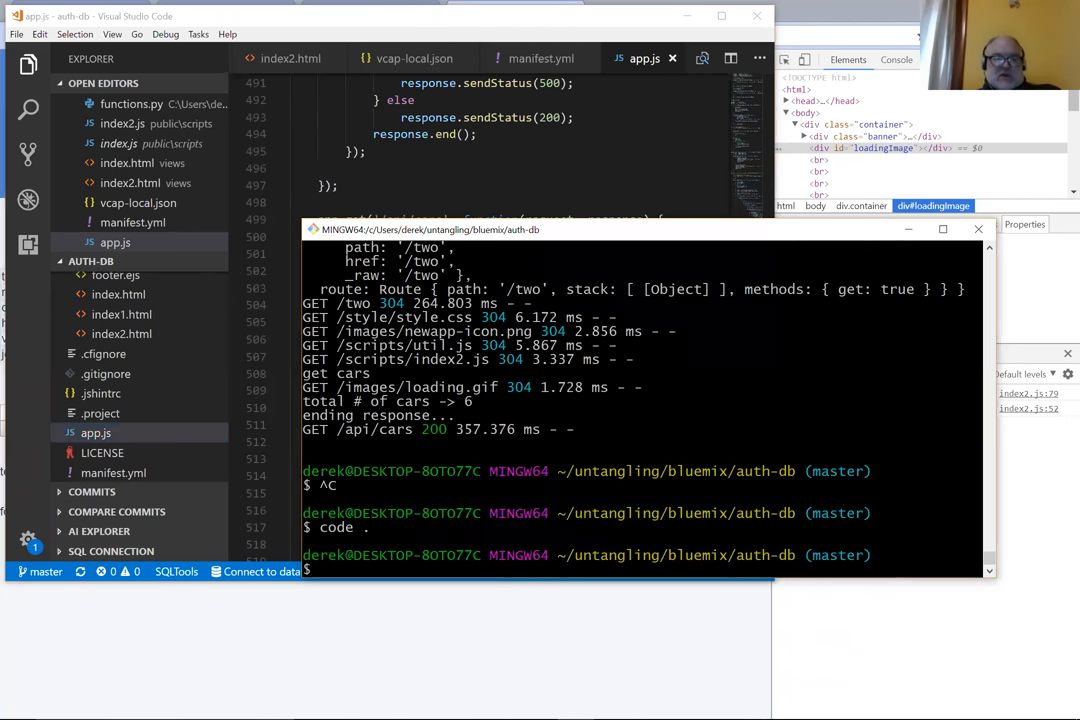
Step: Run npm start in Git Bash to restart the Node server
text(n)
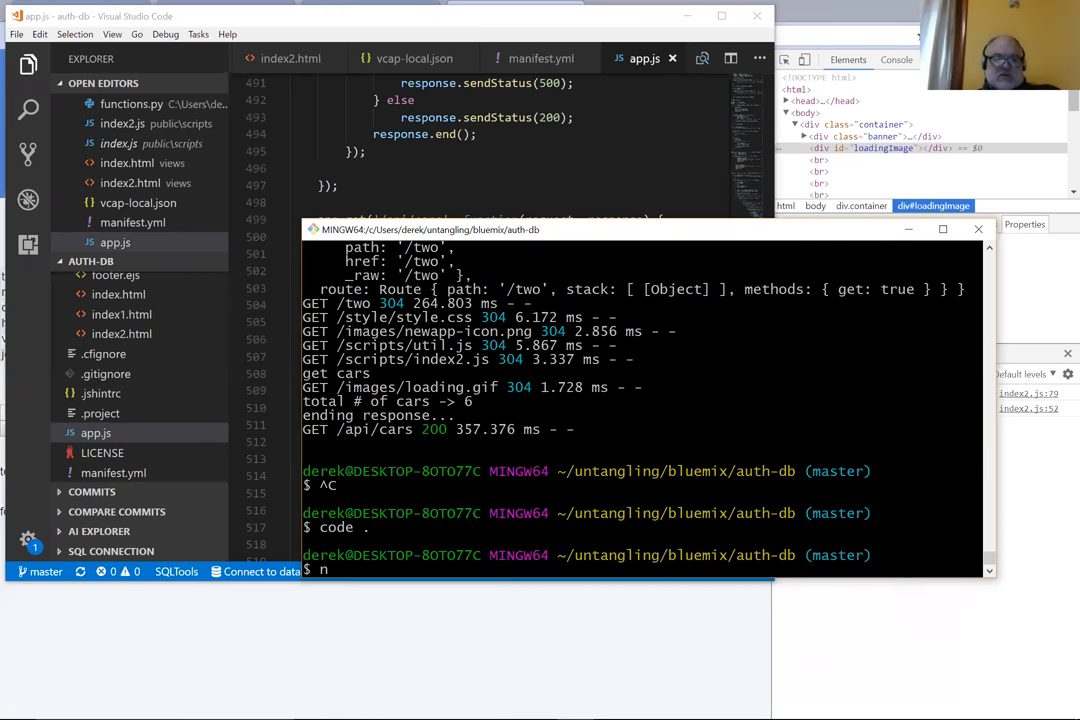
text(pm start)
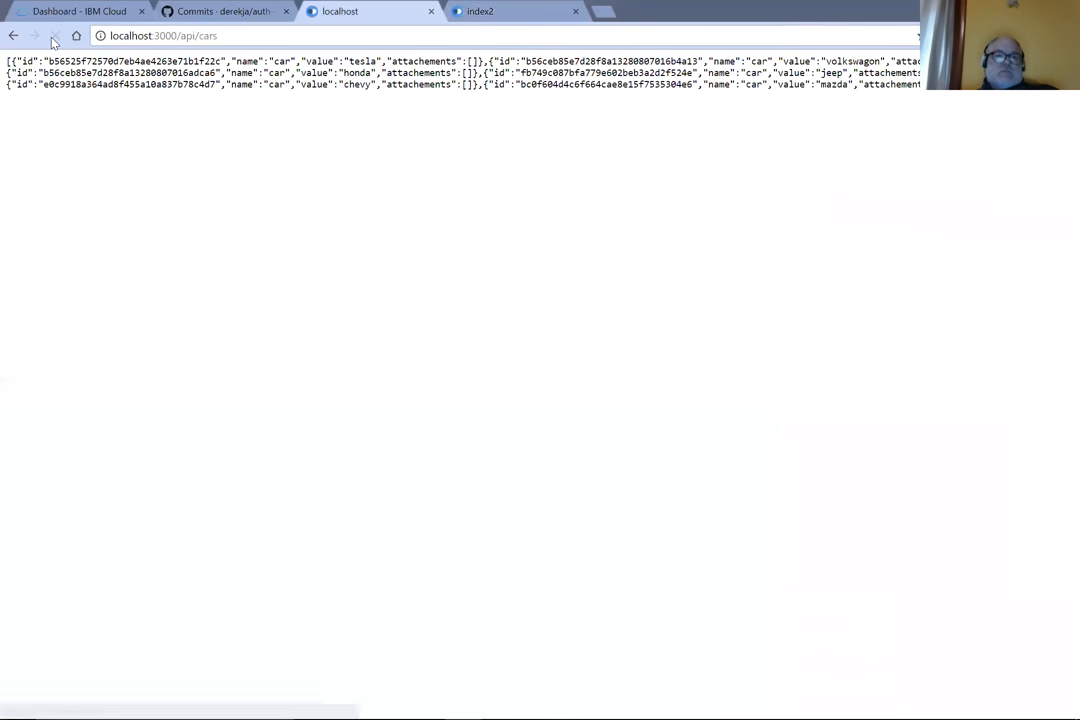
Step: Reload localhost:3000/api/cars and highlight the tesla value in the six-car JSON
click(56, 35)
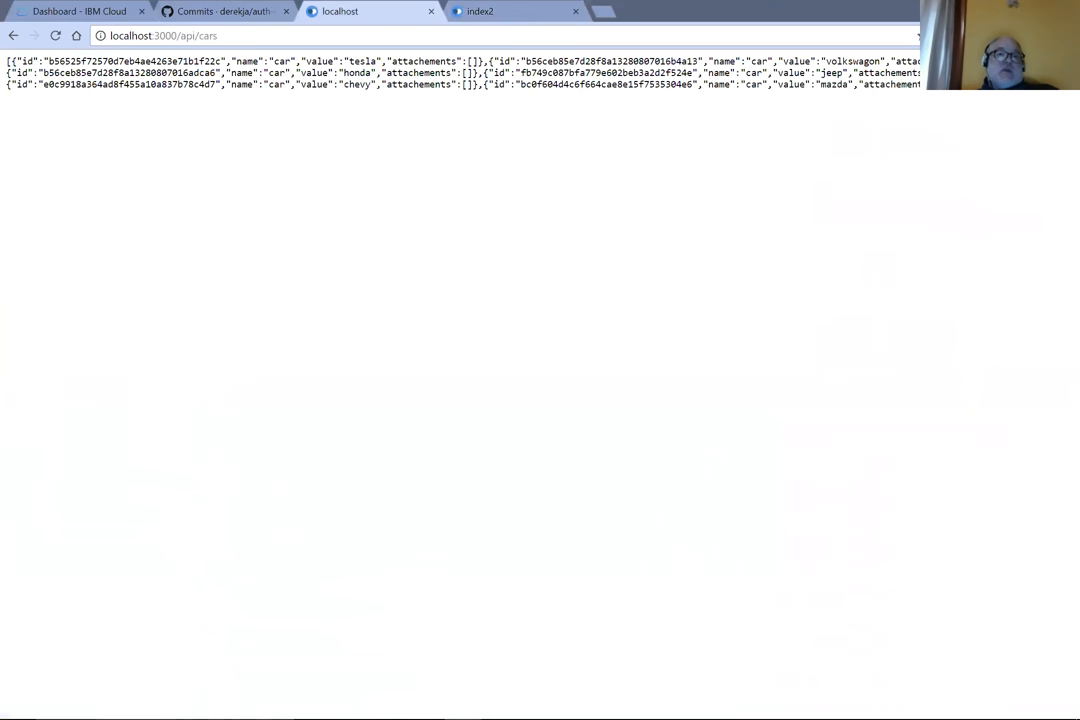
mouse_move(310, 58)
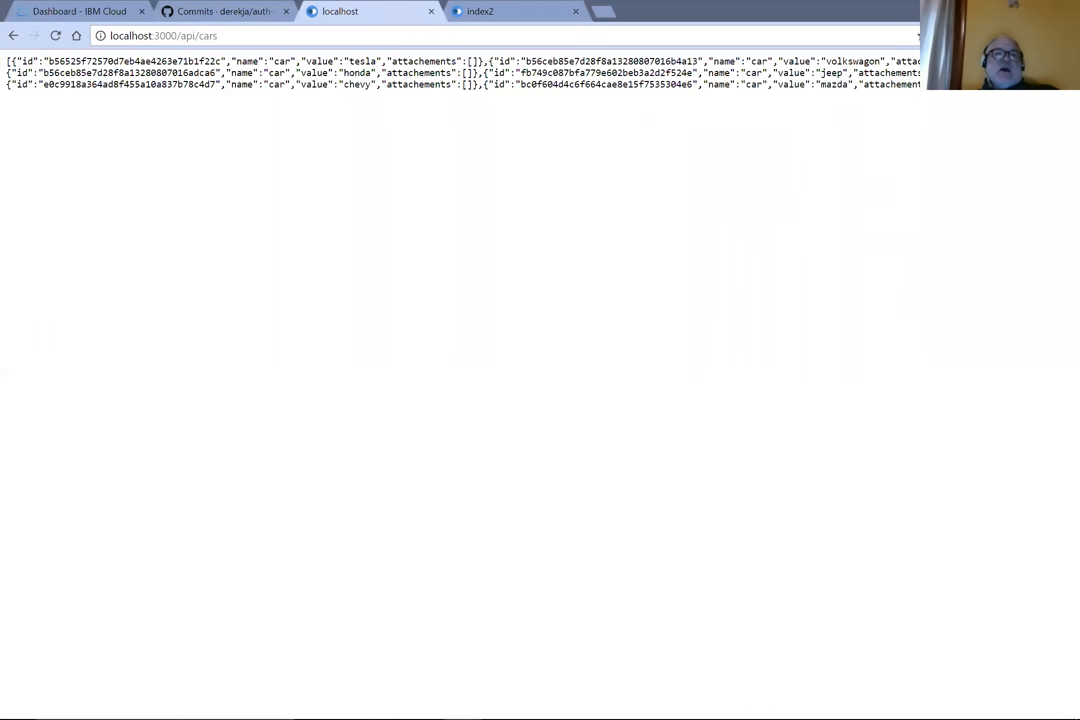
double_click(345, 61)
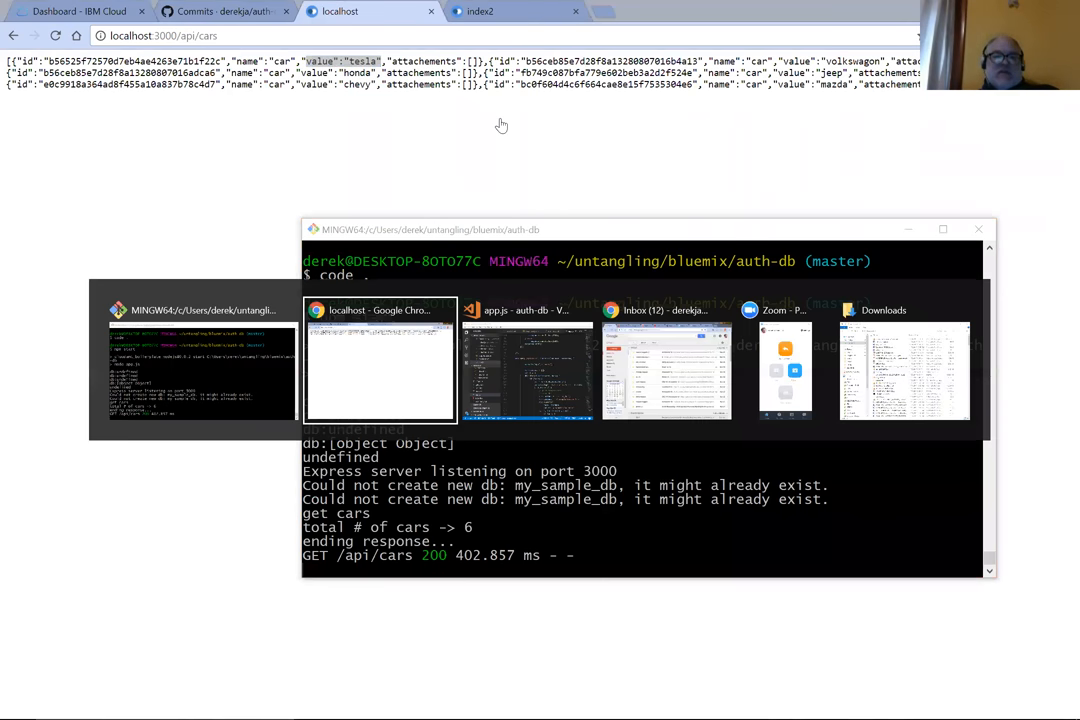
Step: Bring the MINGW64 server log forward showing GET /api/cars returned 6 cars
click(527, 360)
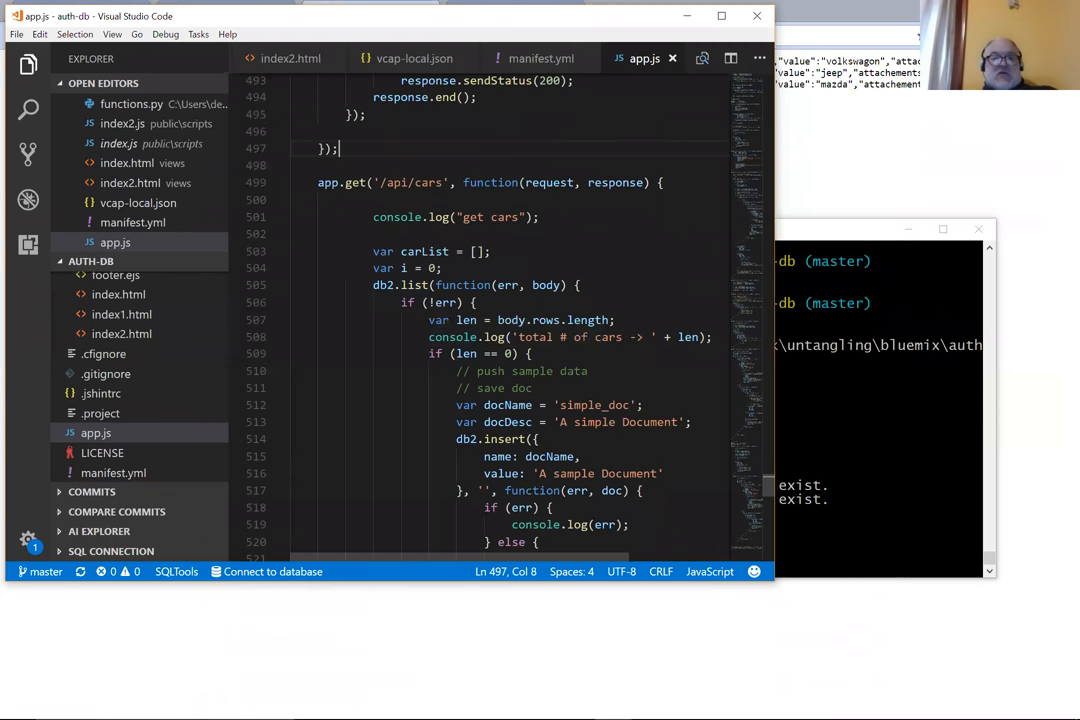
scroll(down, 3)
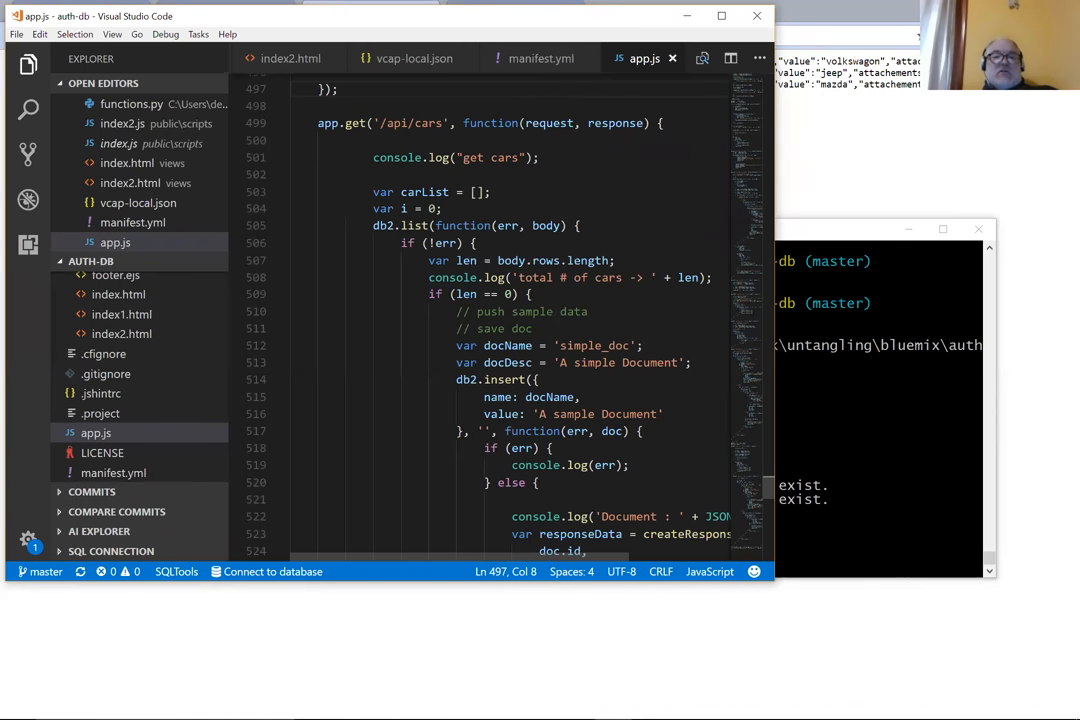
drag(428, 260, 512, 260)
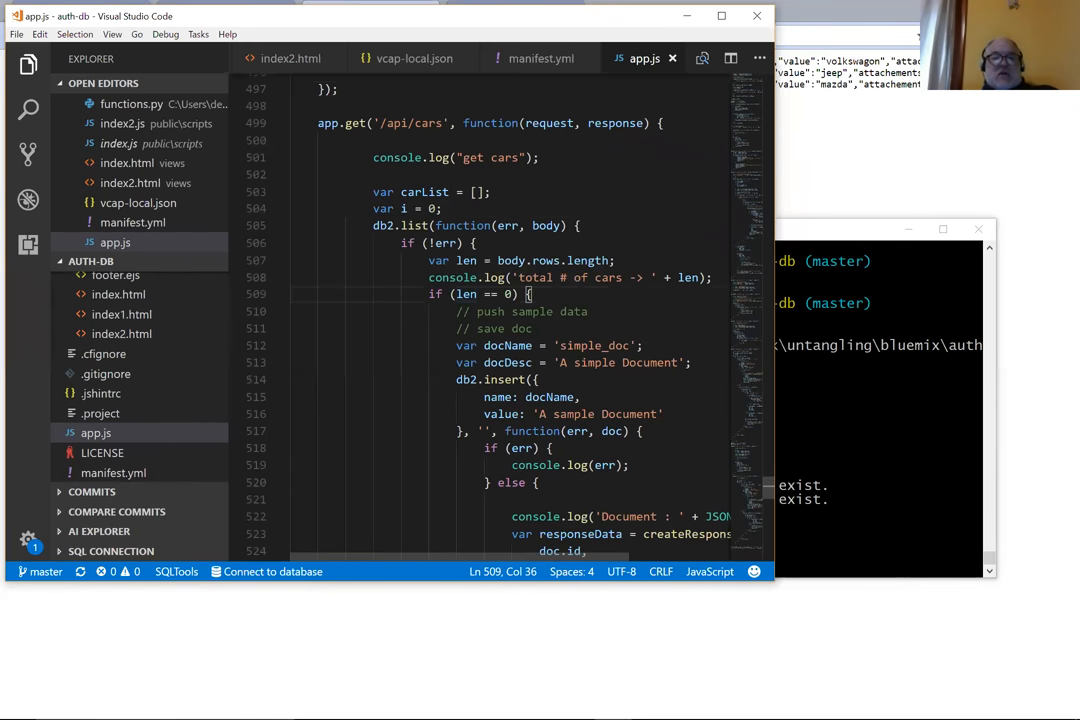
scroll(down, 3)
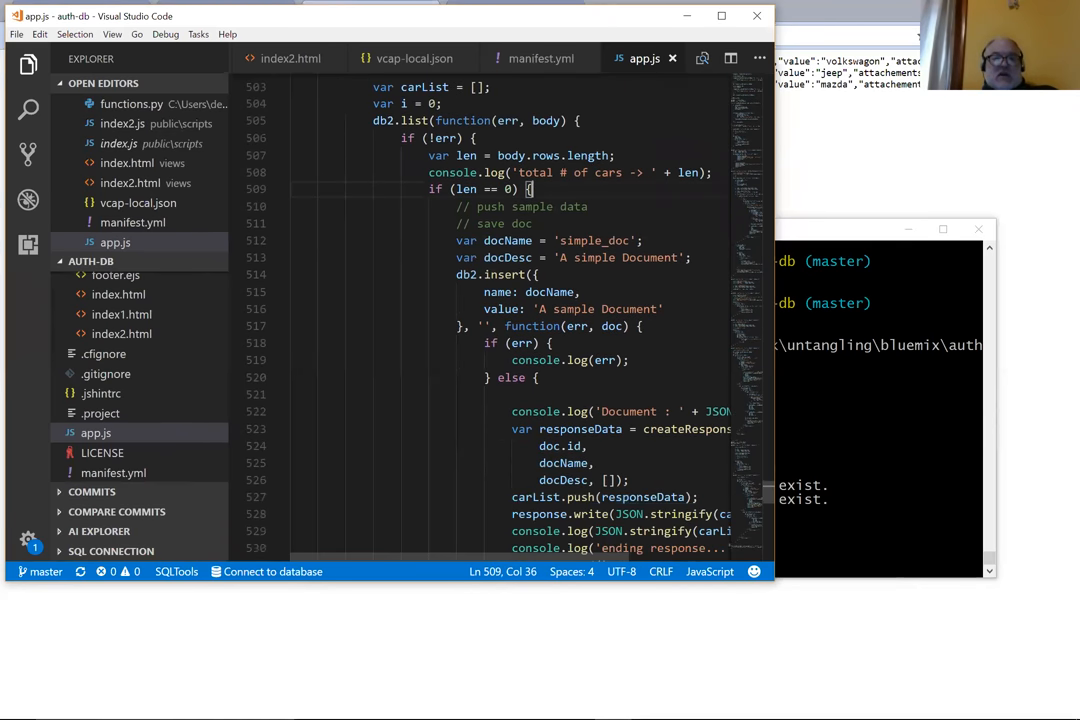
scroll(down, 3)
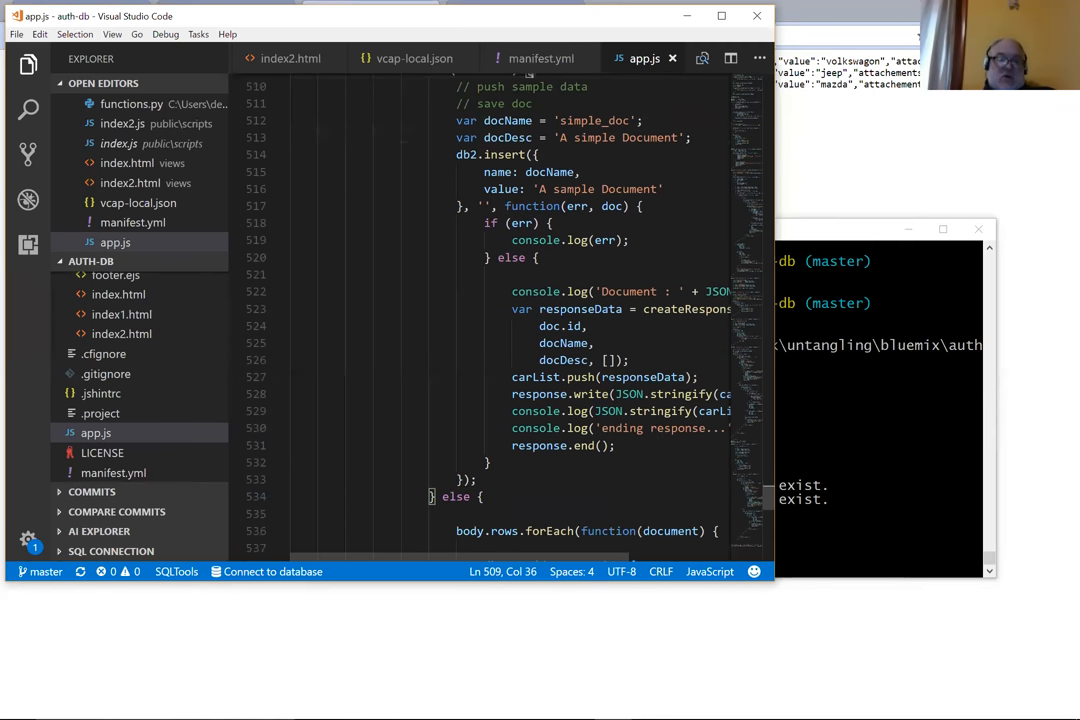
scroll(down, 3)
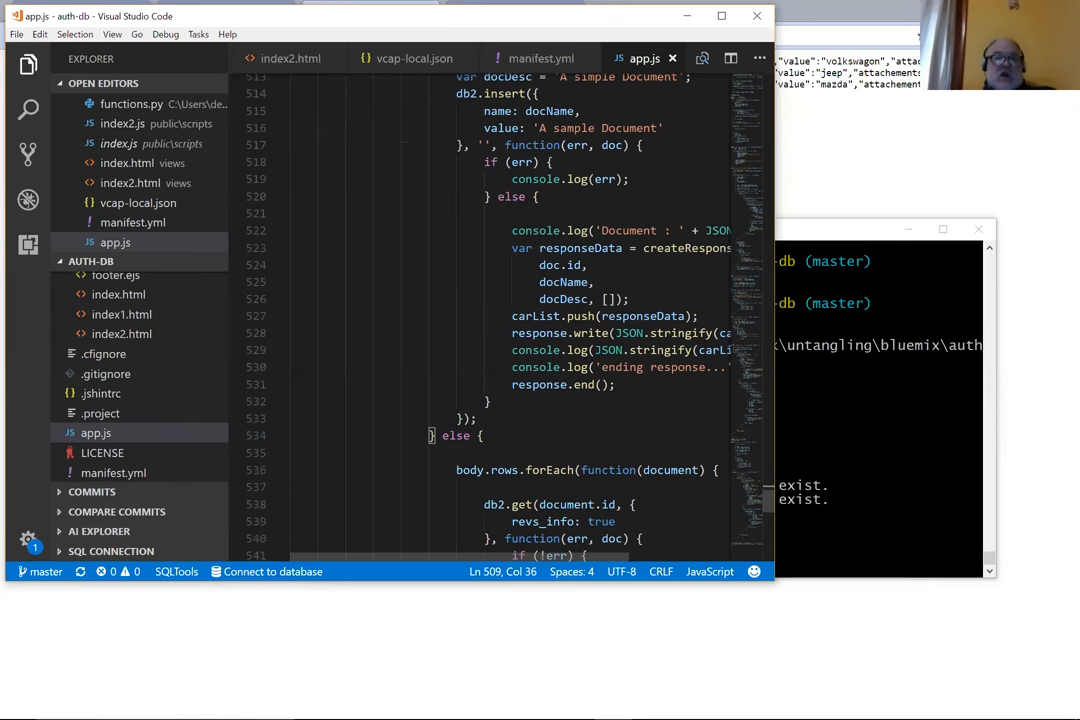
scroll(down, 3)
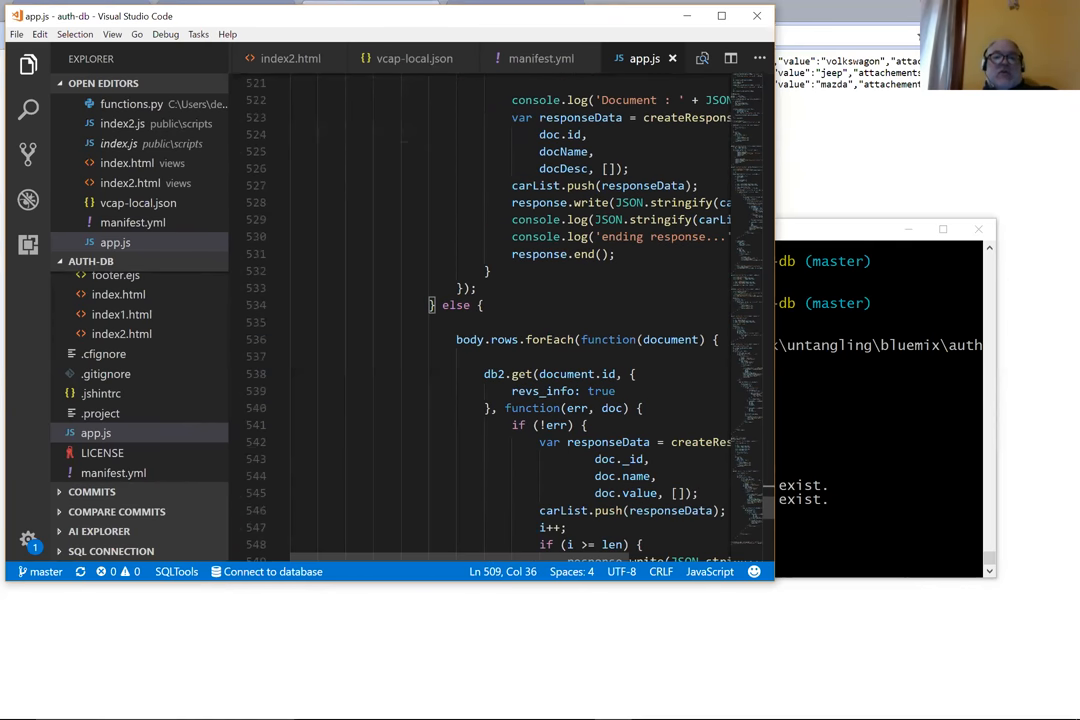
scroll(down, 3)
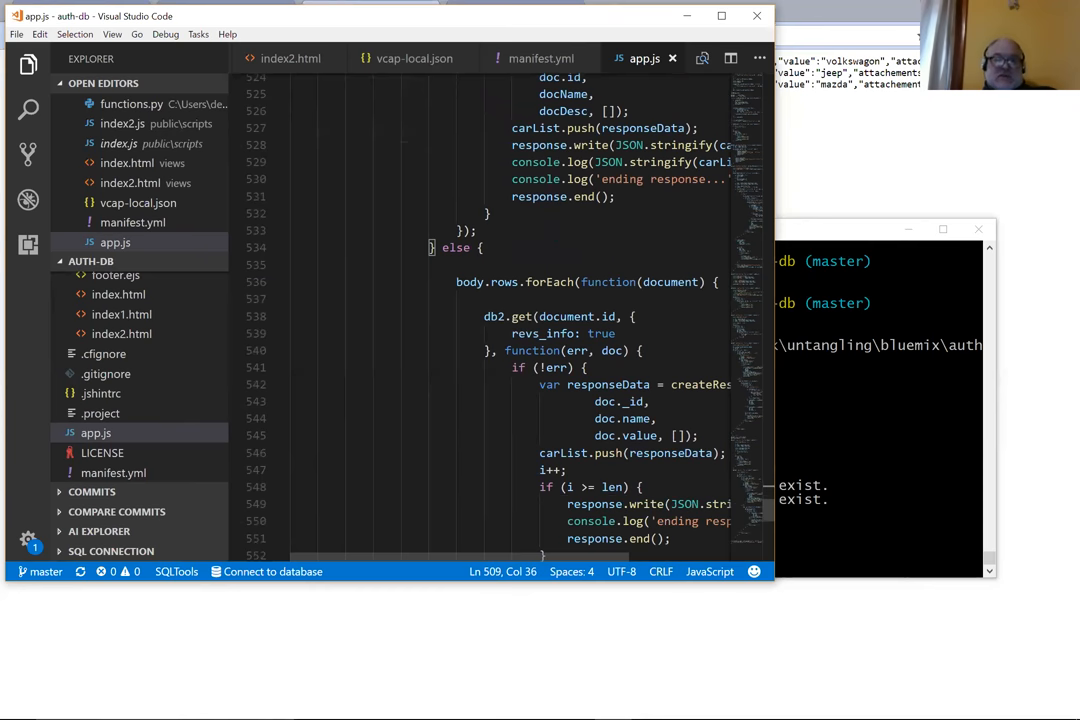
scroll(up, 3)
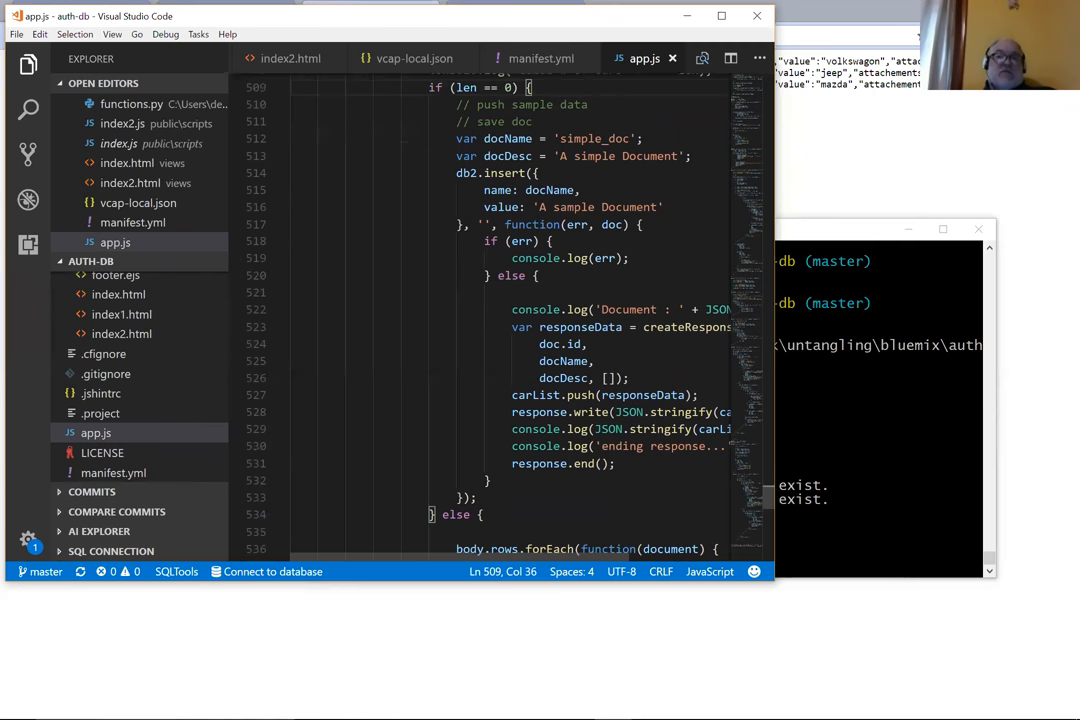
scroll(down, 3)
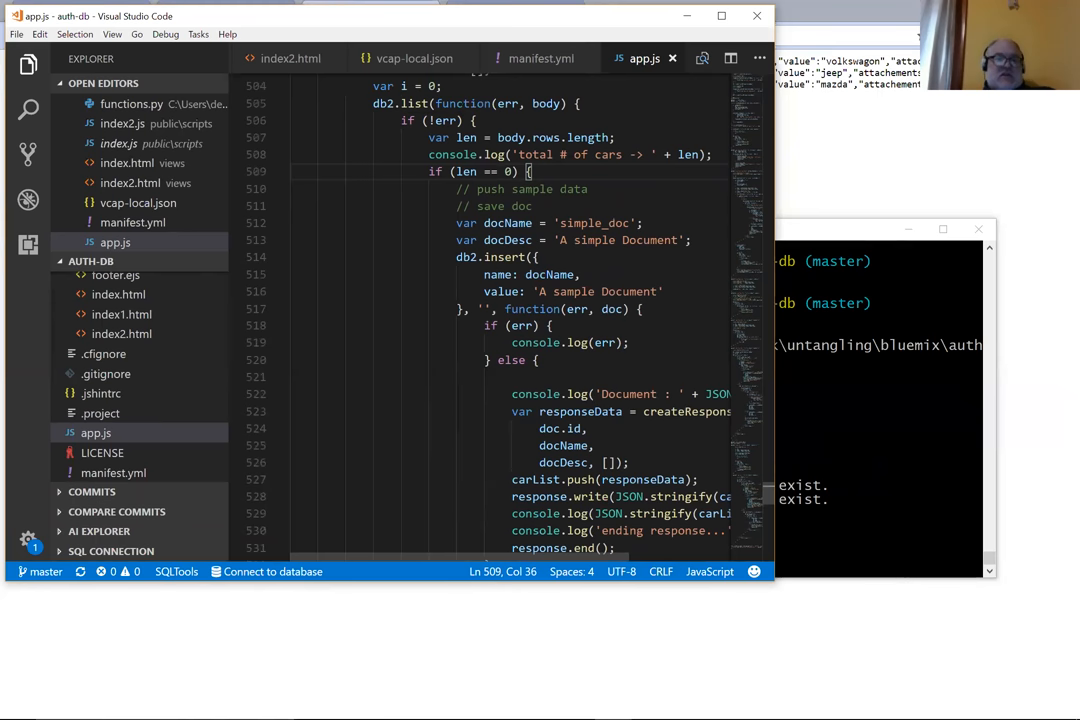
scroll(down, 3)
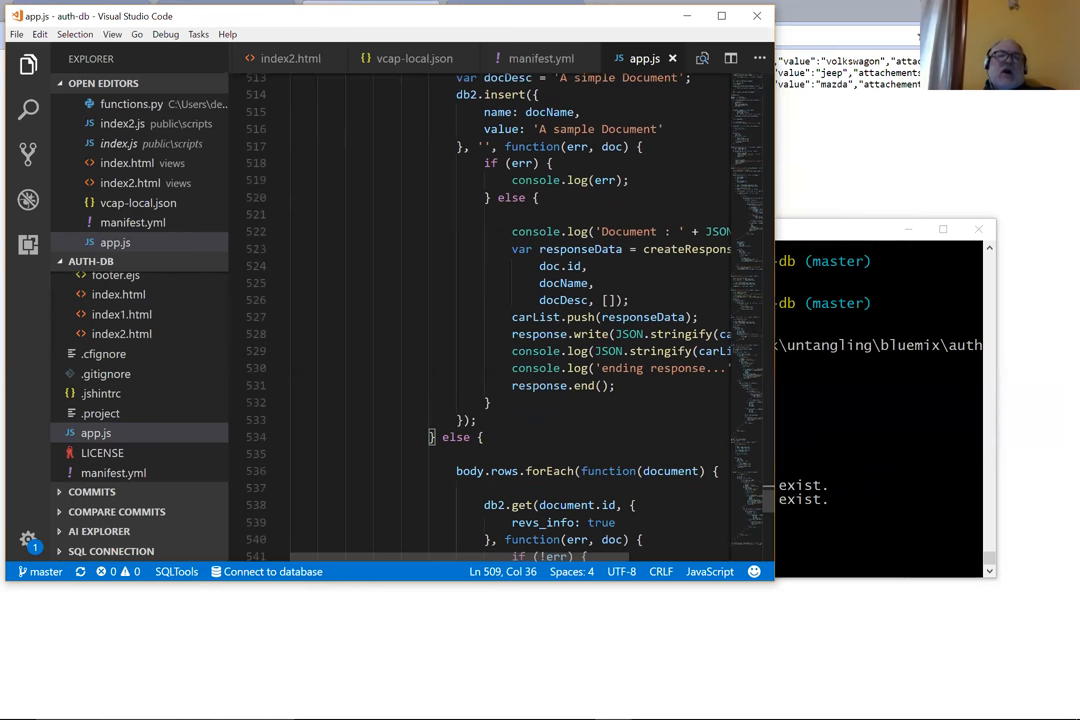
scroll(down, 3)
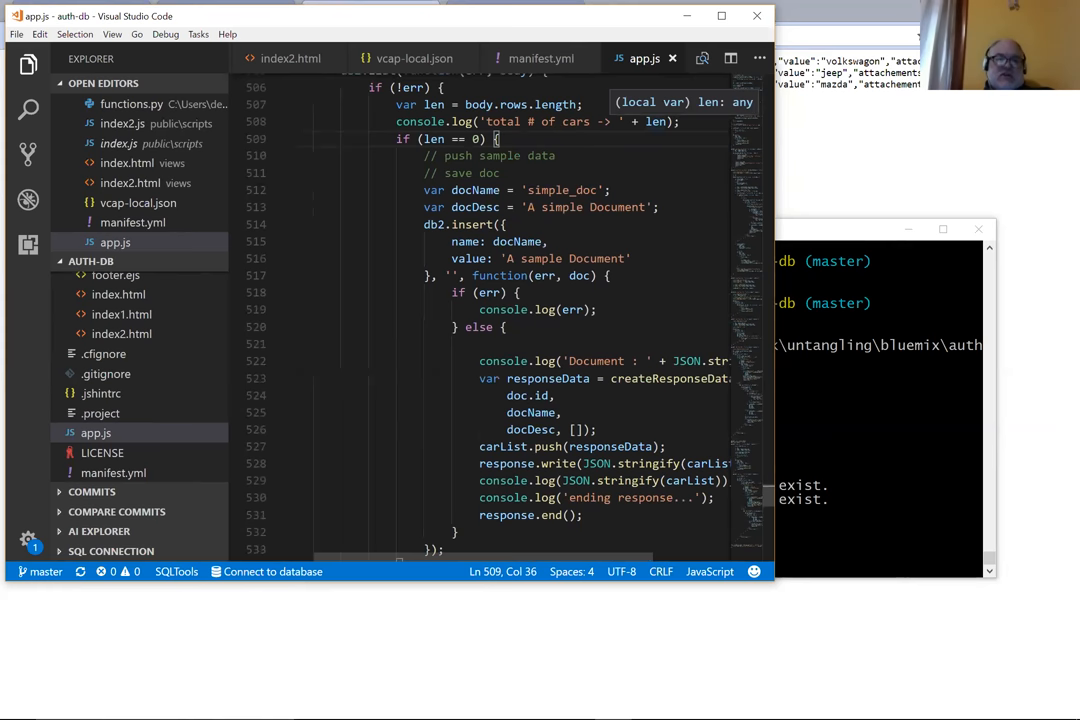
scroll(down, 3)
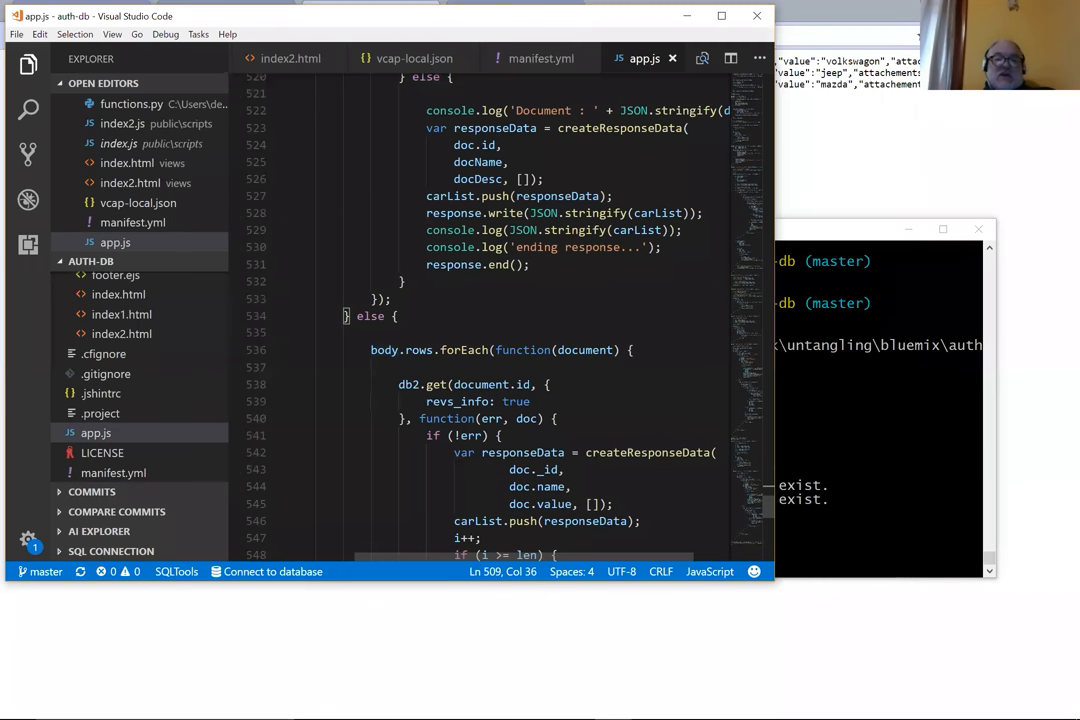
scroll(down, 3)
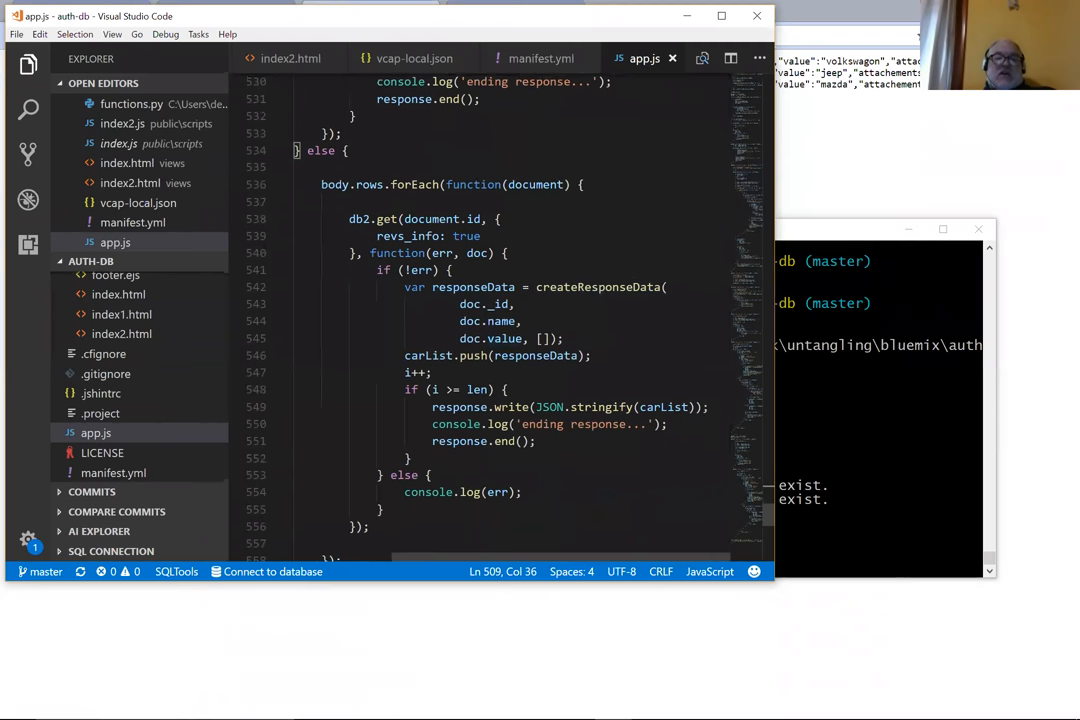
scroll(down, 3)
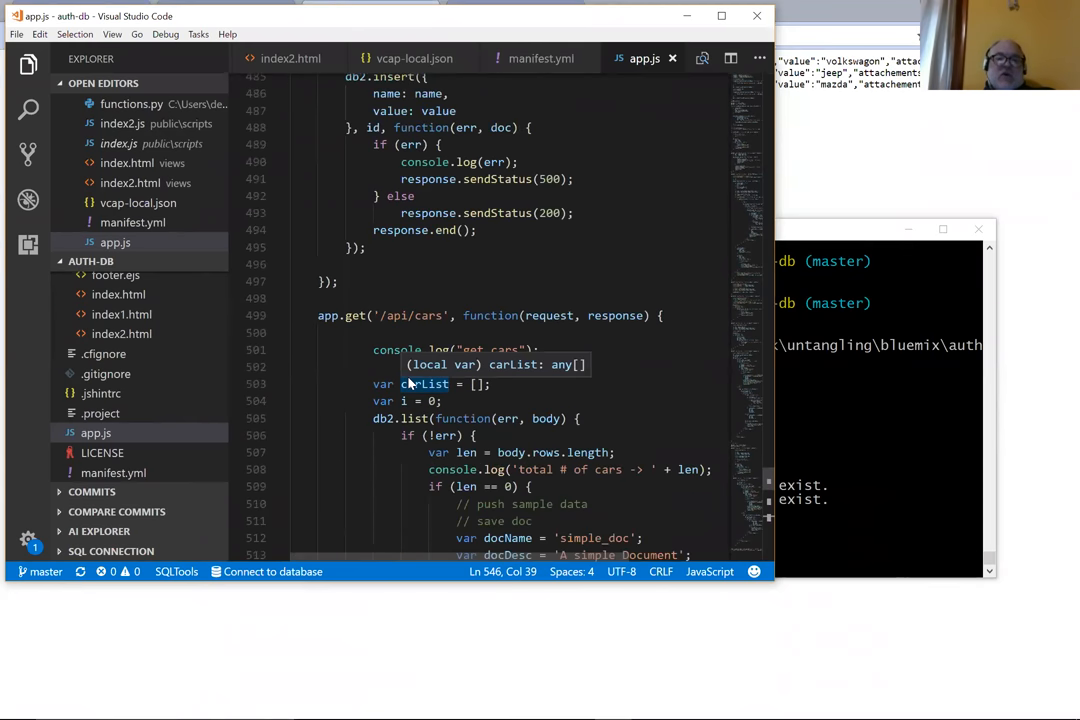
mouse_move(425, 384)
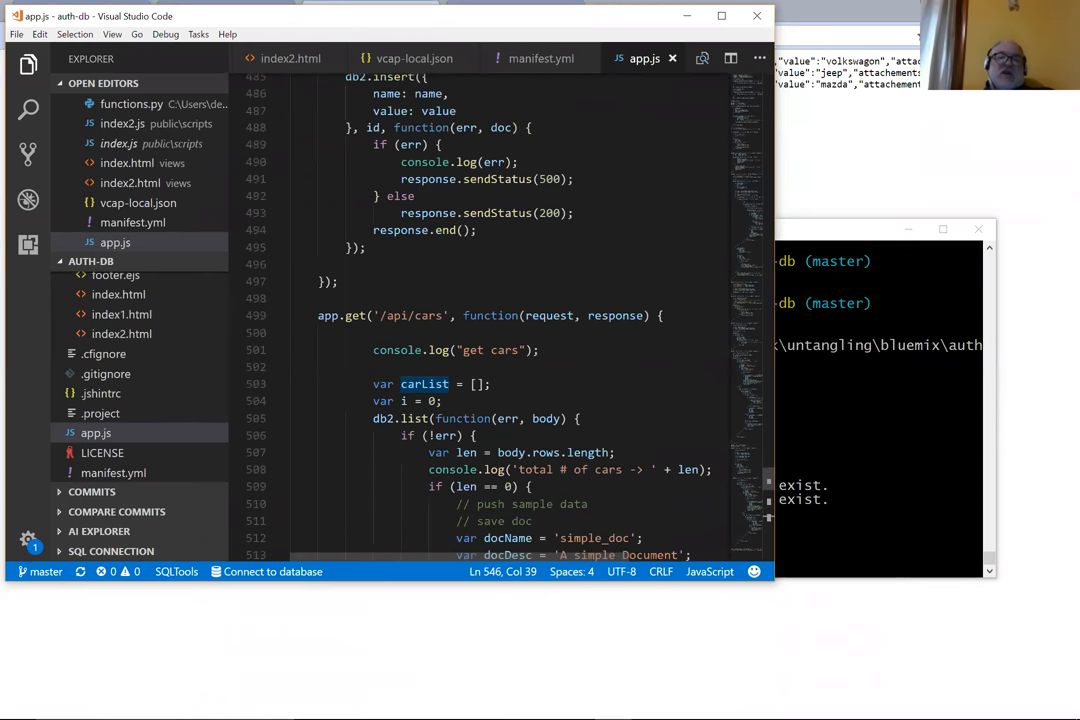
scroll(down, 3)
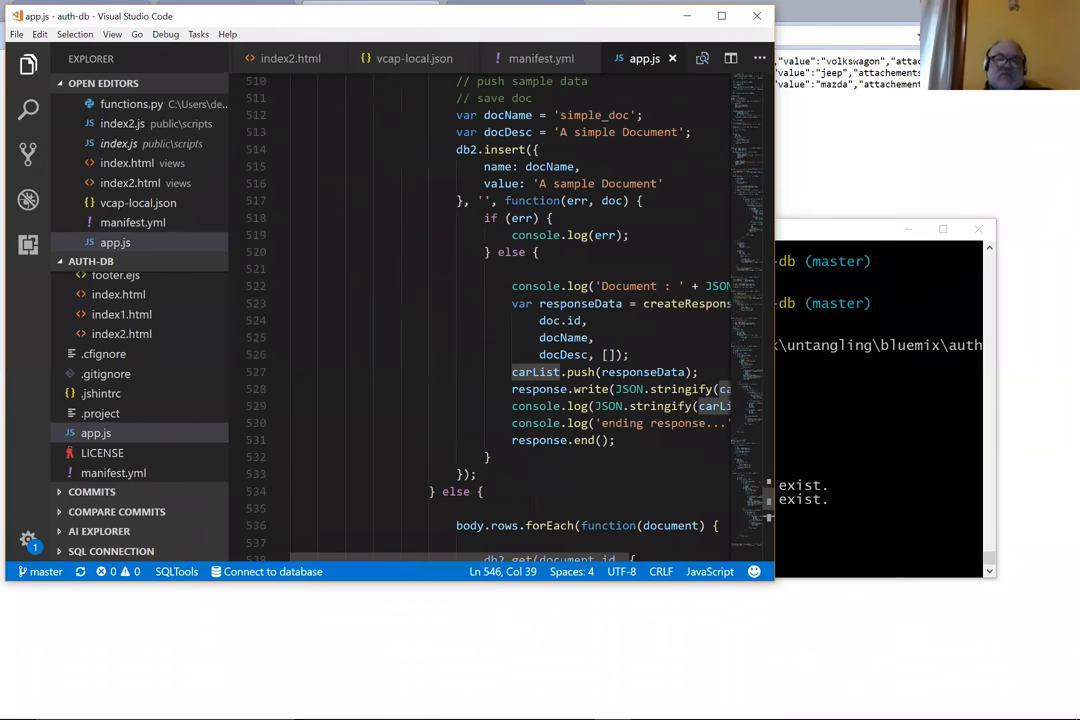
scroll(down, 3)
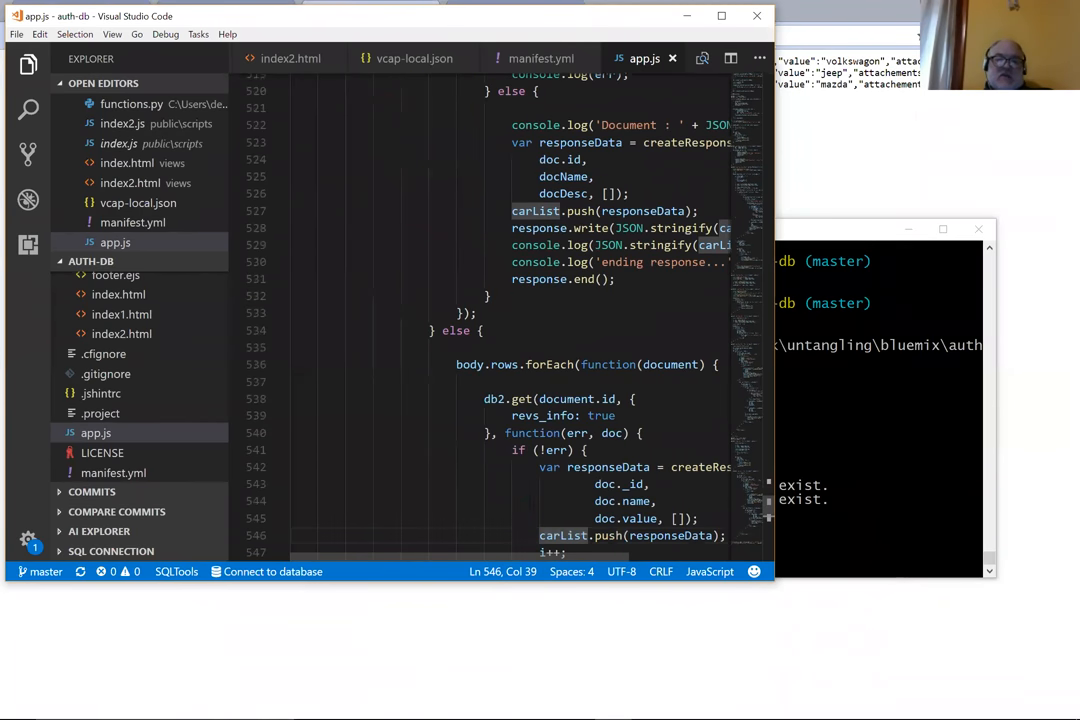
scroll(down, 3)
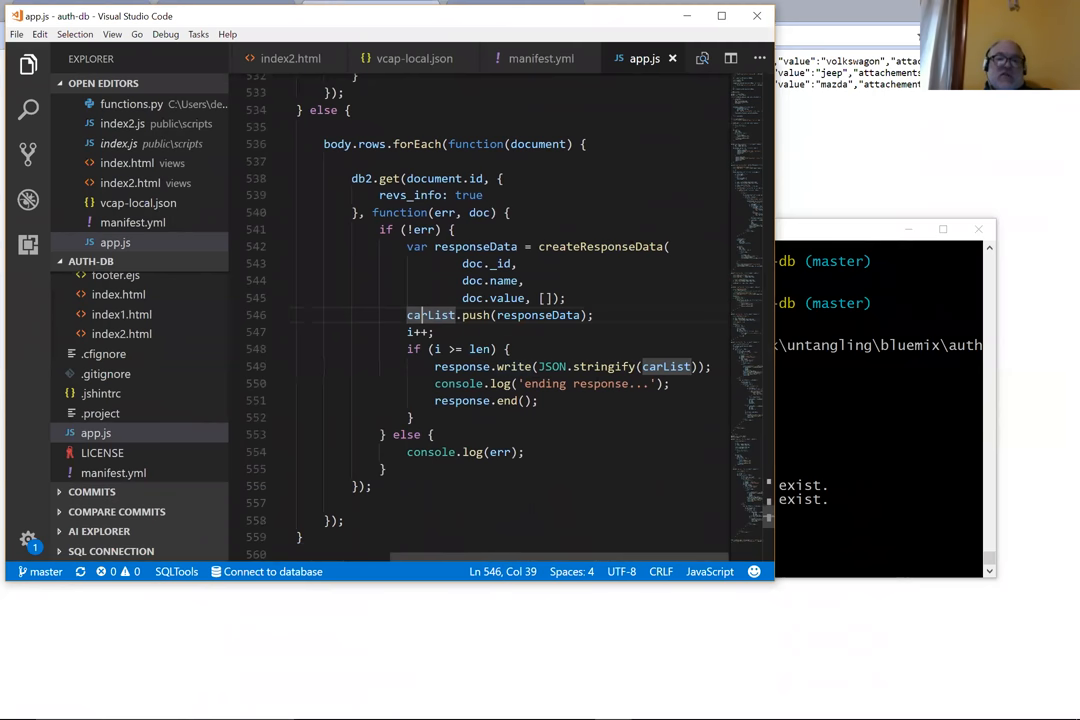
scroll(up, 3)
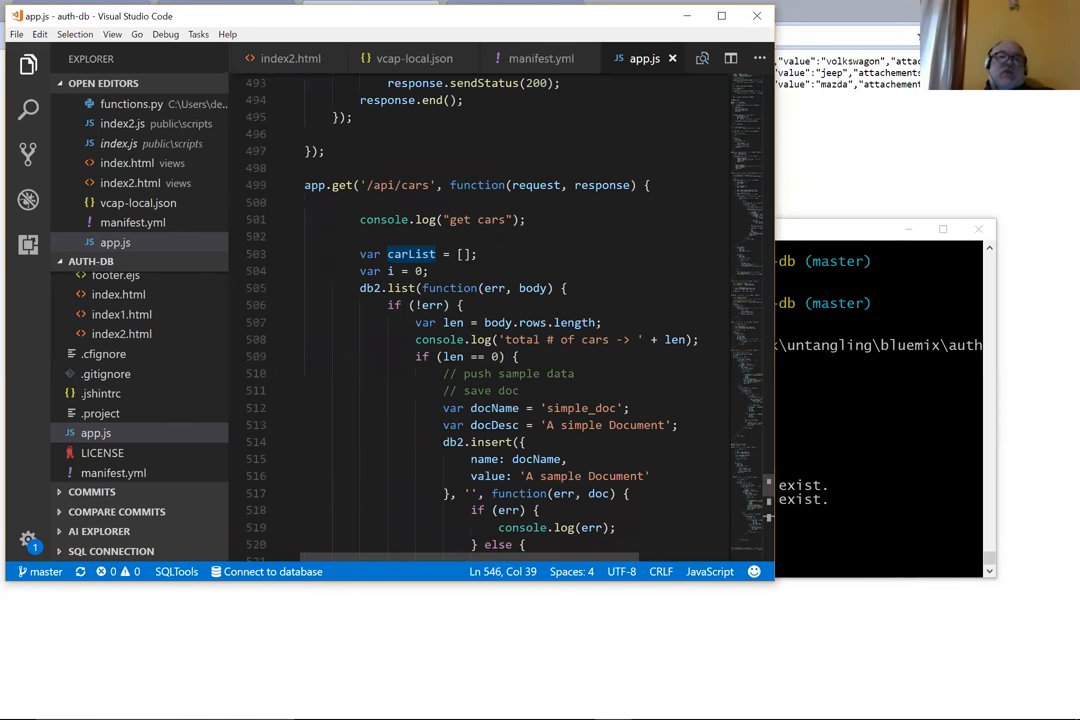
mouse_move(602, 185)
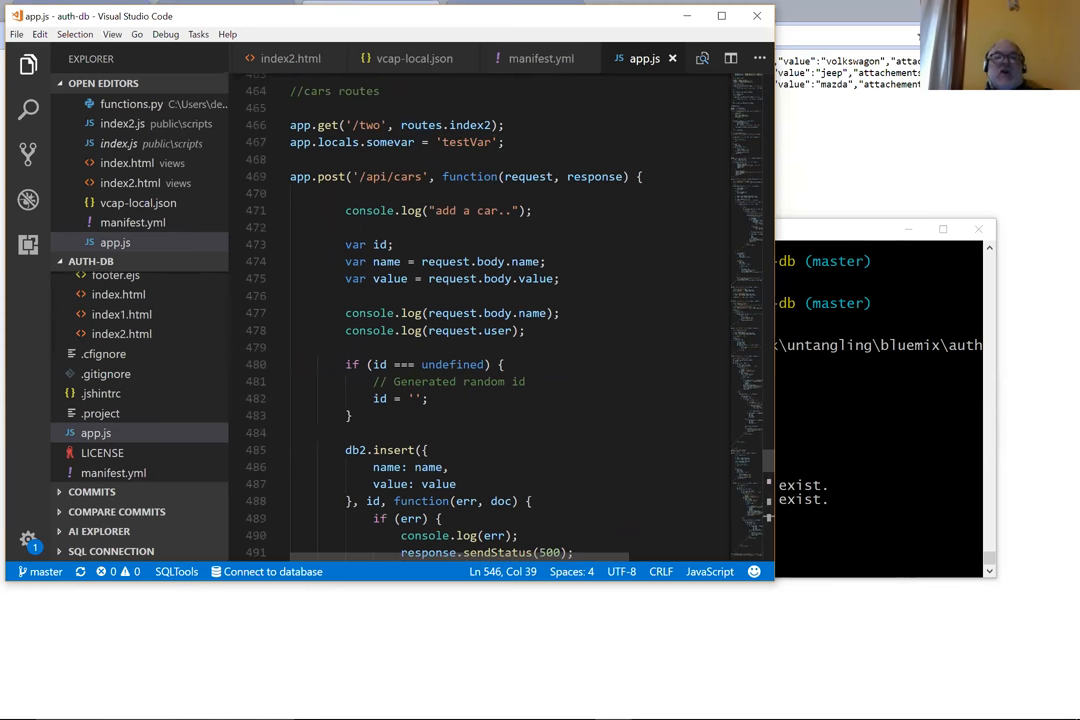
scroll(down, 3)
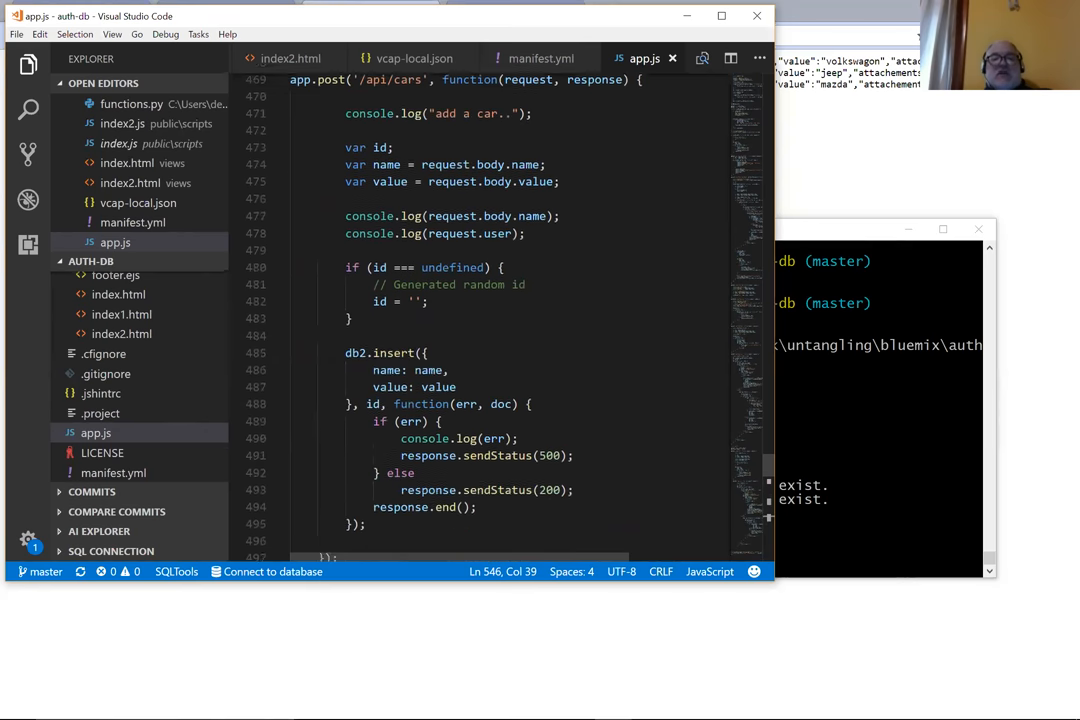
scroll(down, 3)
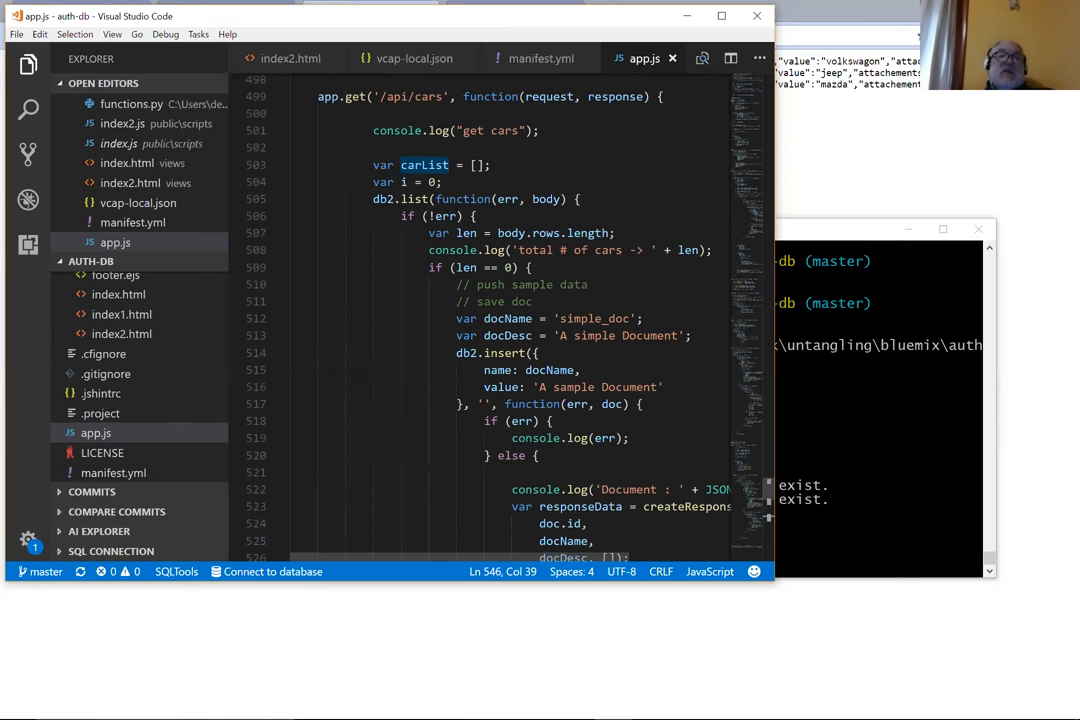
scroll(down, 3)
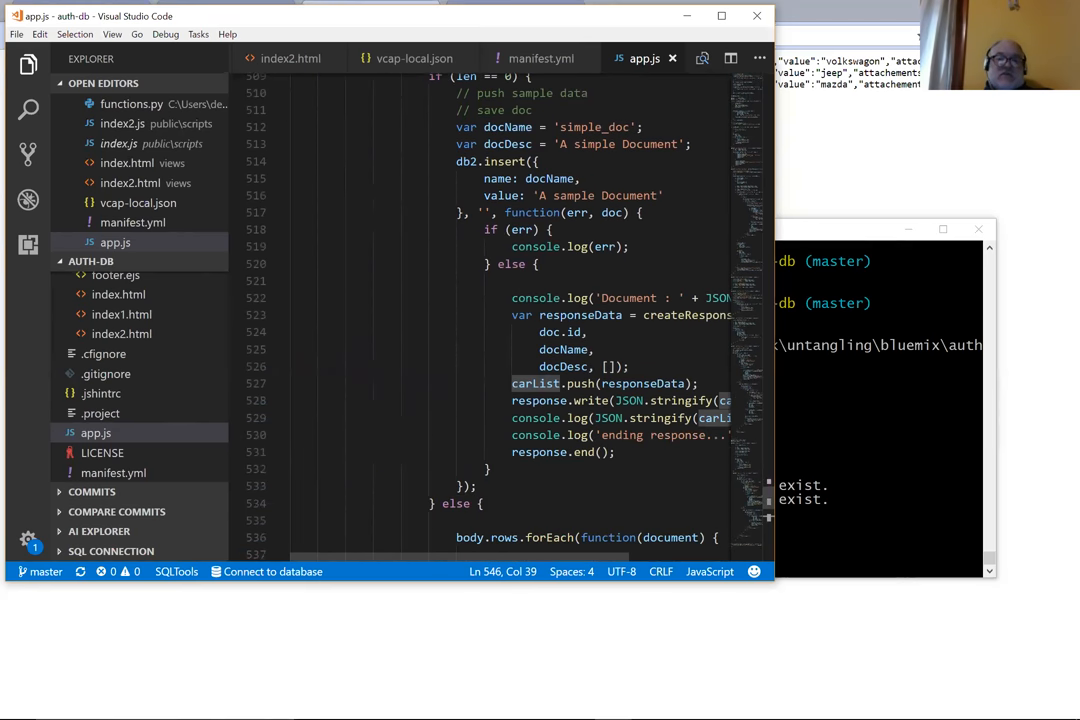
scroll(down, 3)
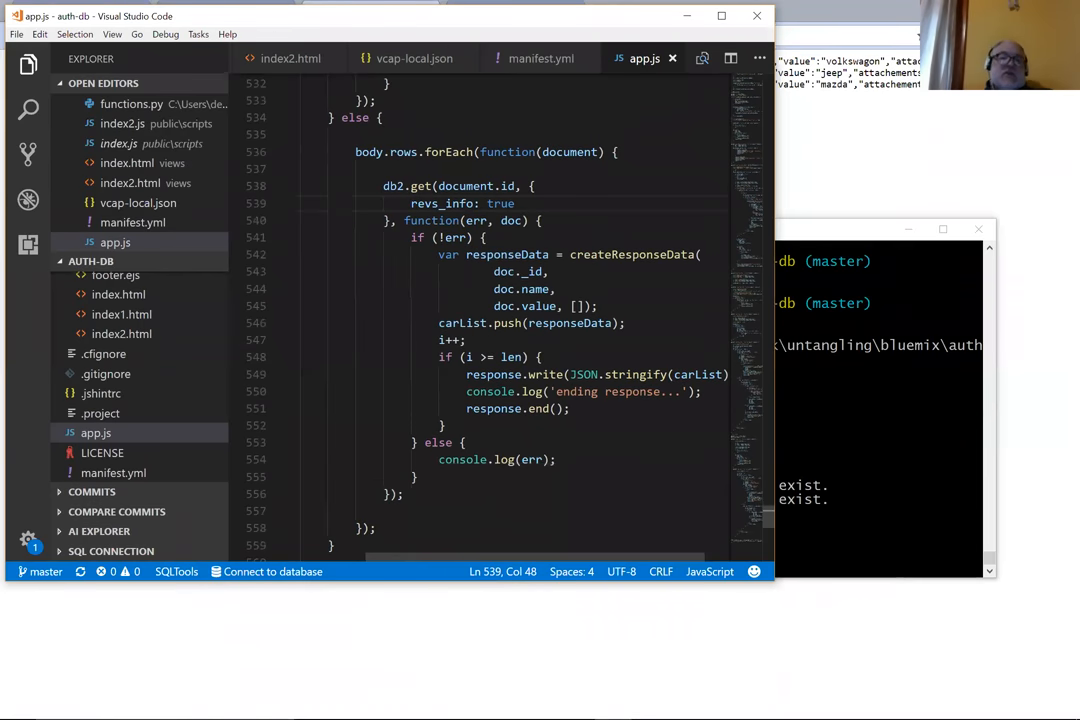
scroll(down, 3)
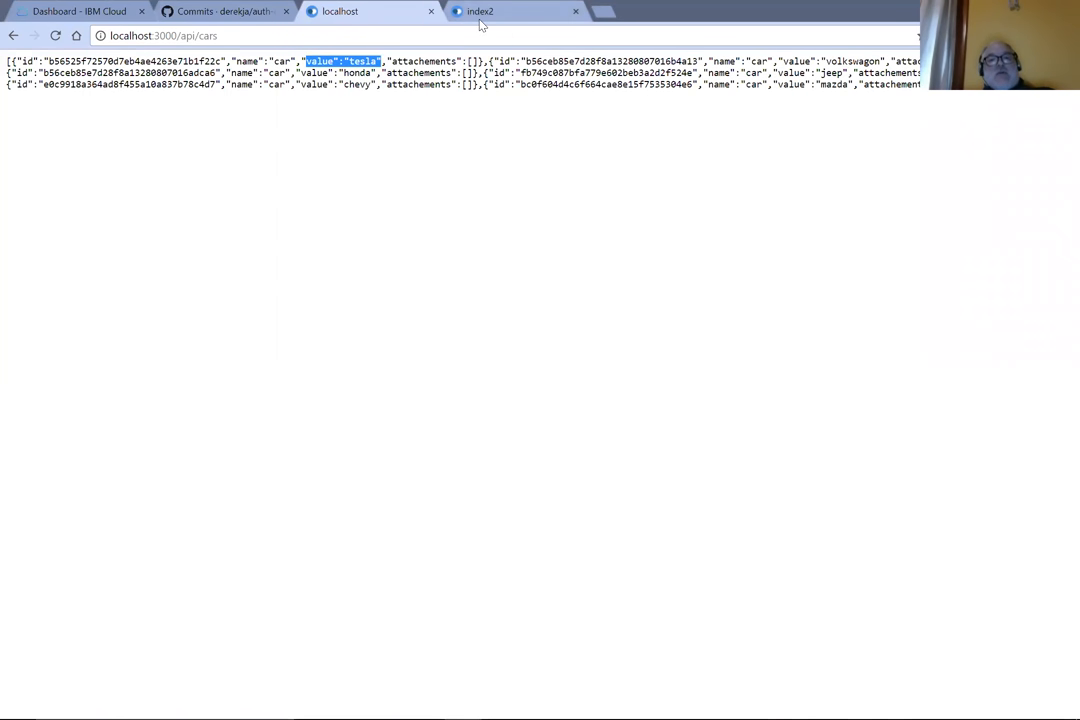
Step: Switch to the Chrome tab showing localhost:3000/two with its six-car list
click(515, 11)
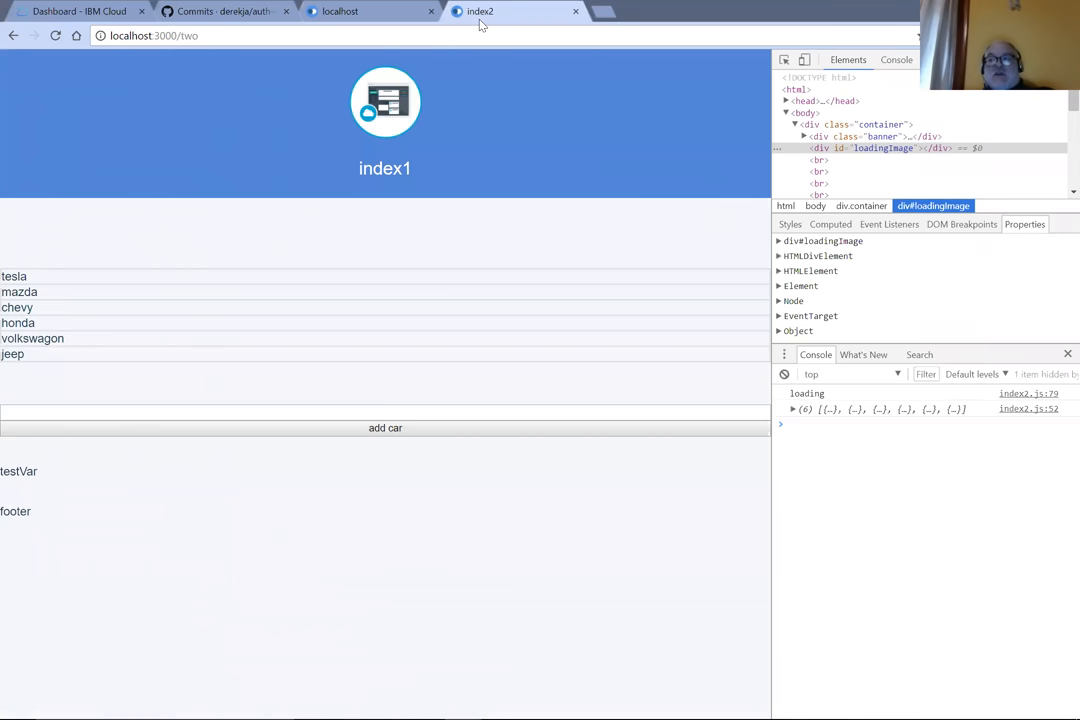
mouse_move(137, 190)
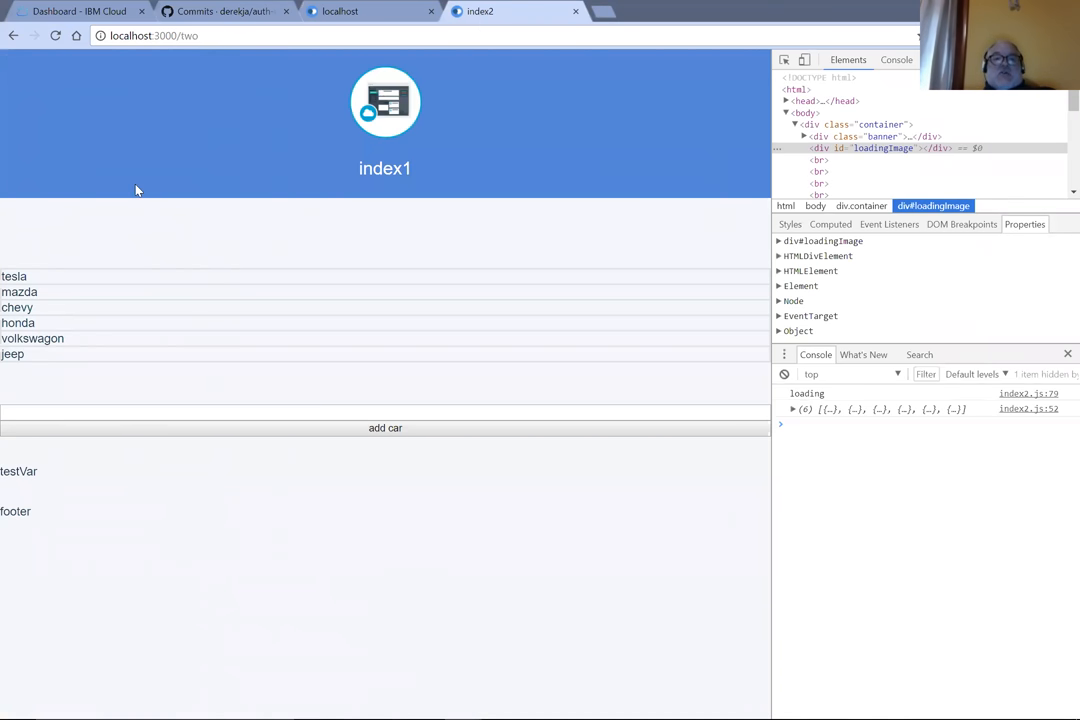
mouse_move(124, 254)
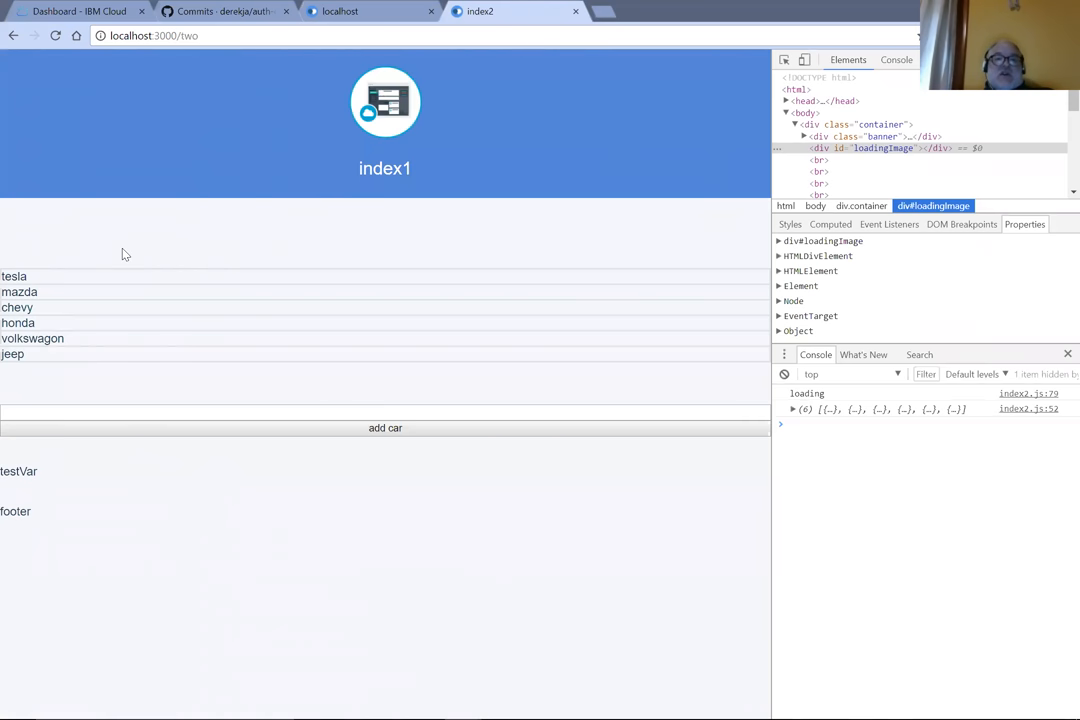
mouse_move(283, 167)
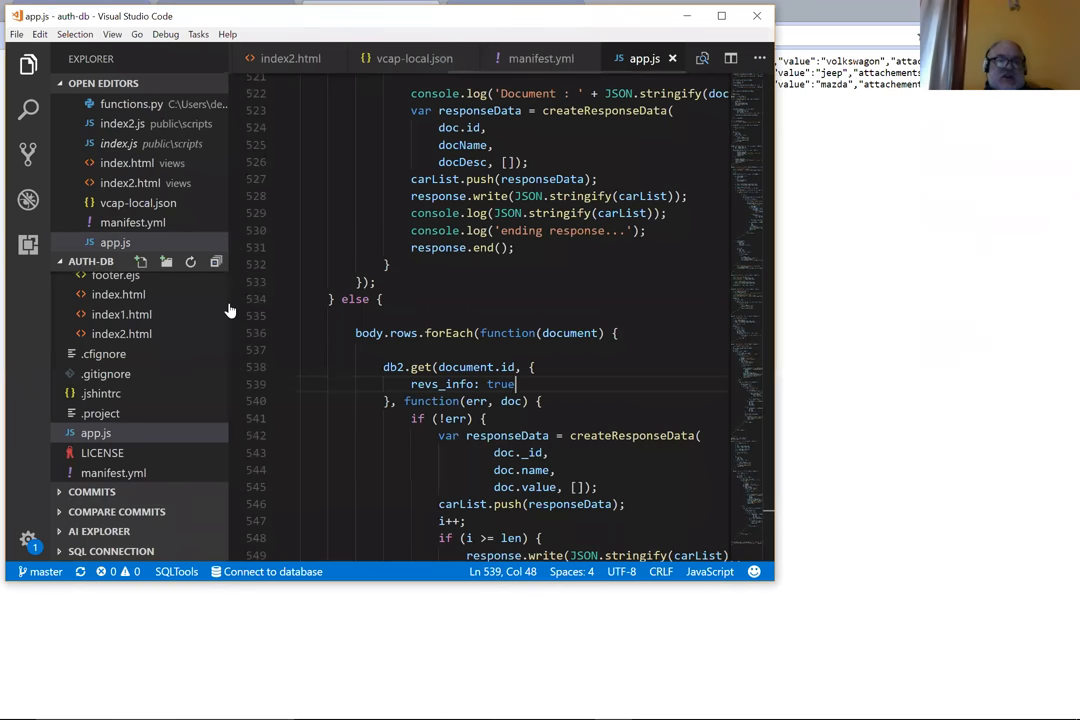
Step: Review the '/two' route in app.js, then view routes/index.js and views/index2.html
scroll(down, 3)
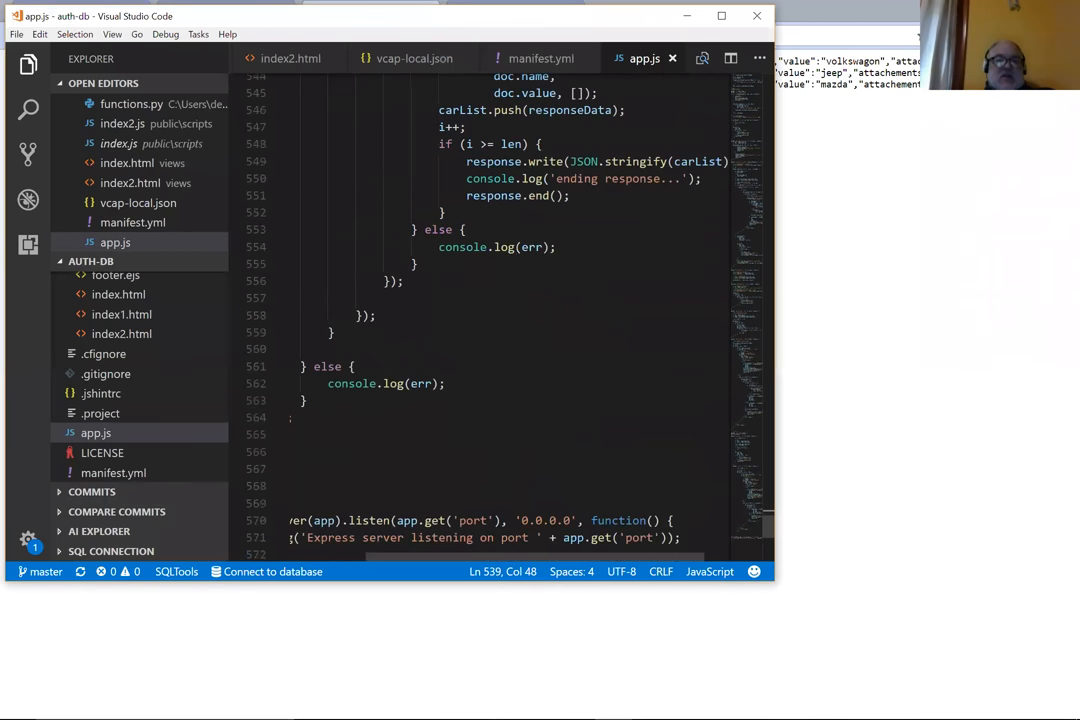
scroll(up, 3)
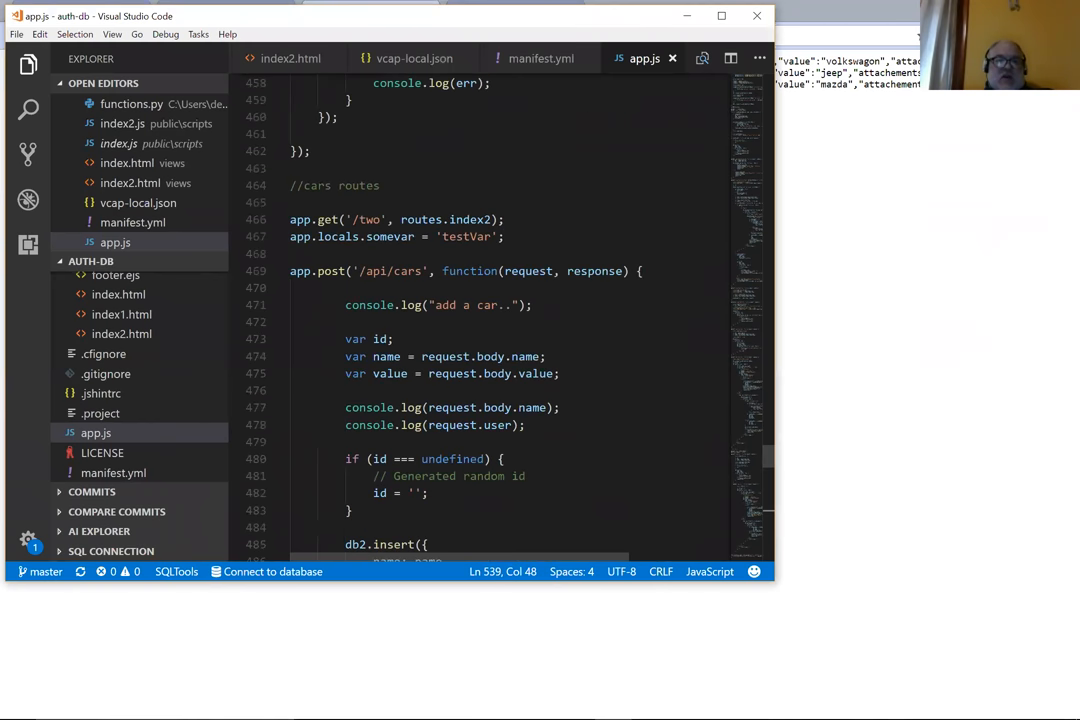
scroll(down, 3)
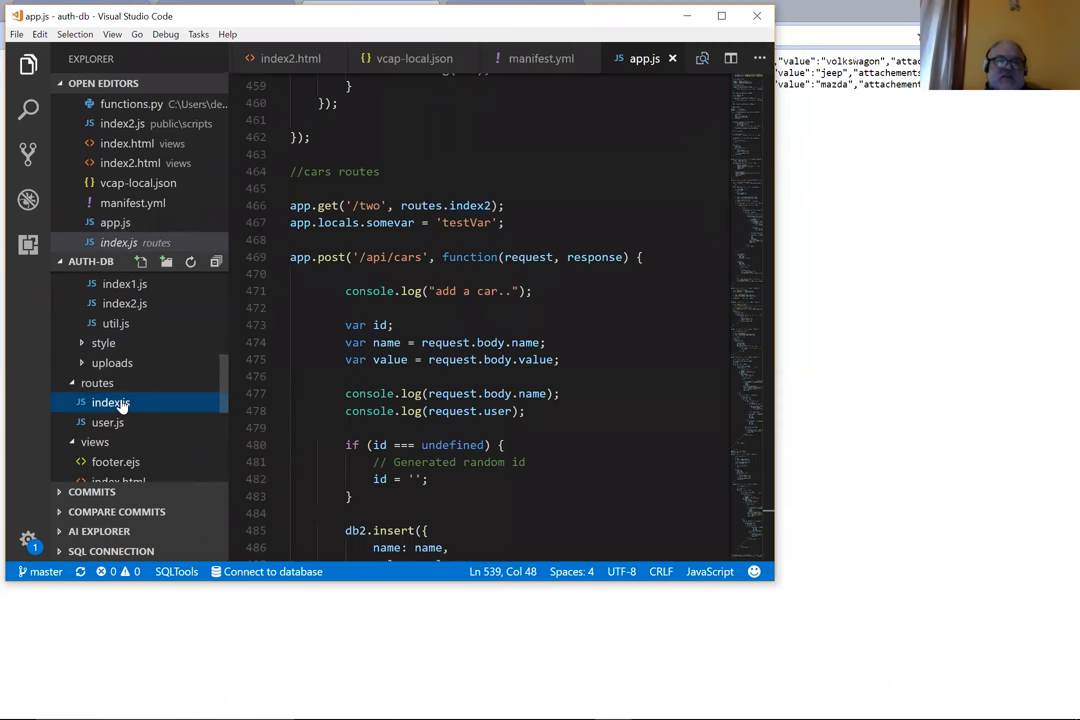
click(110, 402)
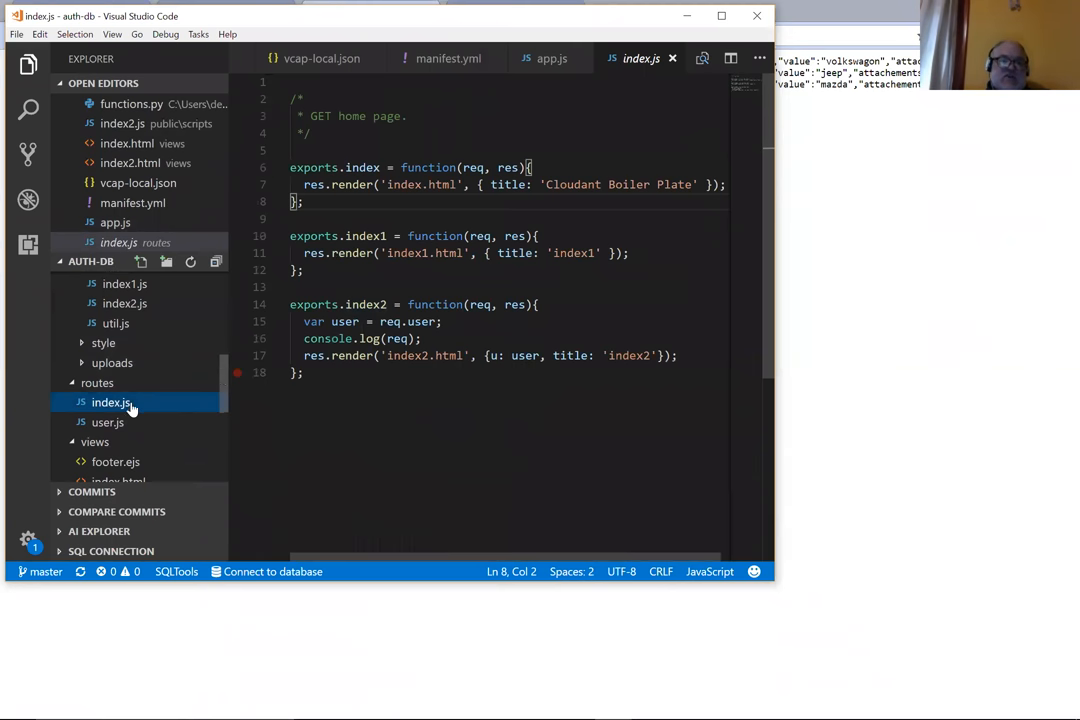
mouse_move(110, 402)
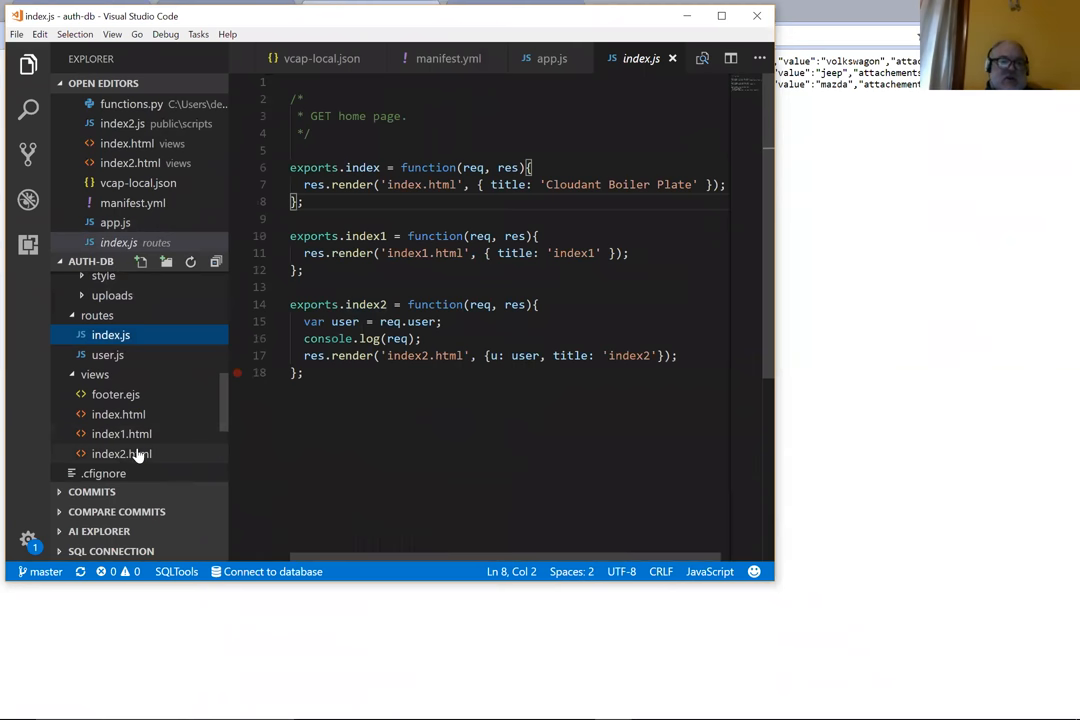
click(122, 453)
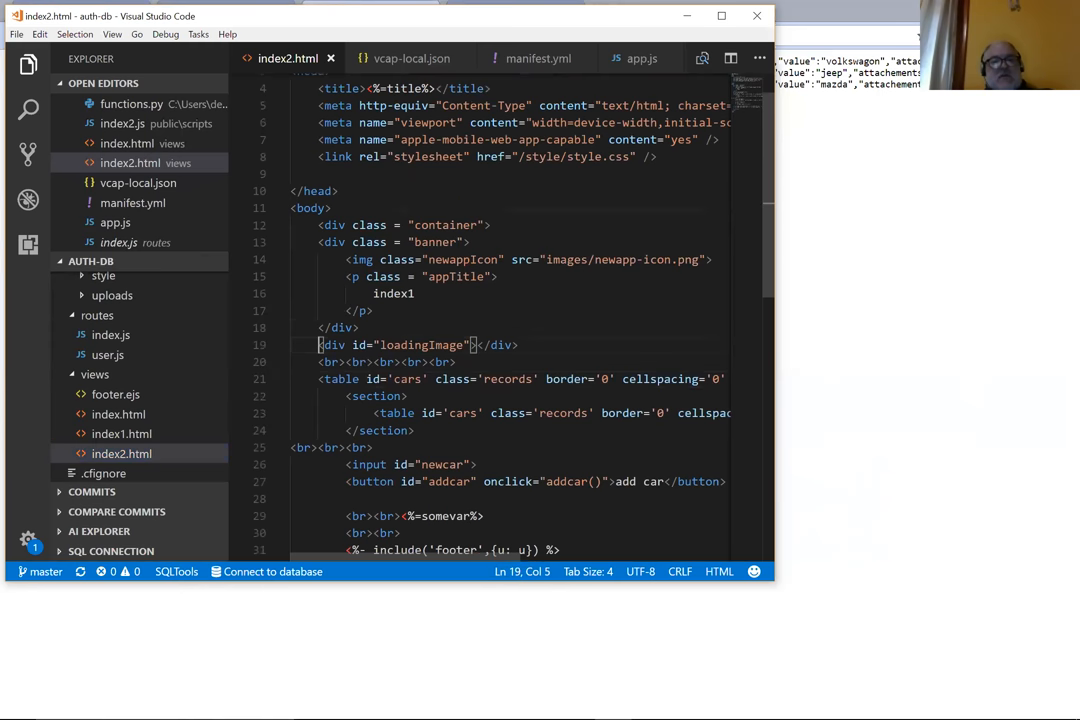
Step: Highlight the <table id='cars'> tag in index2.html's markup
drag(318, 345, 483, 345)
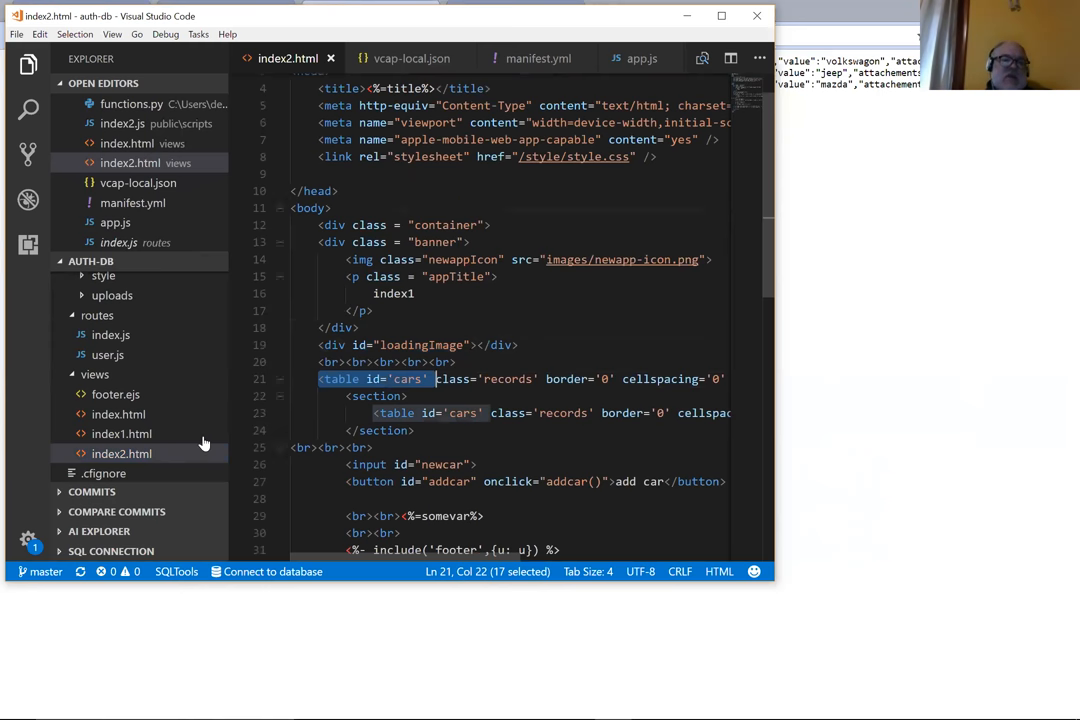
mouse_move(122, 433)
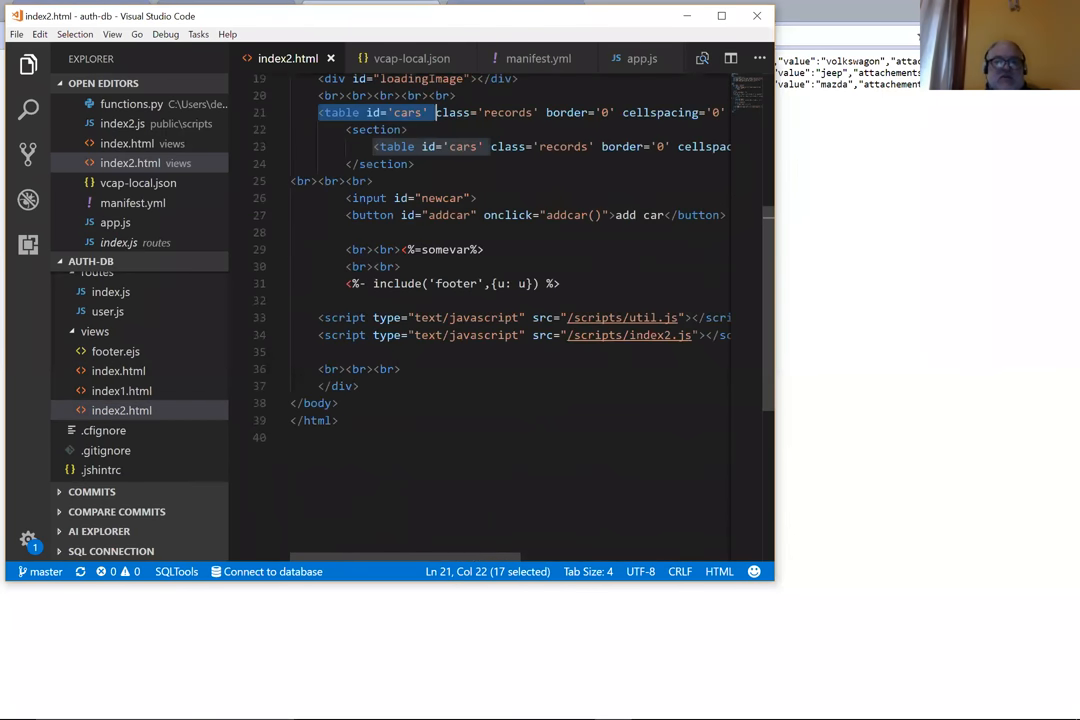
mouse_move(628, 335)
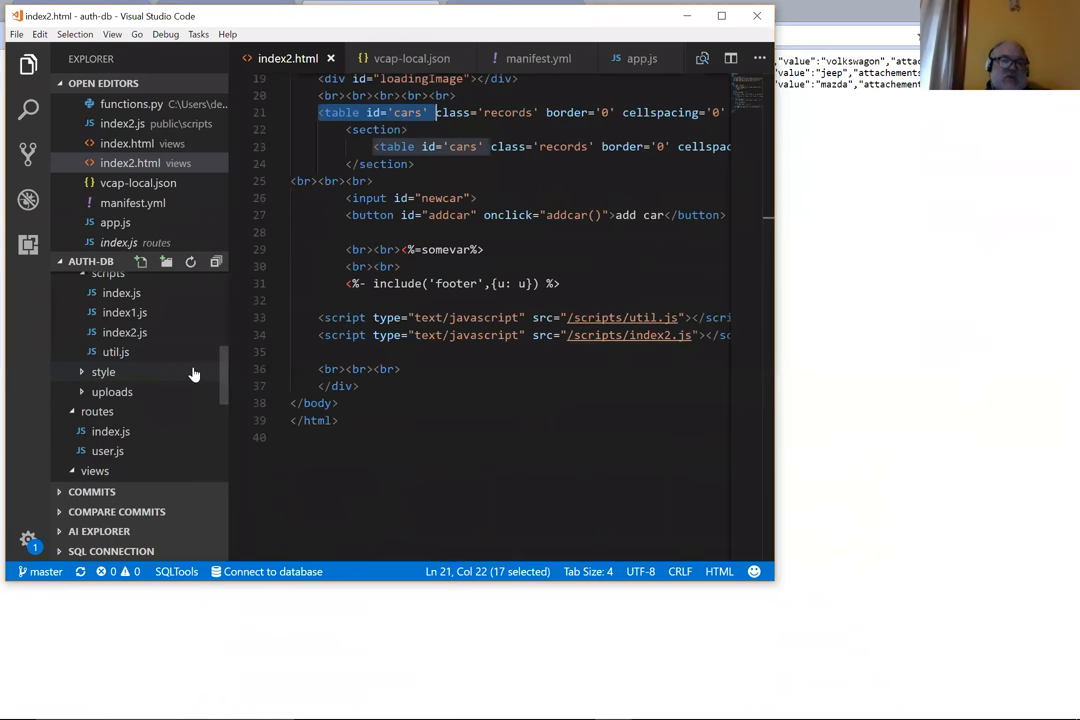
mouse_move(124, 332)
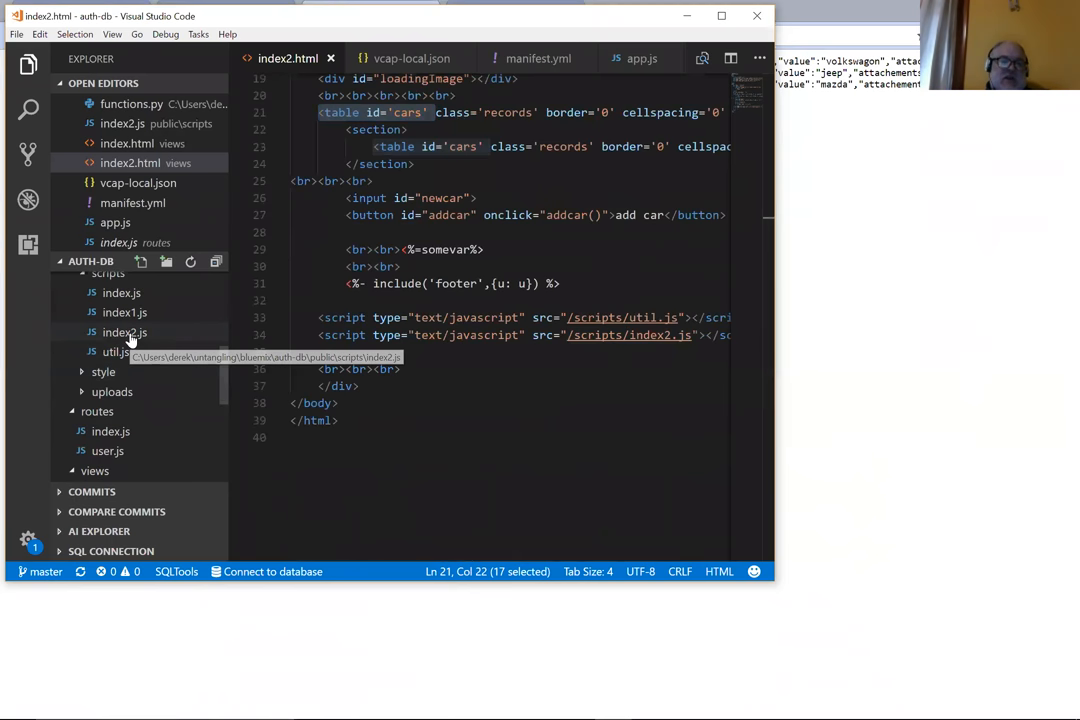
Step: Comment out the loadItems(); call at the end of public/scripts/index2.js and save
click(124, 332)
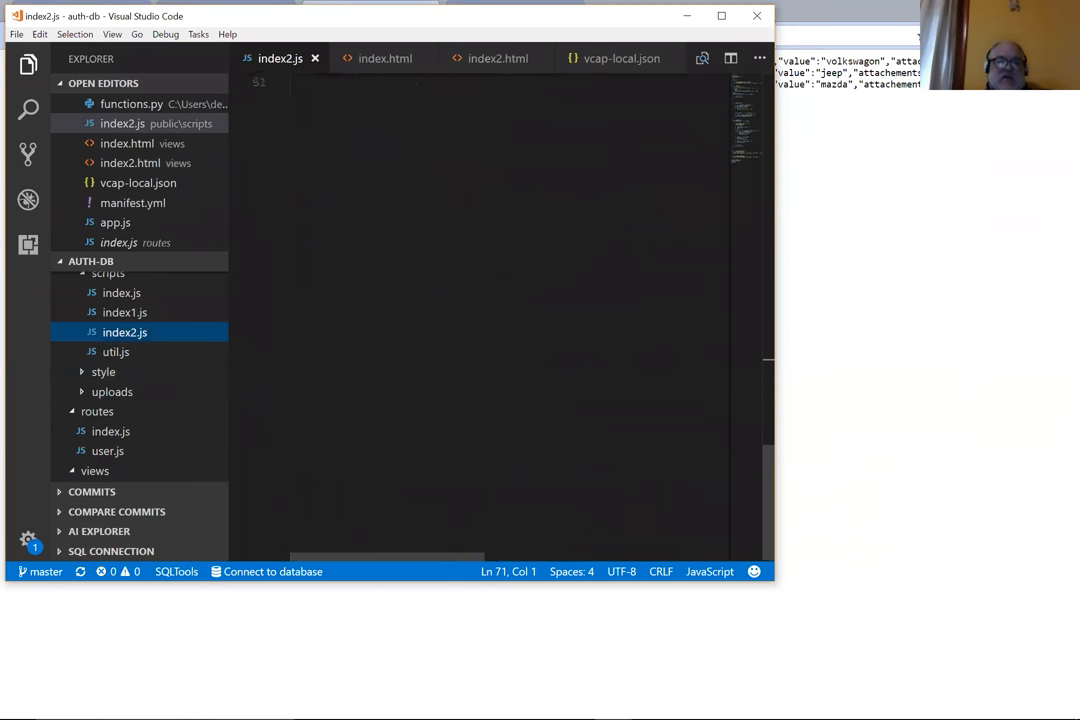
scroll(down, 3)
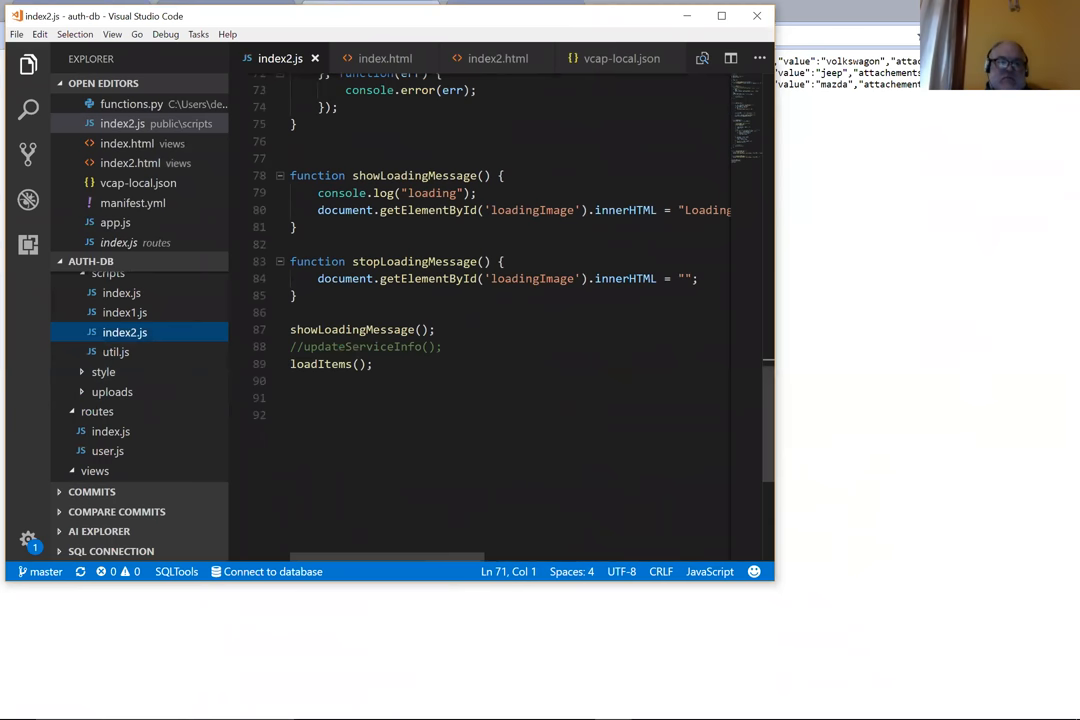
text(/)
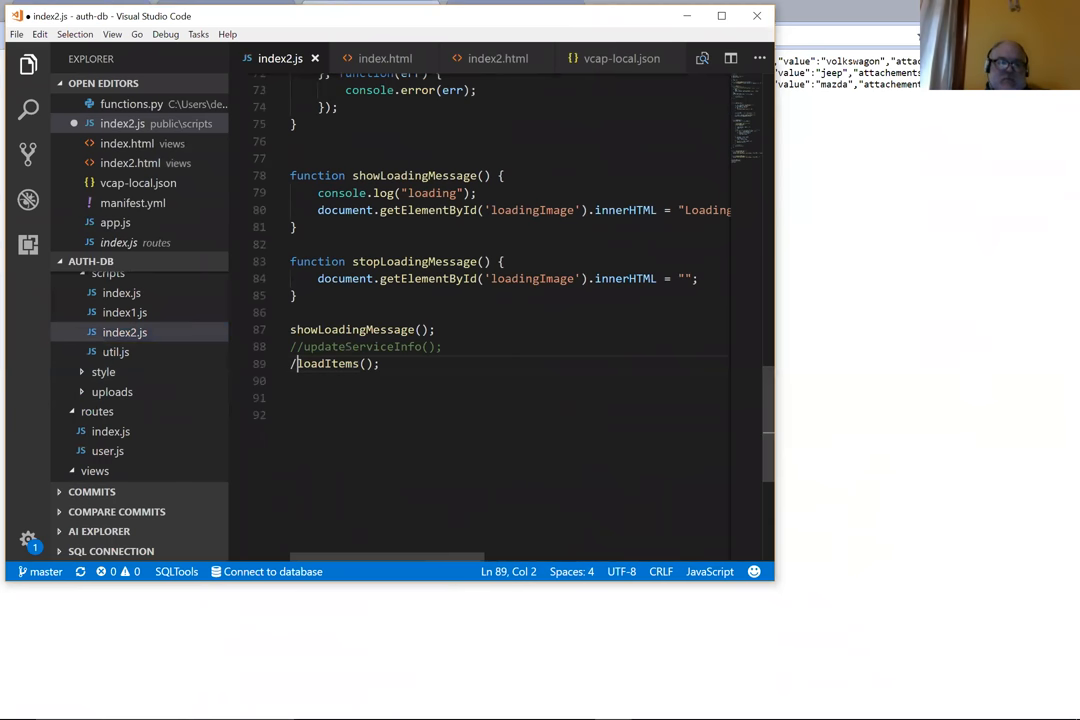
click(16, 34)
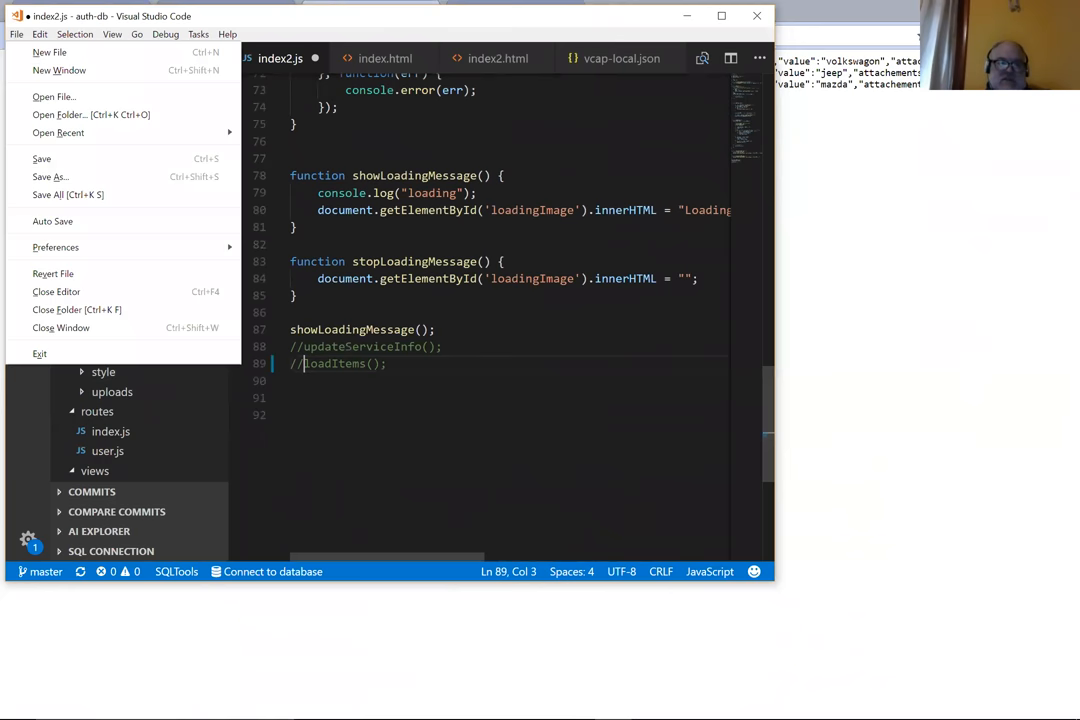
key(alt+tab)
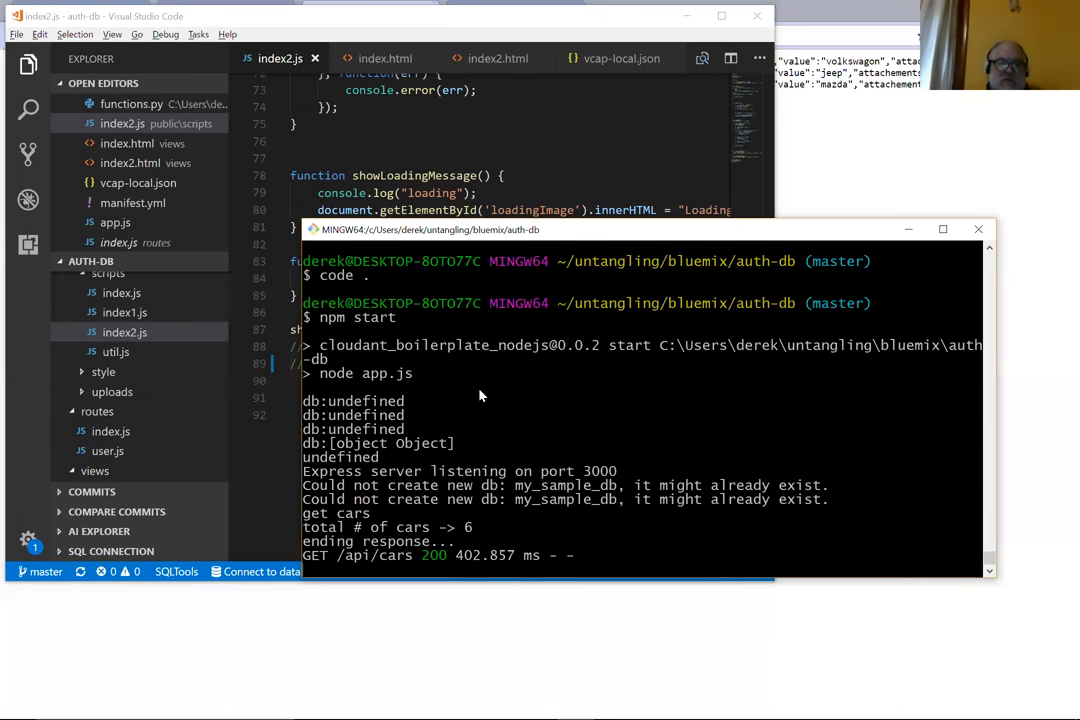
mouse_move(510, 404)
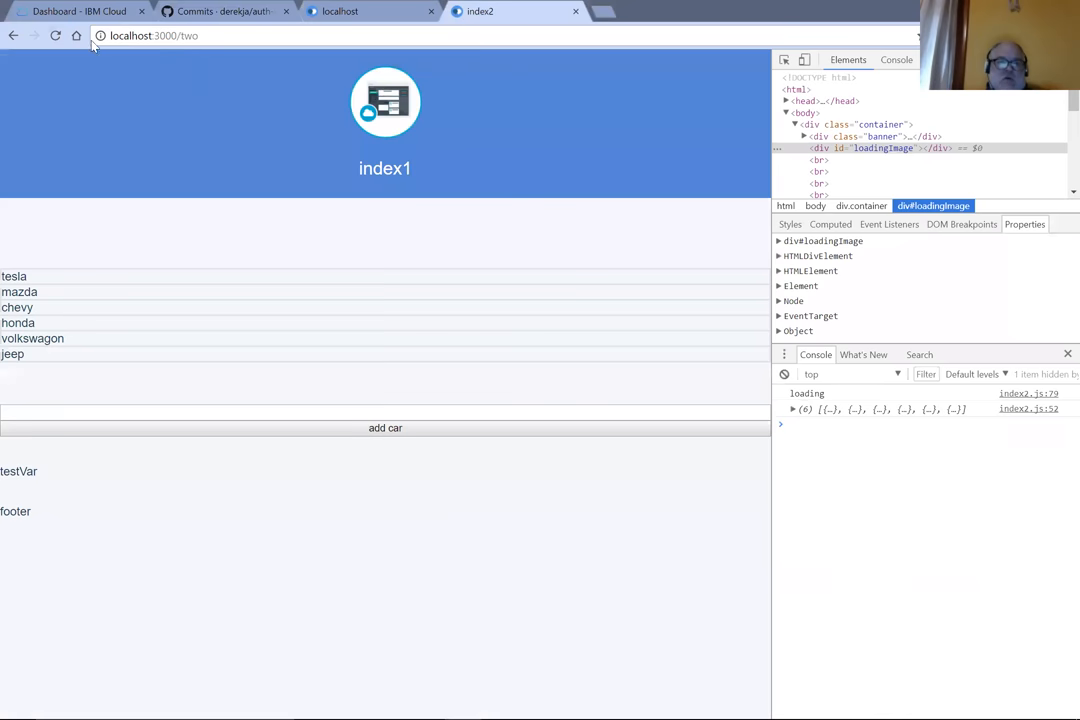
Step: Reload localhost:3000/two and check the six-car table against the MINGW64 server log
click(56, 35)
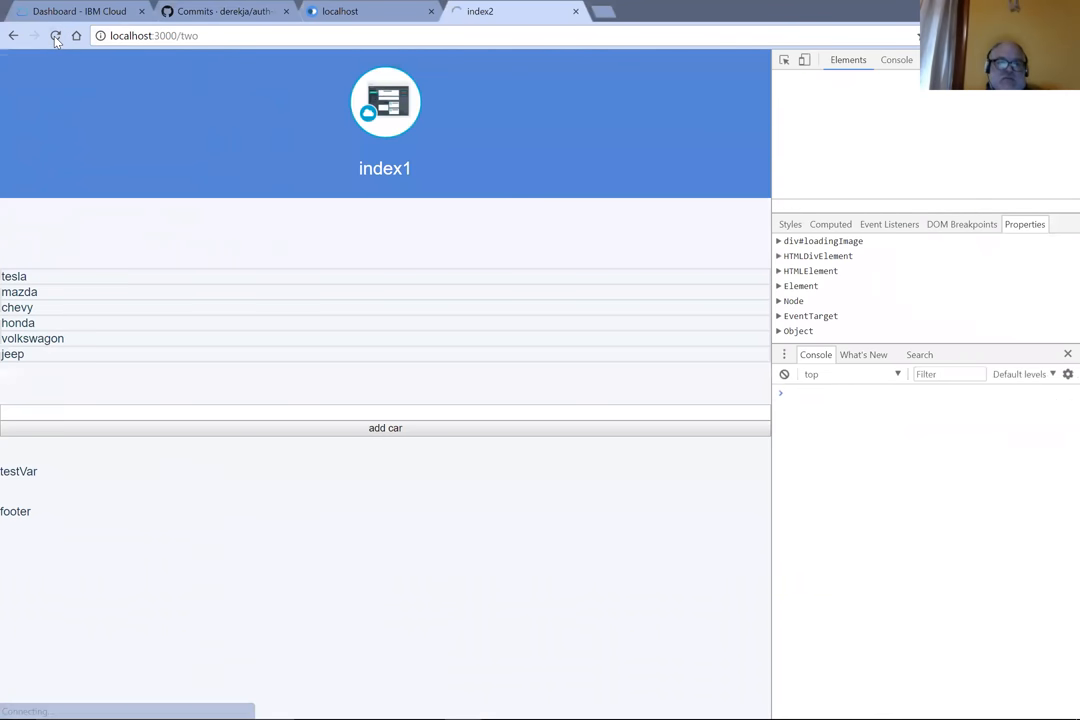
click(56, 35)
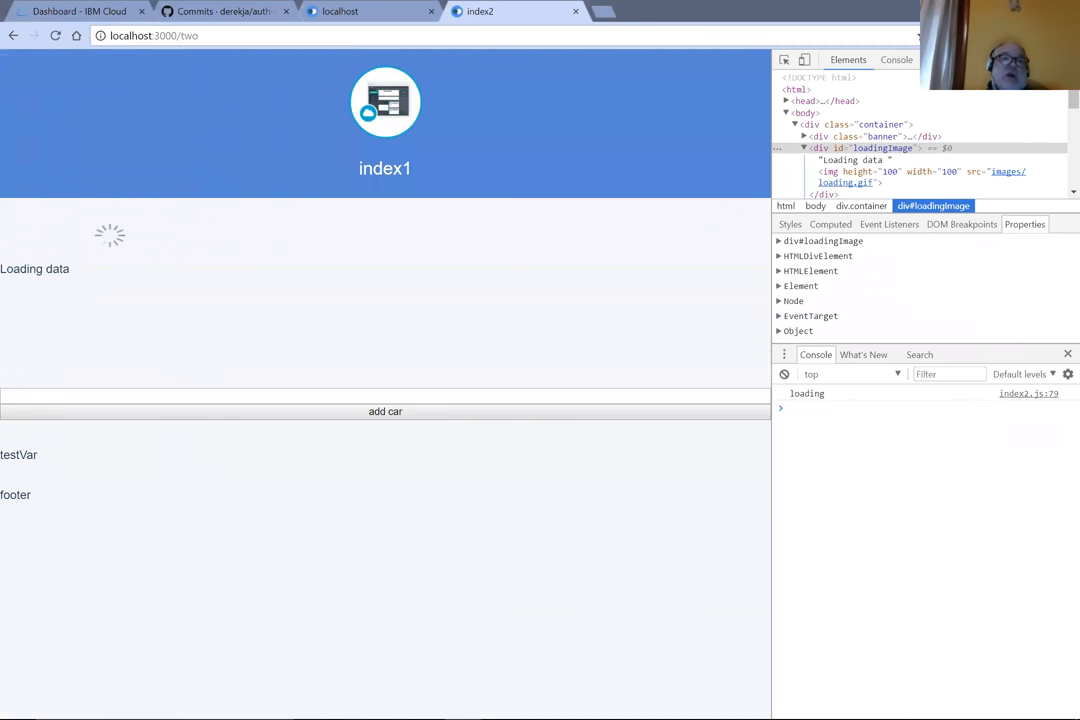
mouse_move(127, 232)
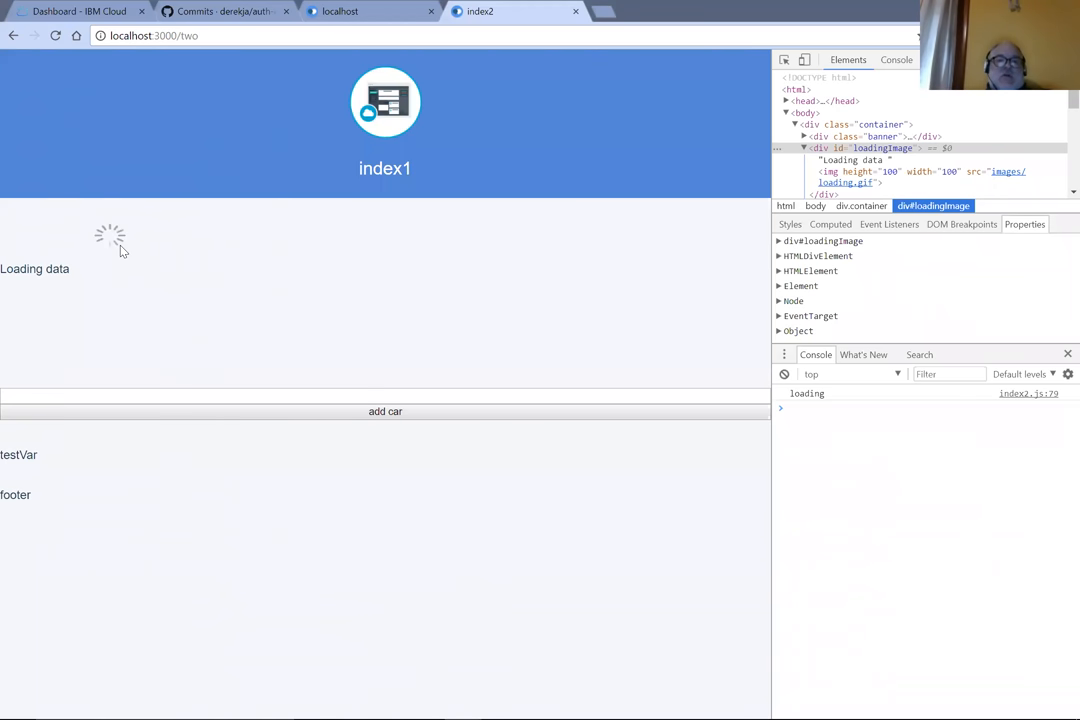
key(alt+tab)
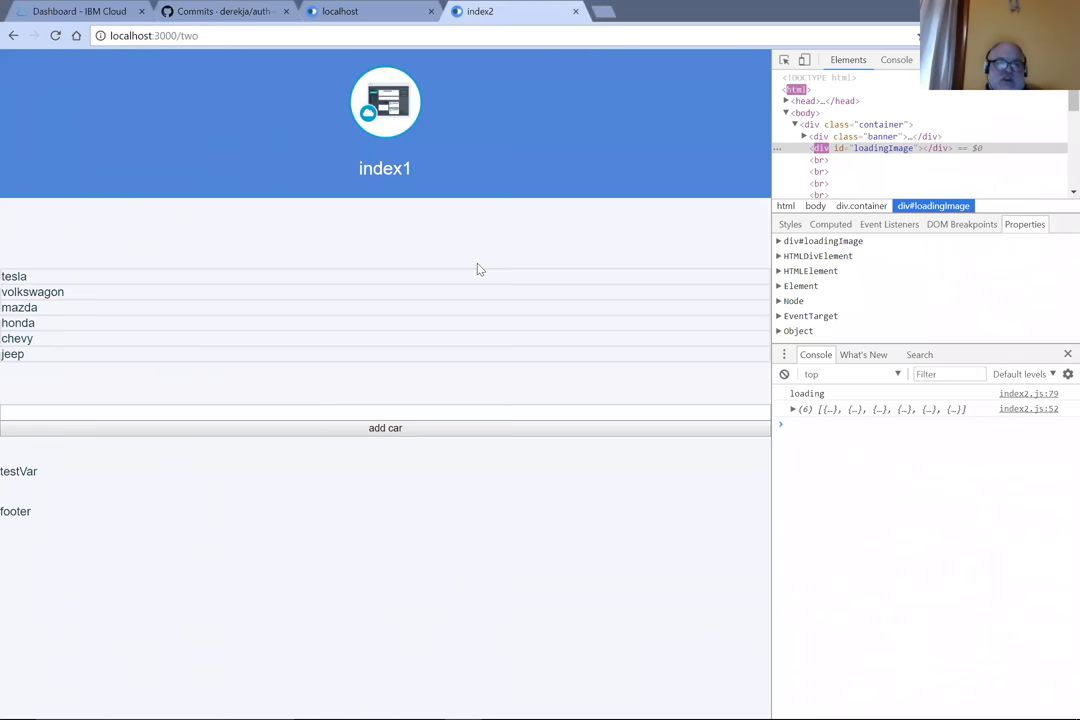
key(alt+tab)
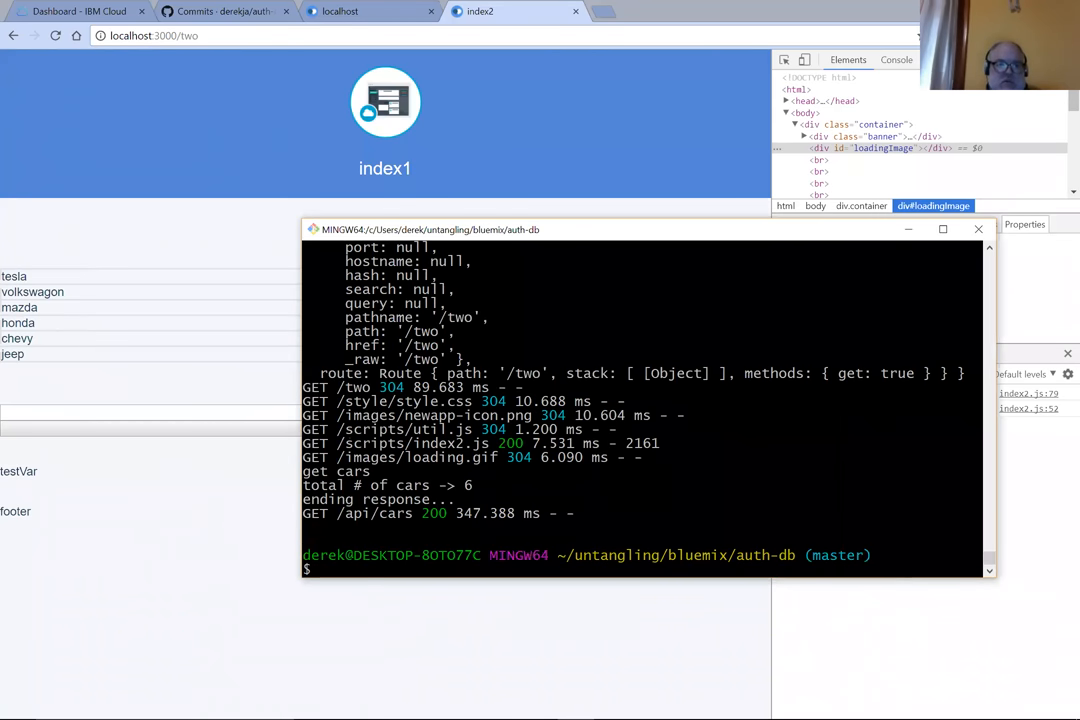
Step: Launch the project in VS Code from Git Bash with 'code .'
text(code .)
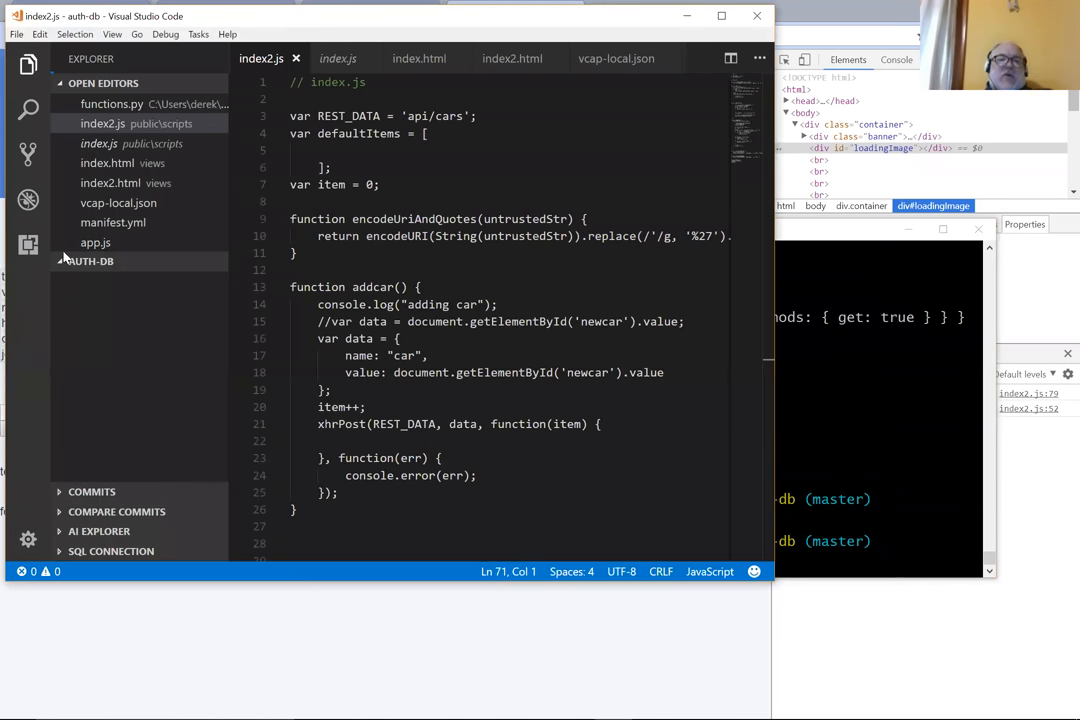
Step: Expand the AUTH-DB tree and scroll index2.js through addItem and loadItems to the final loadItems() call
click(90, 261)
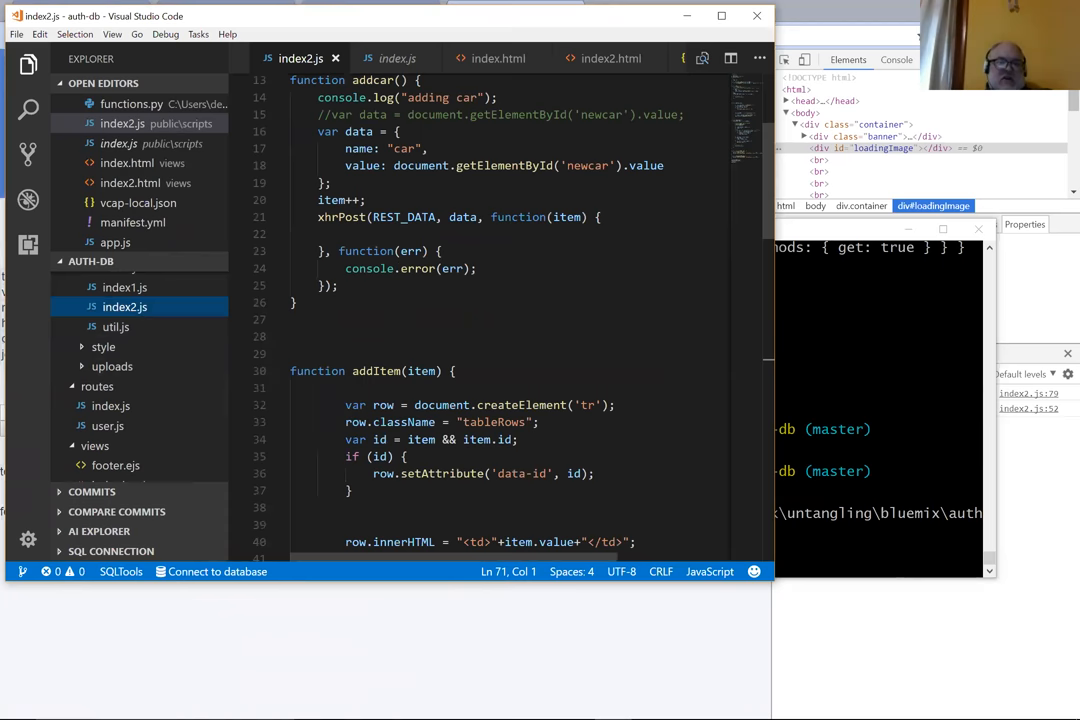
scroll(down, 3)
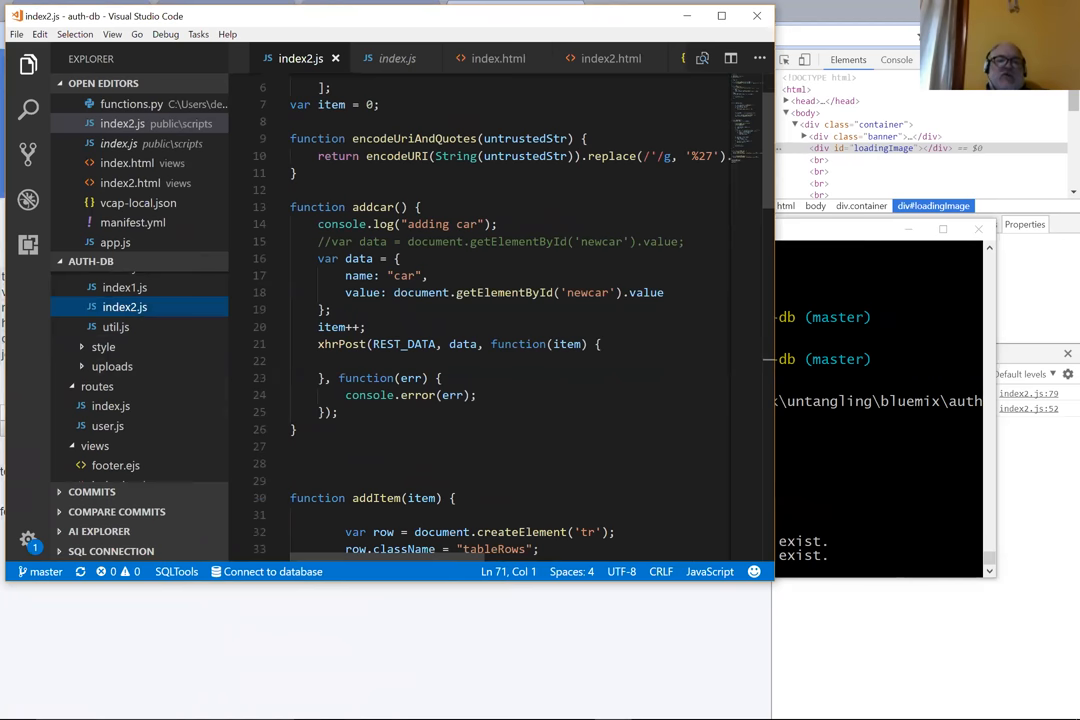
scroll(down, 3)
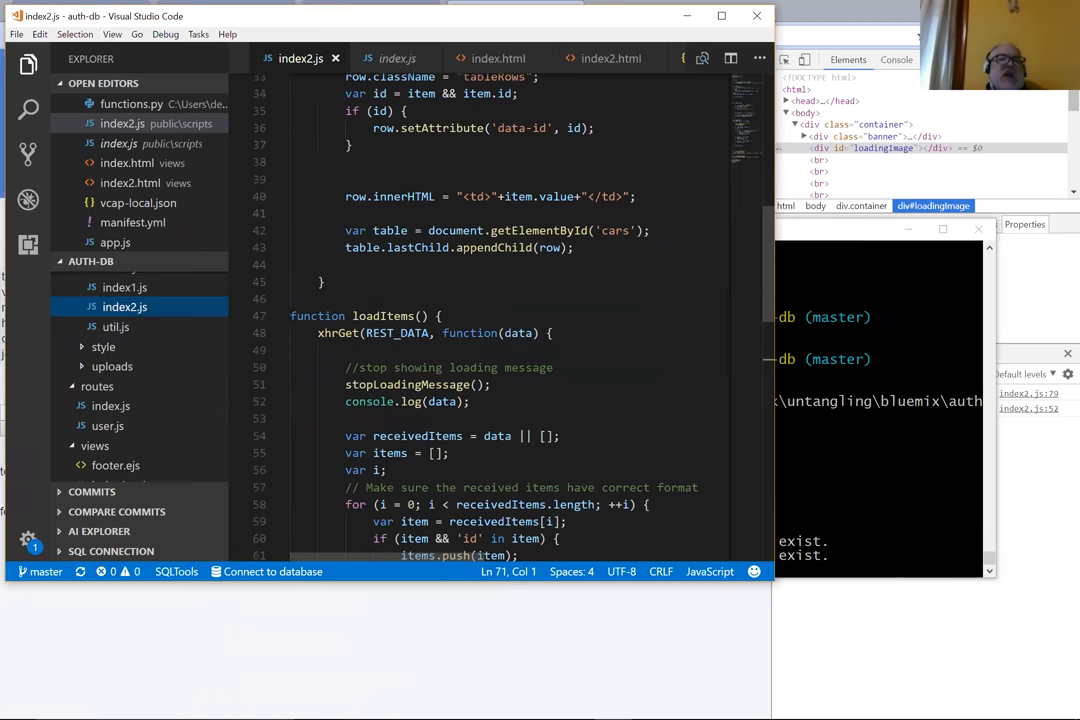
mouse_move(765, 257)
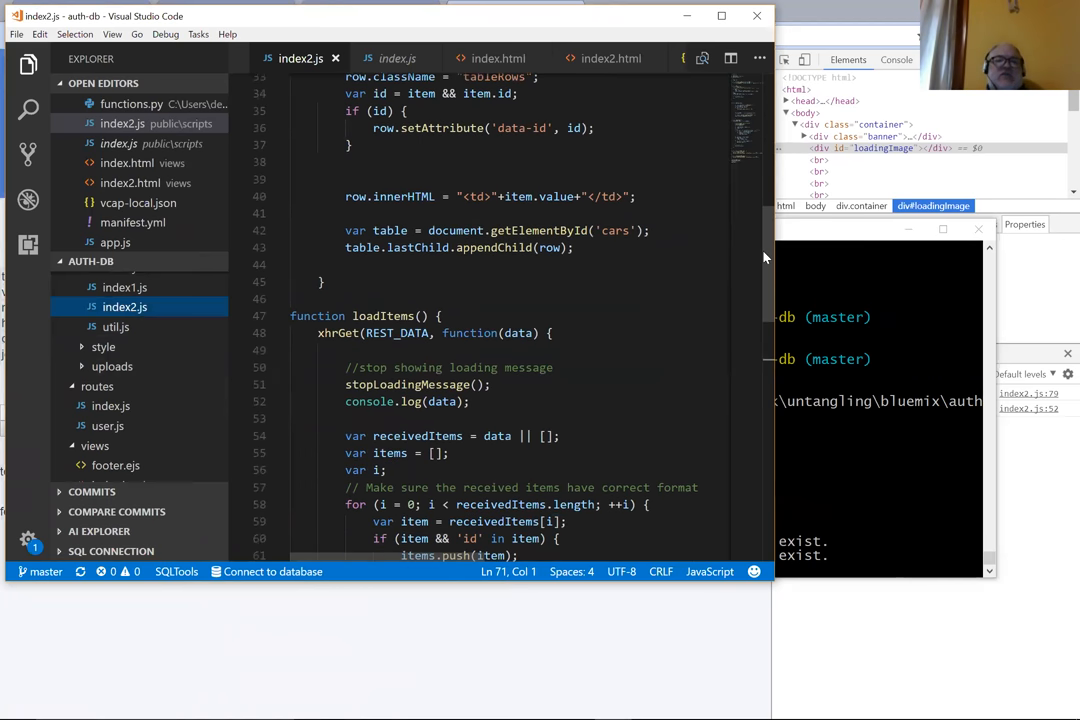
scroll(down, 3)
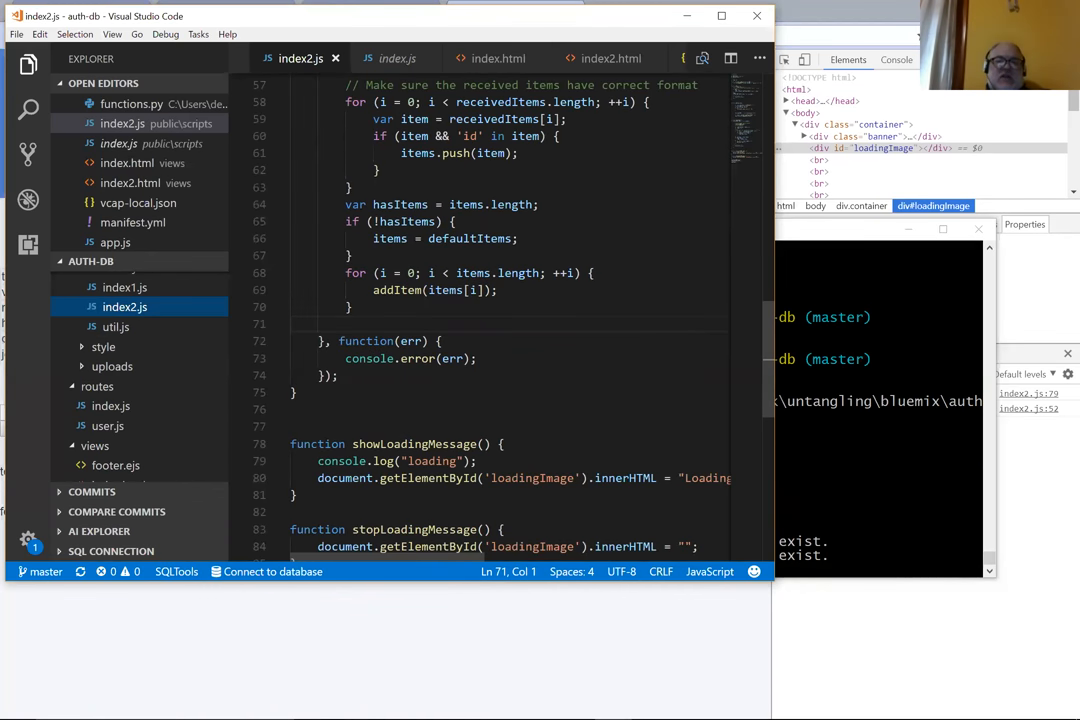
scroll(down, 3)
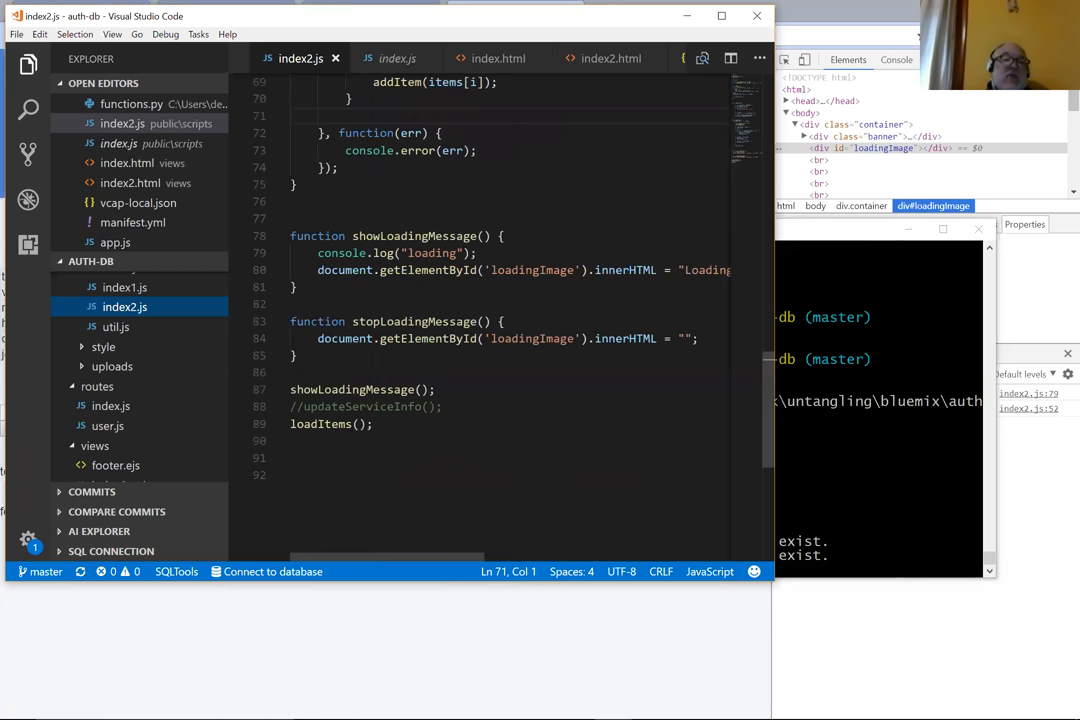
mouse_move(336, 424)
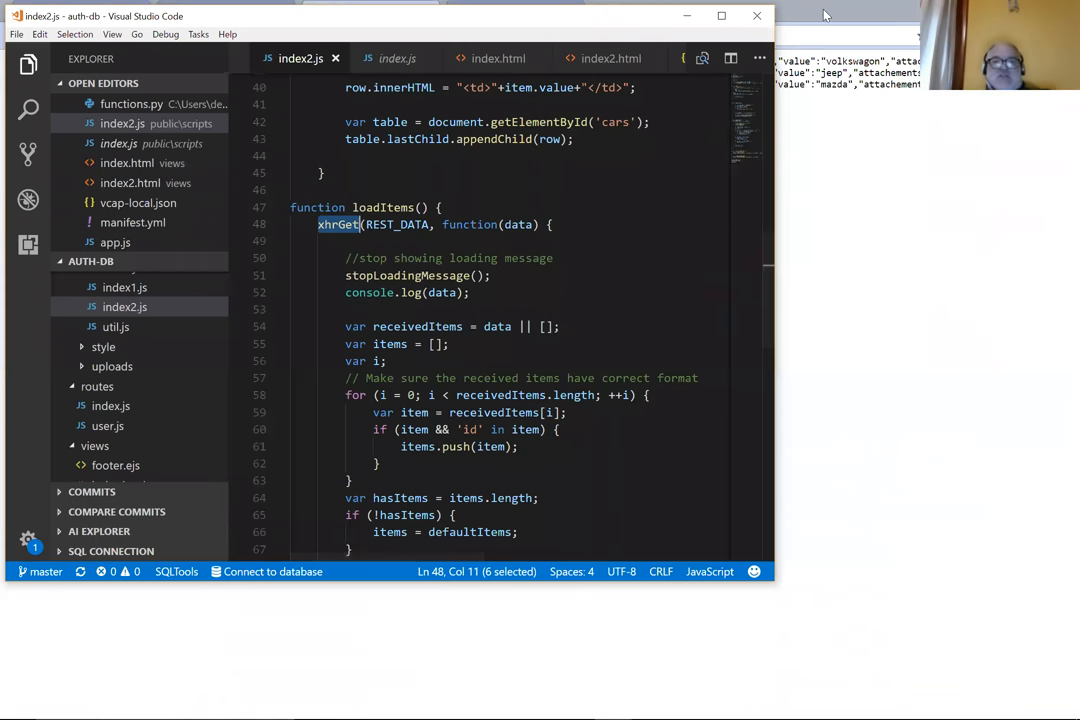
Step: Expand the logged six-car array and its first record showing name car, value tesla
click(515, 11)
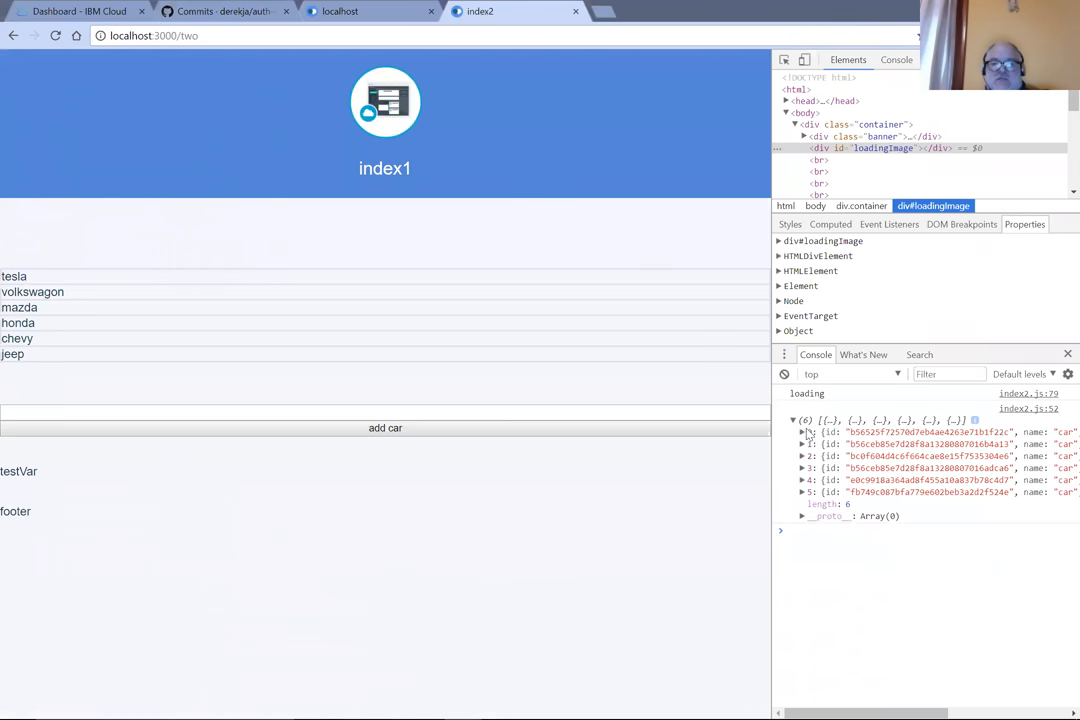
click(804, 431)
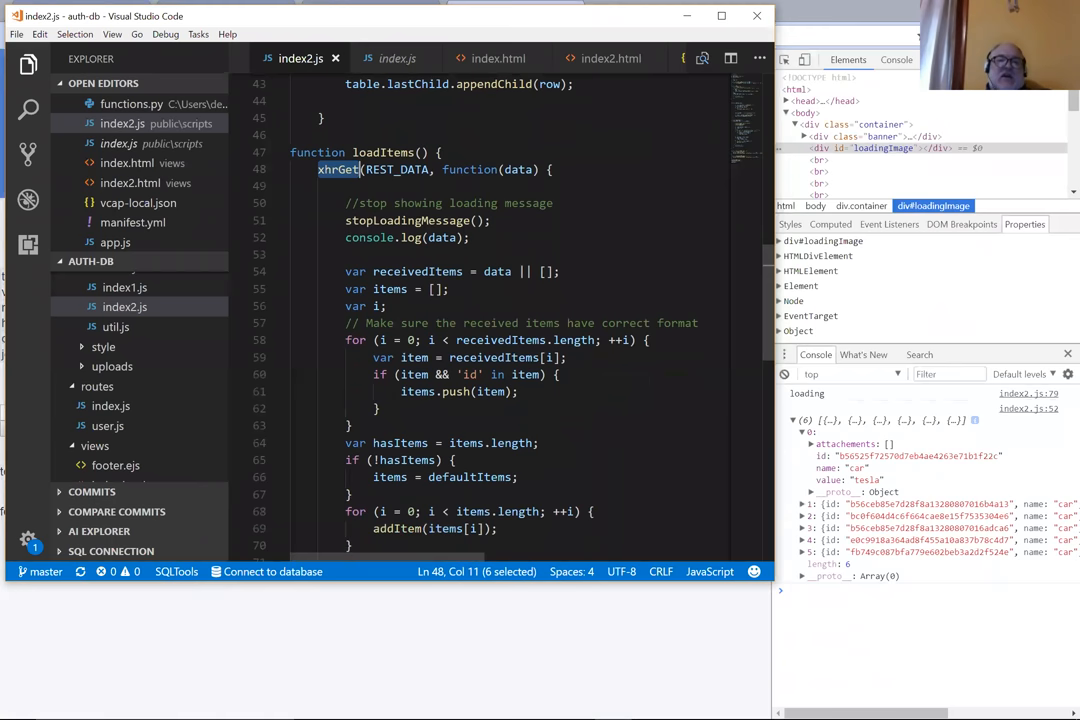
mouse_move(417, 271)
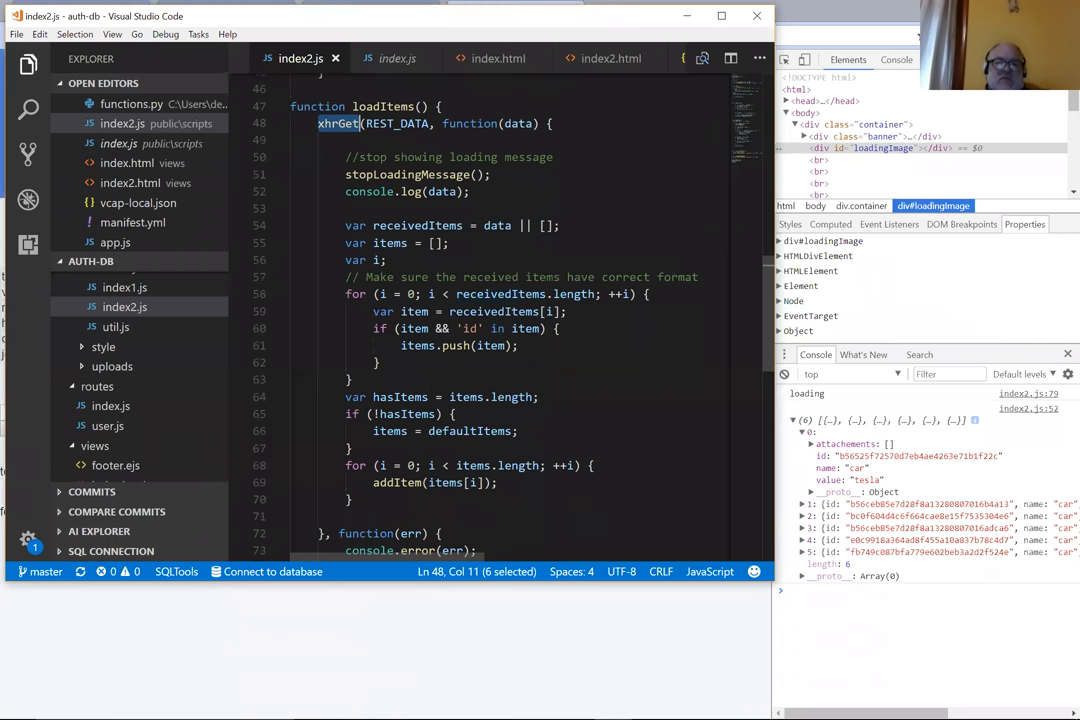
mouse_move(384, 260)
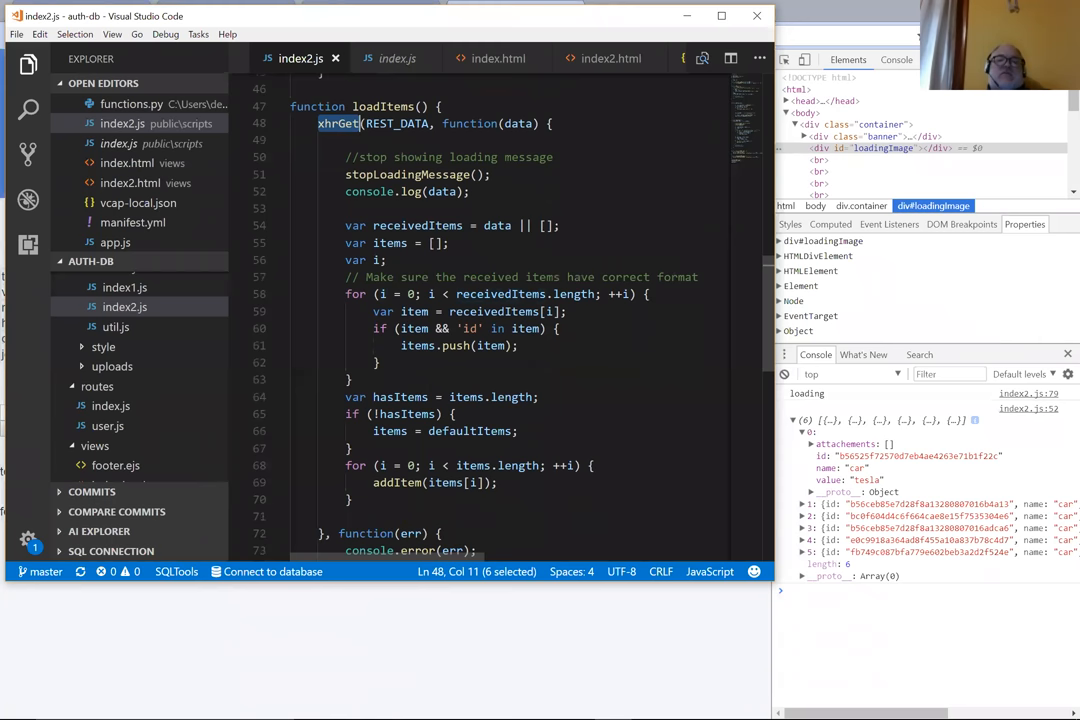
mouse_move(525, 293)
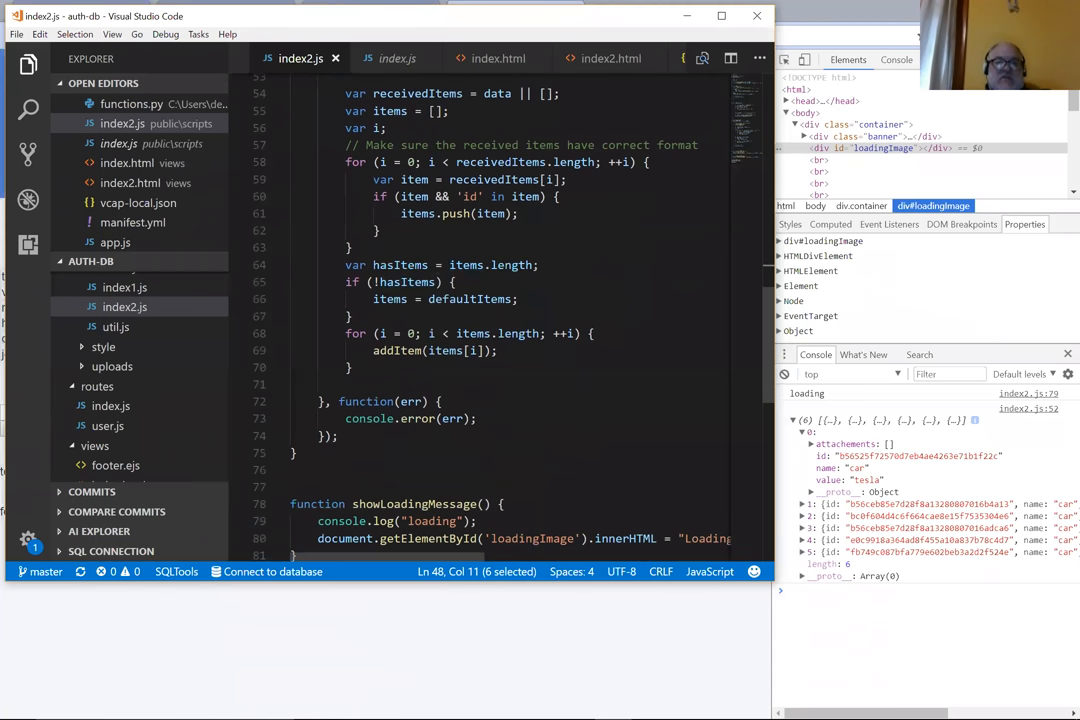
mouse_move(529, 265)
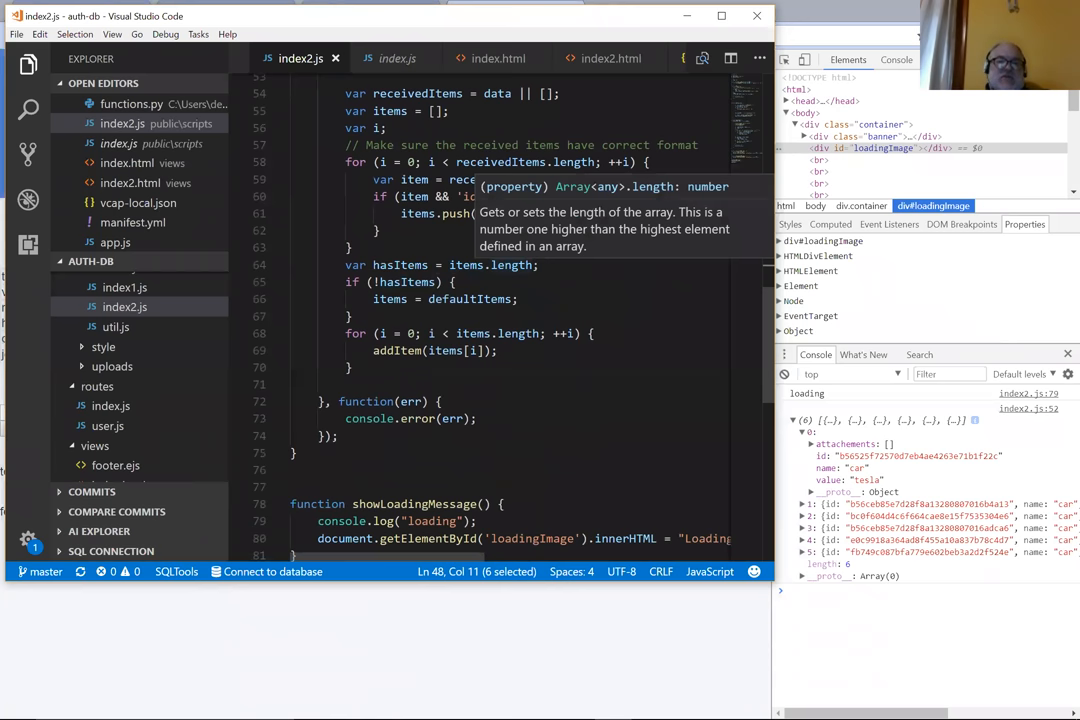
mouse_move(398, 296)
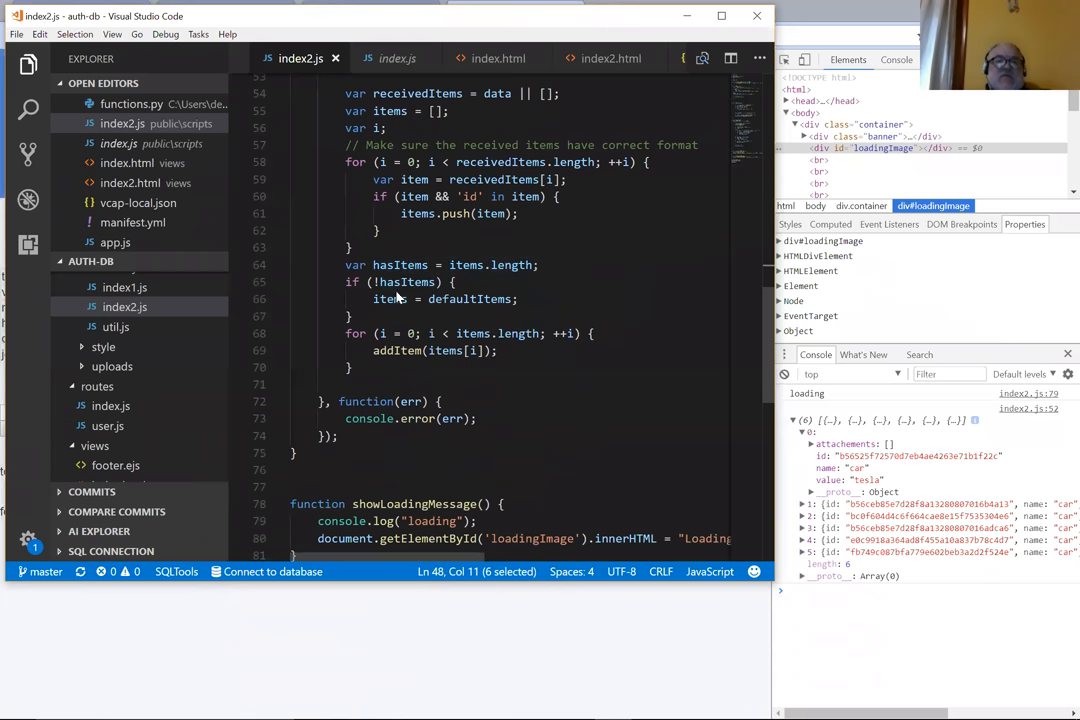
mouse_move(383, 299)
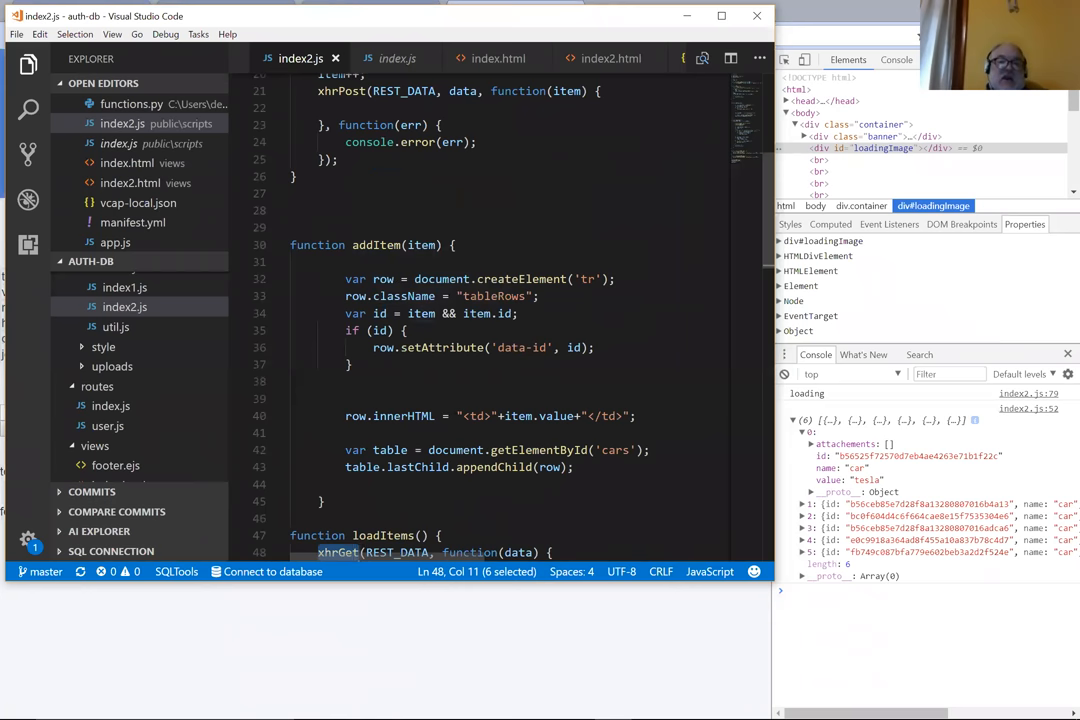
mouse_move(380, 313)
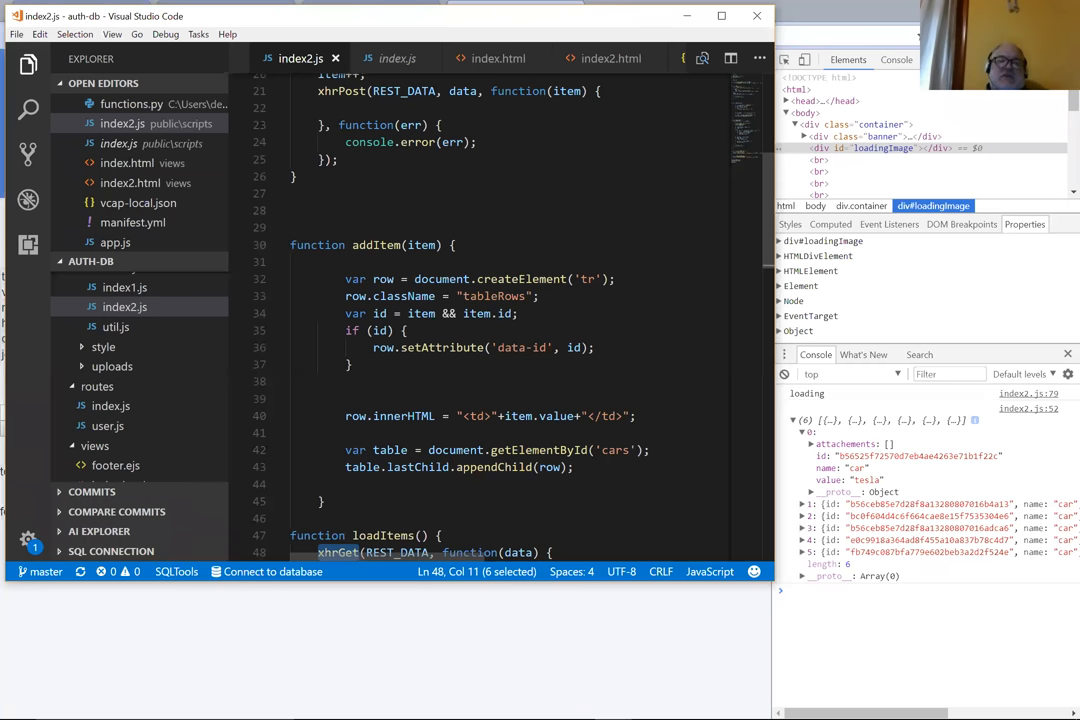
drag(349, 329, 350, 364)
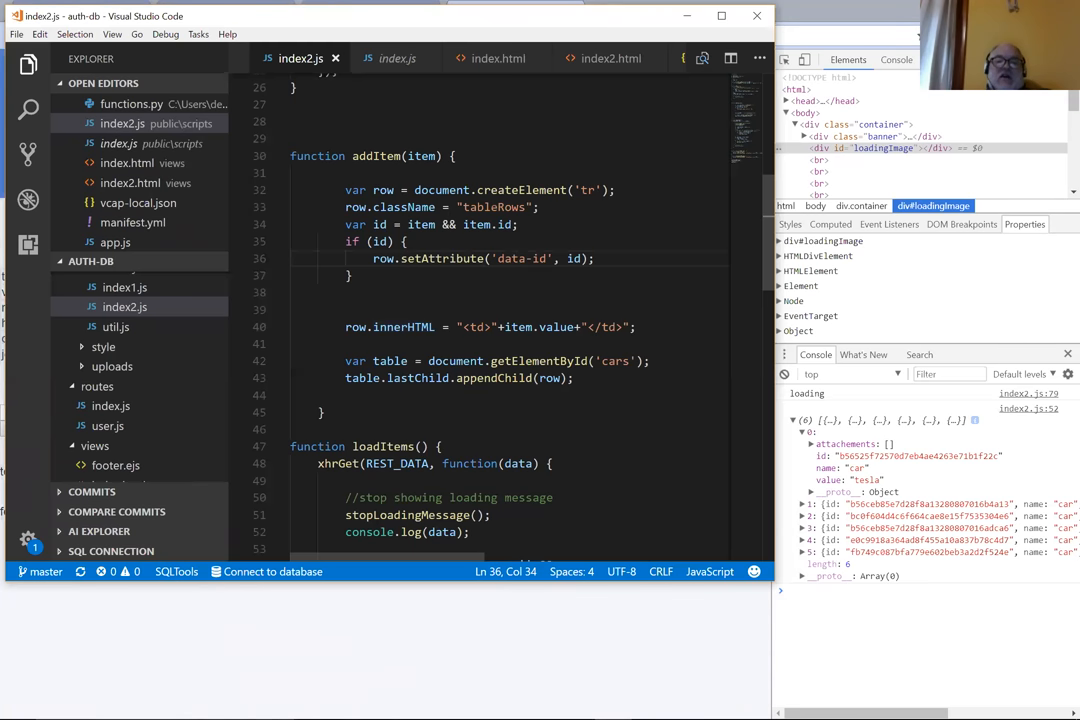
Step: View the raw JSON returned by localhost:3000/api/cars for the six cars
drag(490, 327, 513, 327)
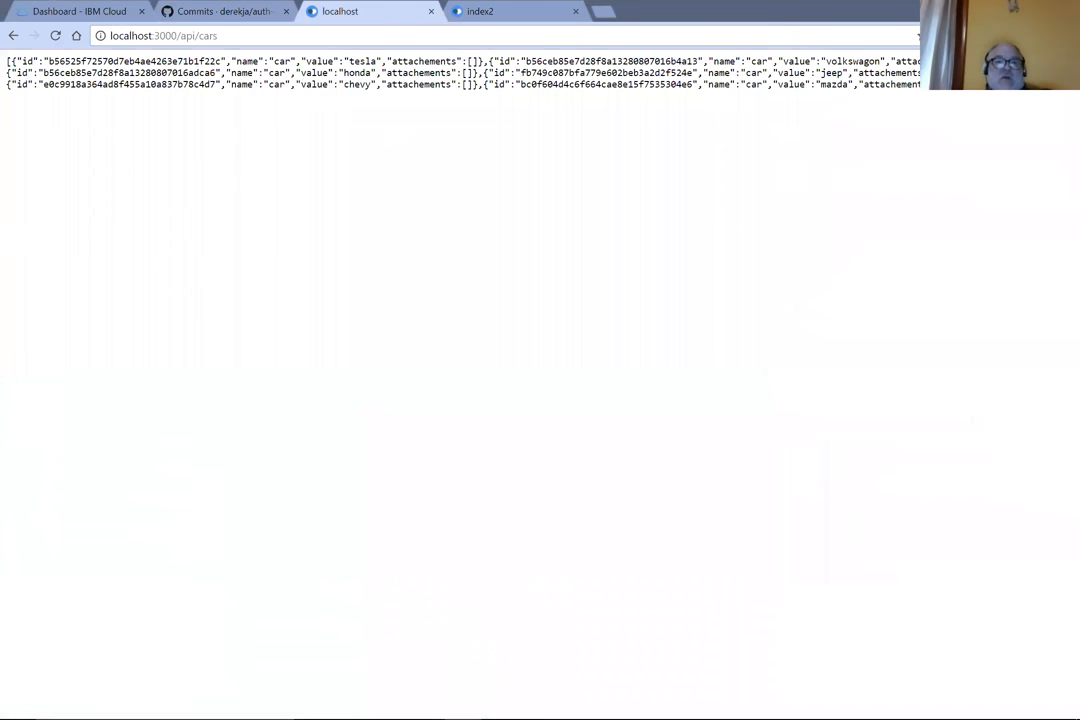
double_click(356, 61)
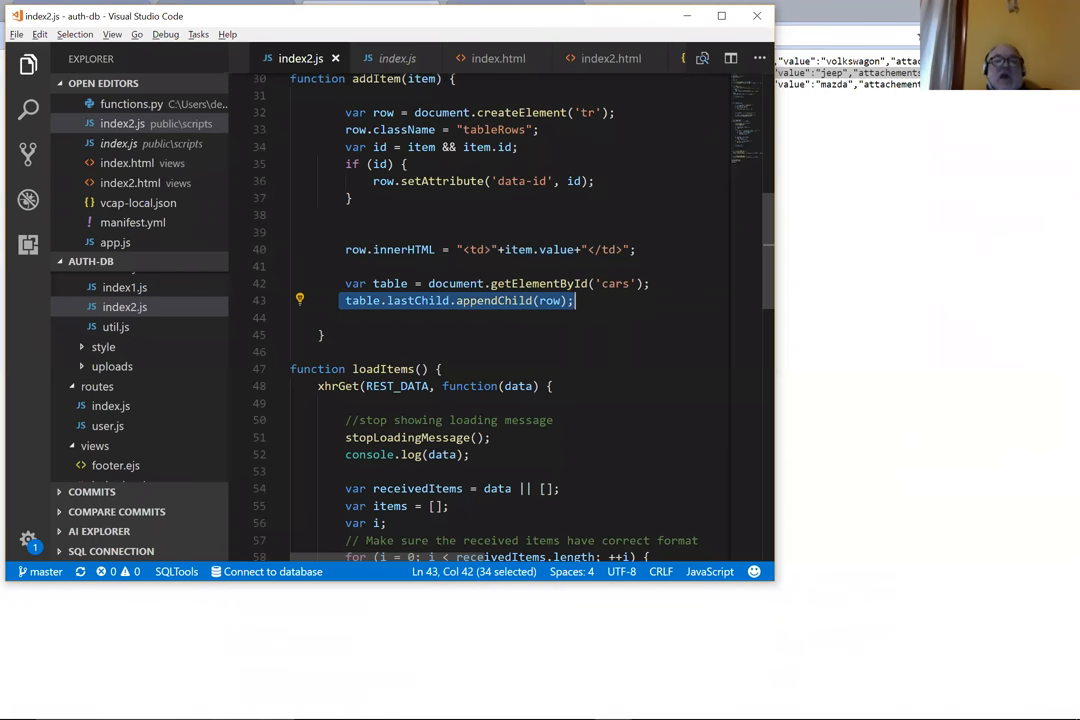
scroll(down, 3)
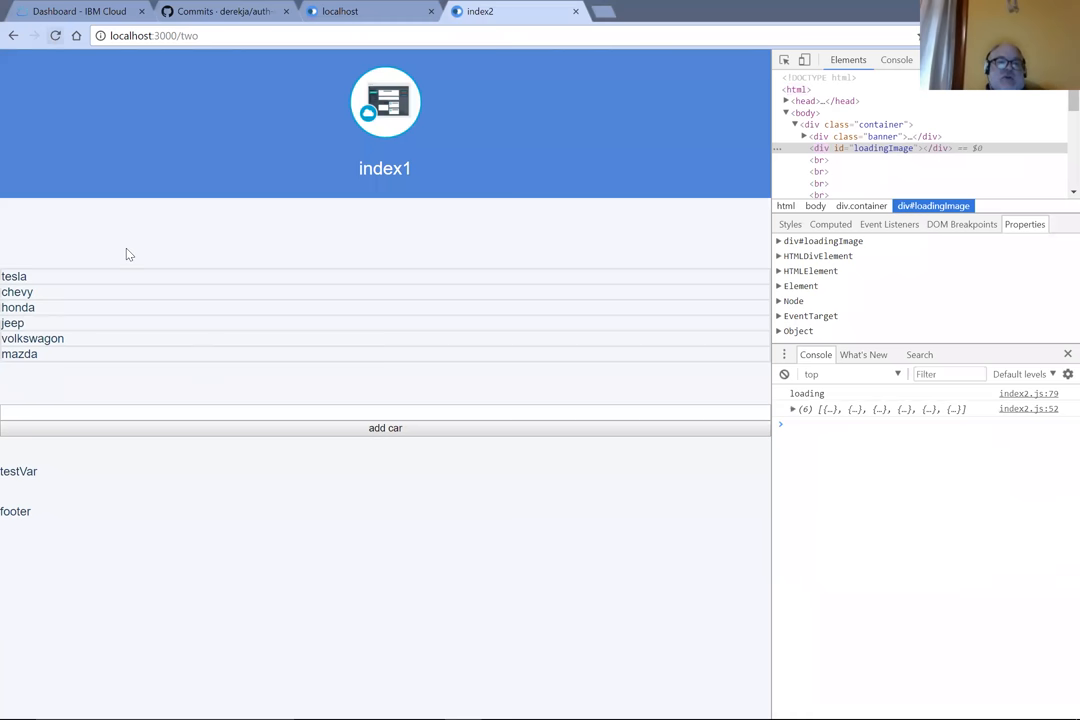
Step: Add a new car named 'xx' on the /two page so the list shows seven cars
text(xx)
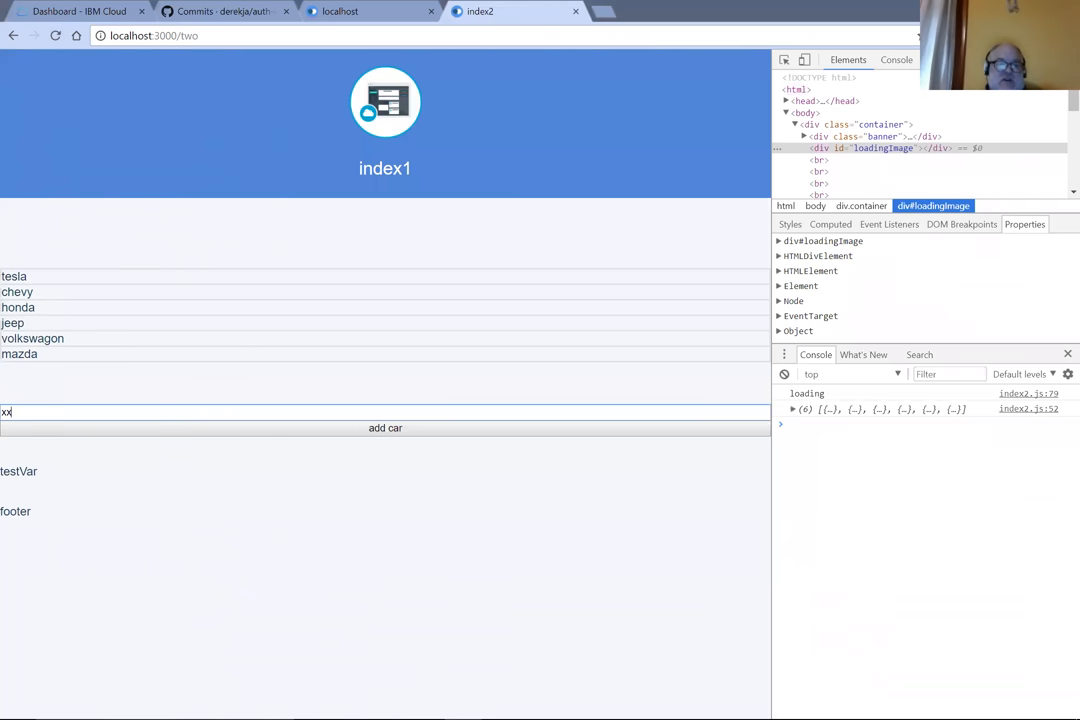
click(385, 428)
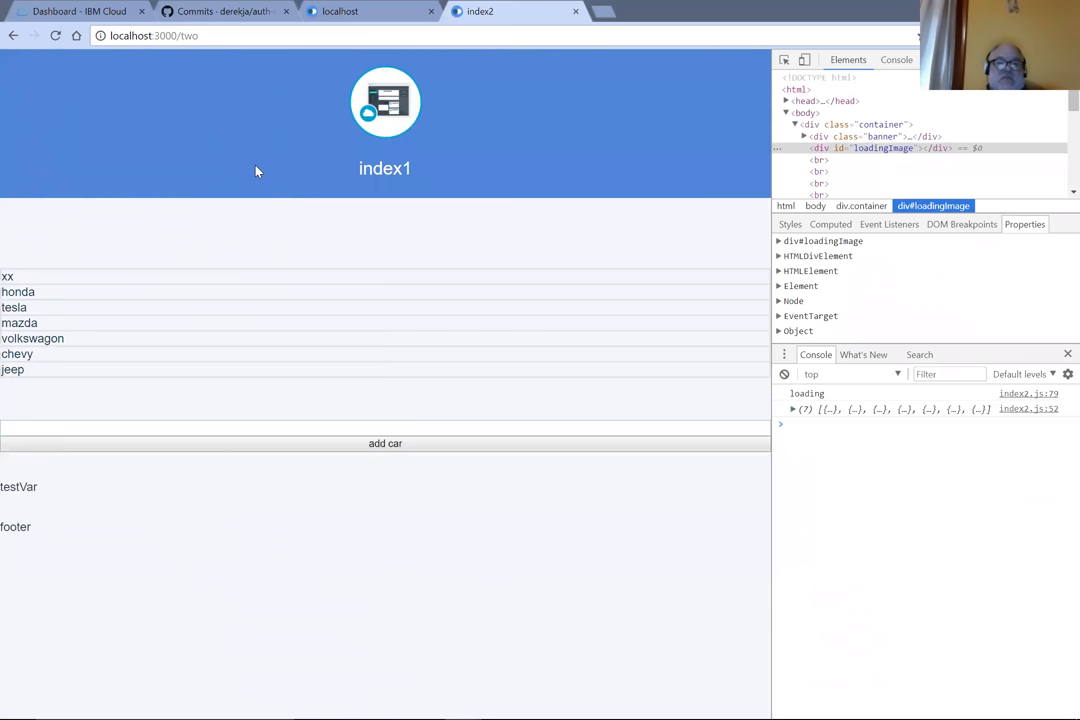
mouse_move(573, 387)
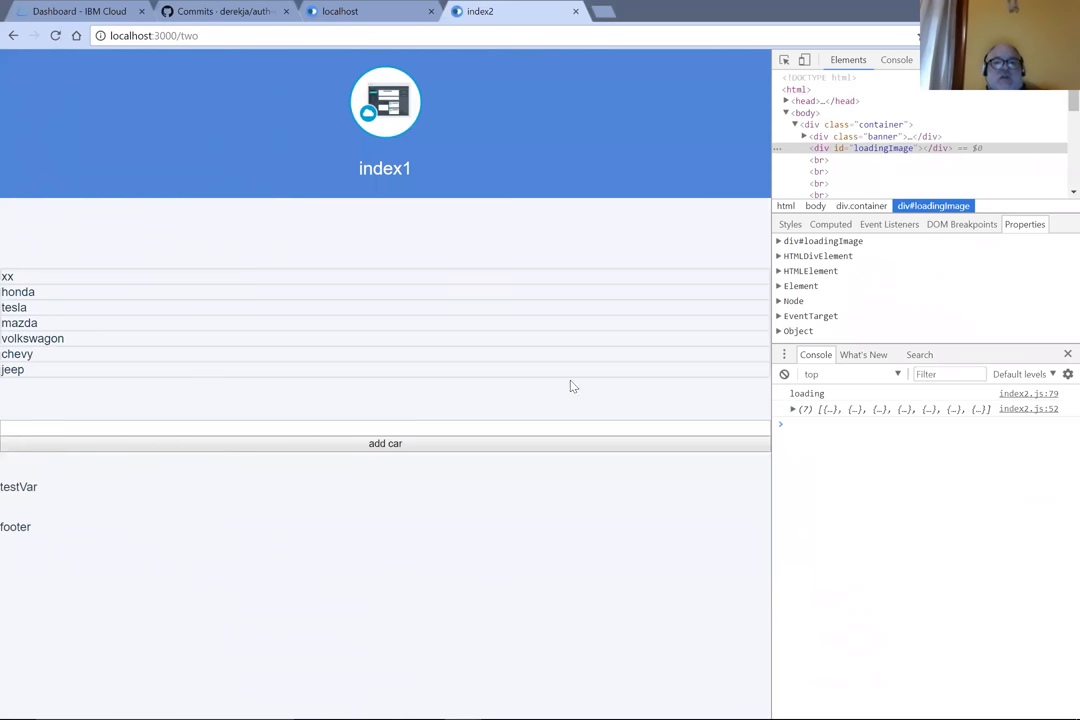
mouse_move(825, 615)
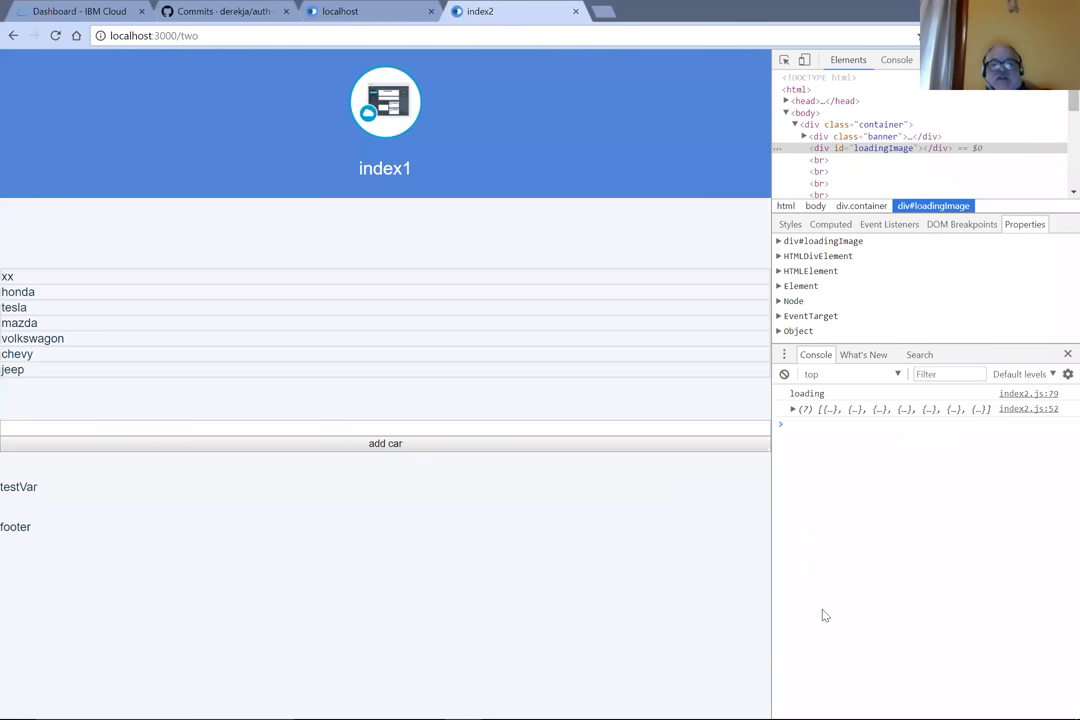